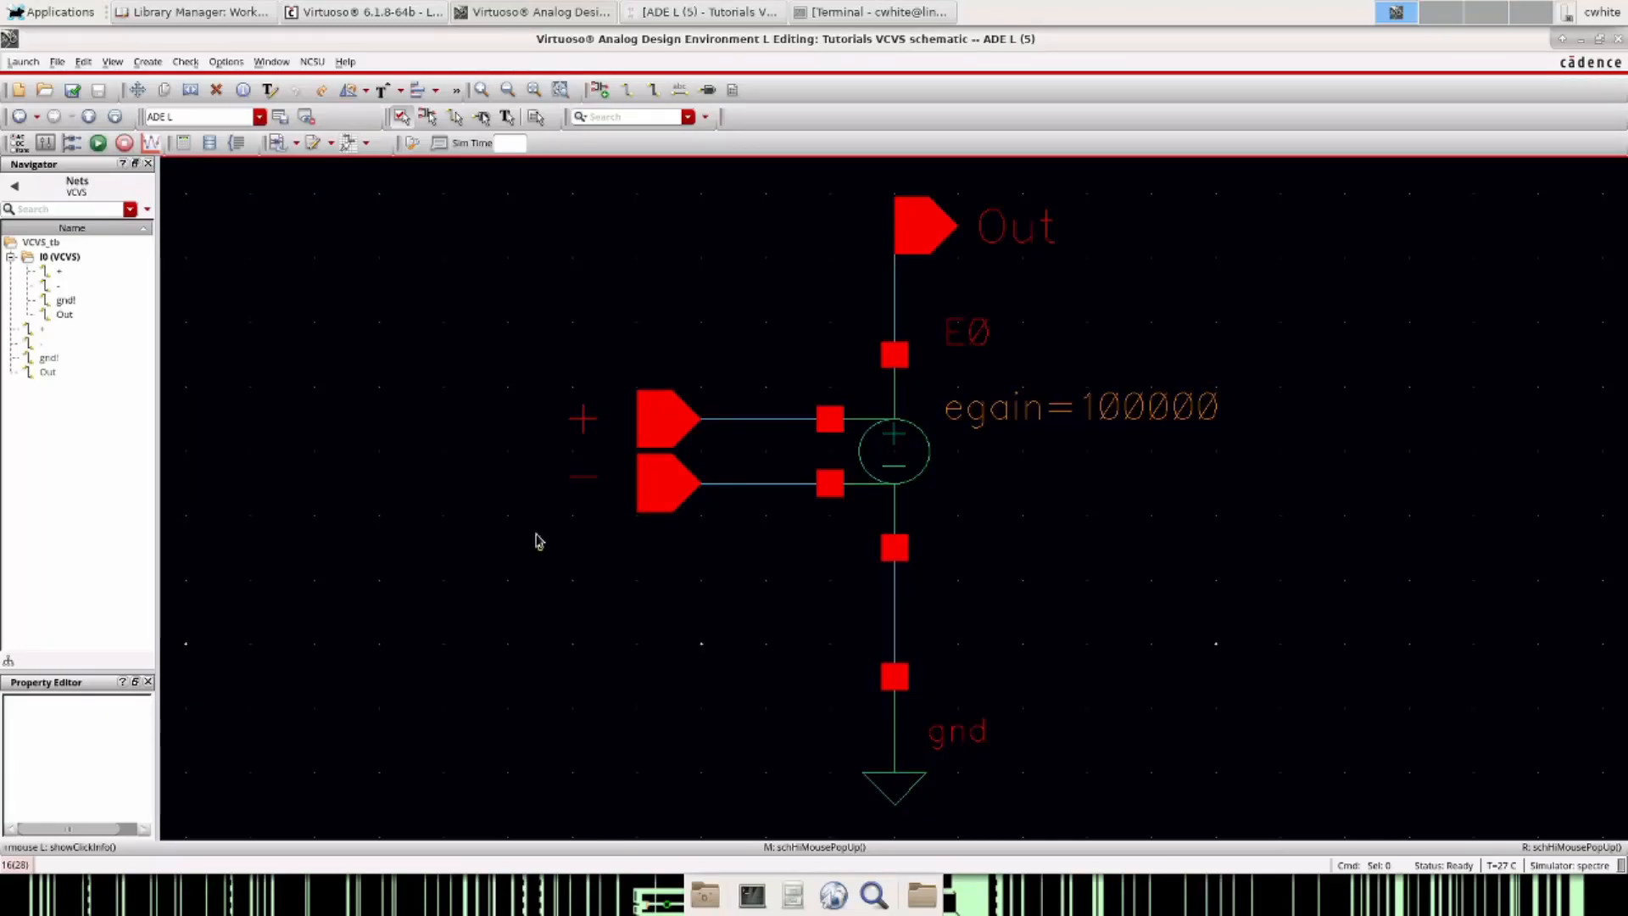
pyautogui.moveTo(524, 533)
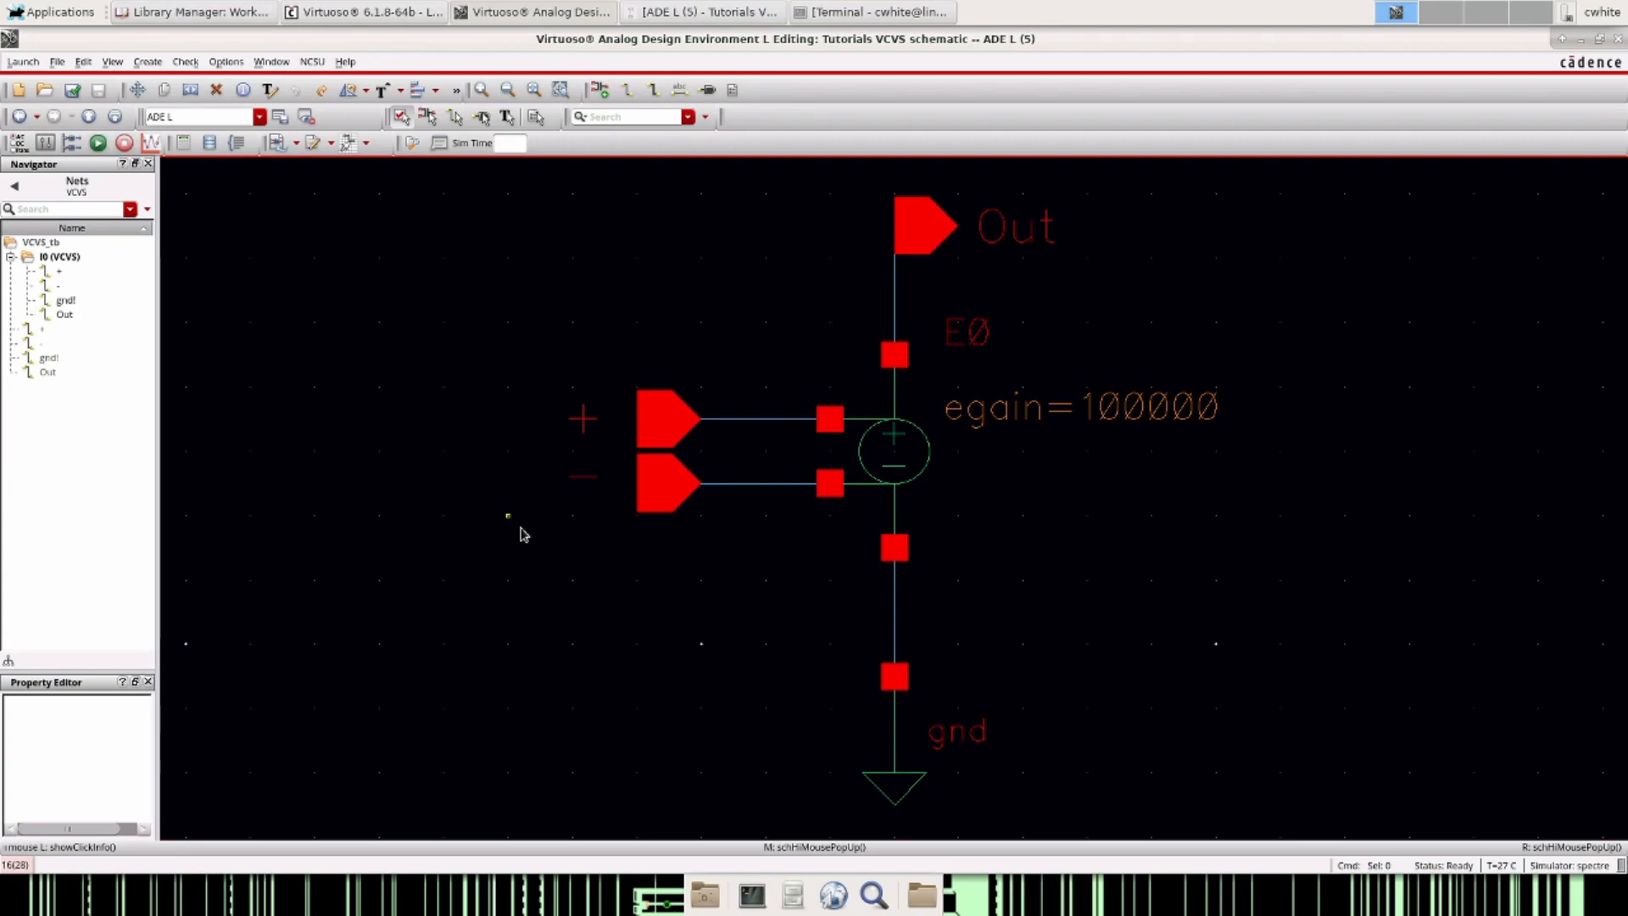
pyautogui.moveTo(576, 569)
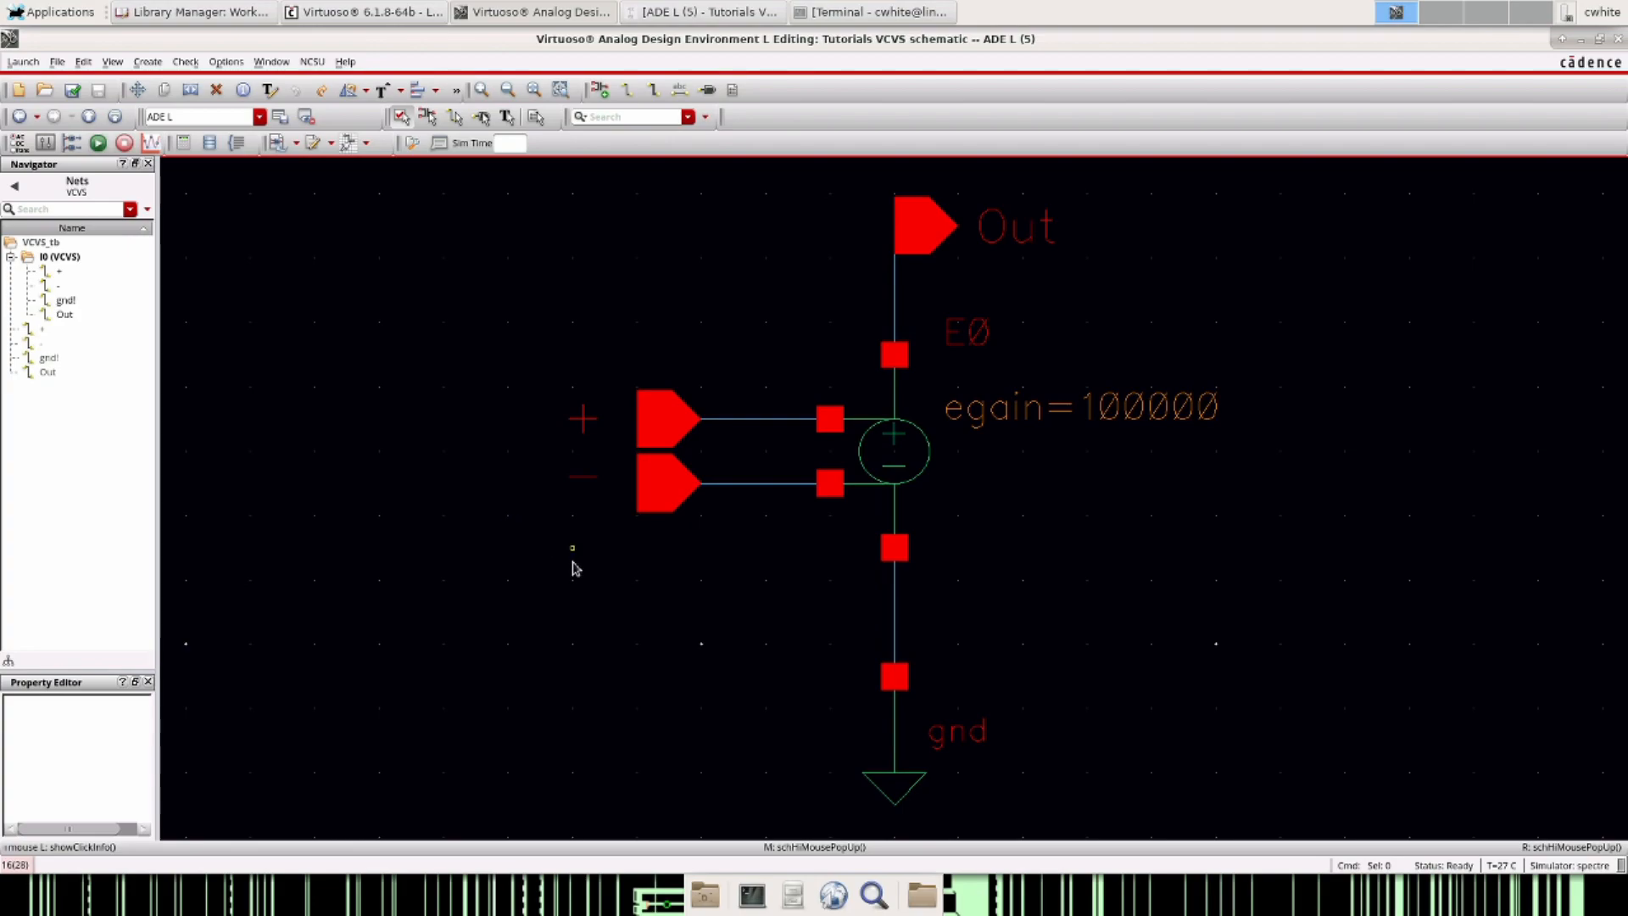
pyautogui.moveTo(568, 602)
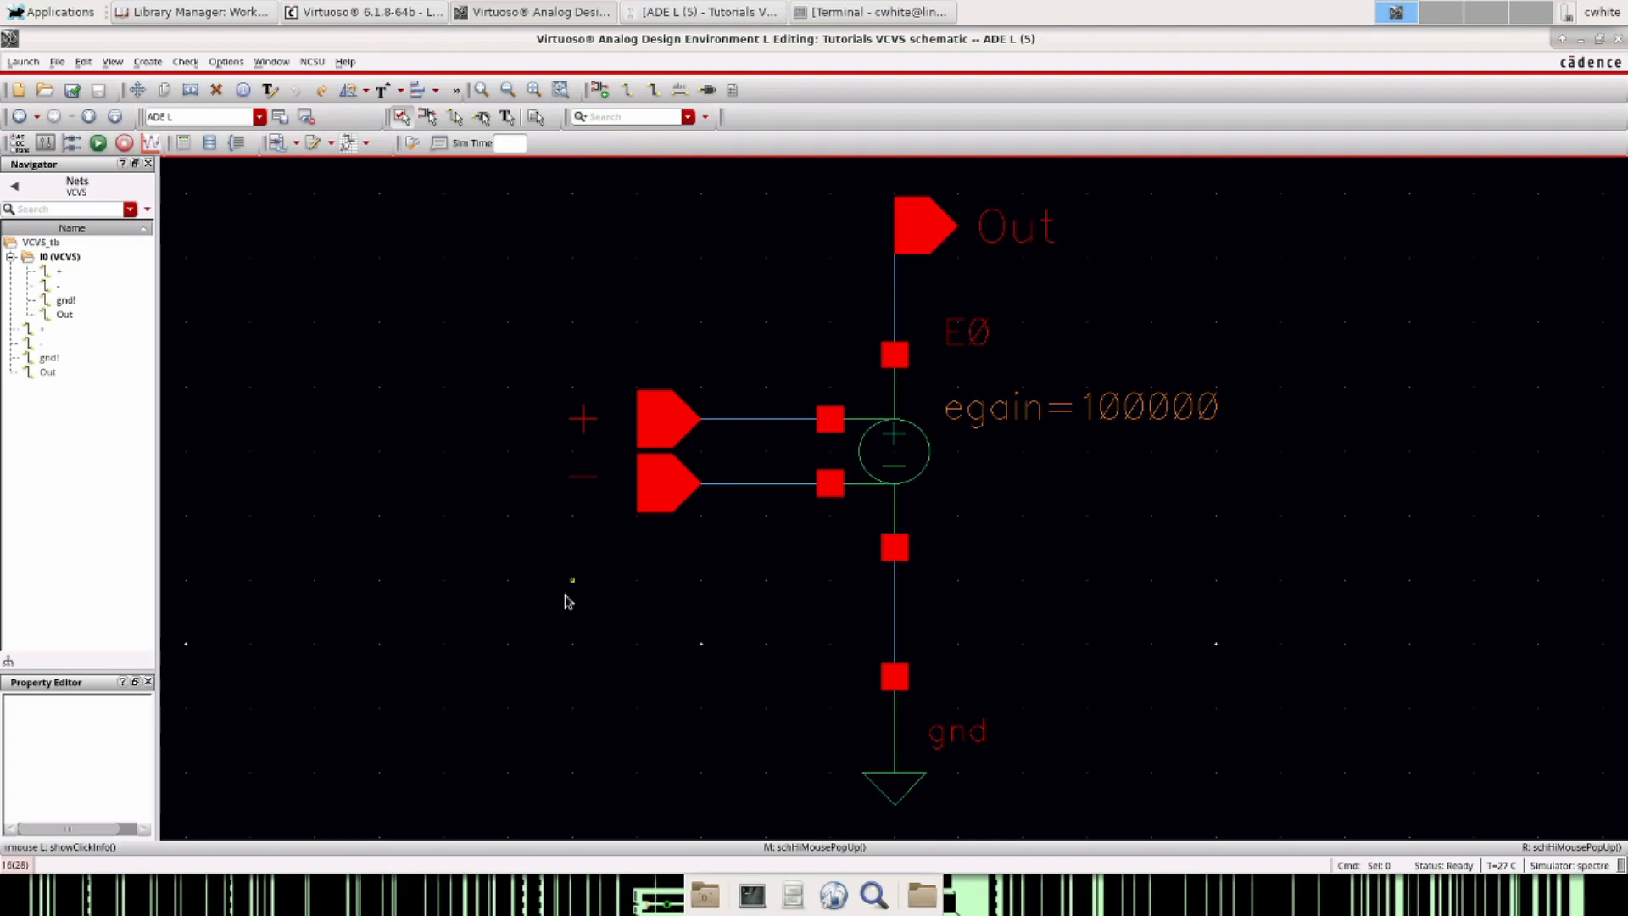
pyautogui.moveTo(574, 596)
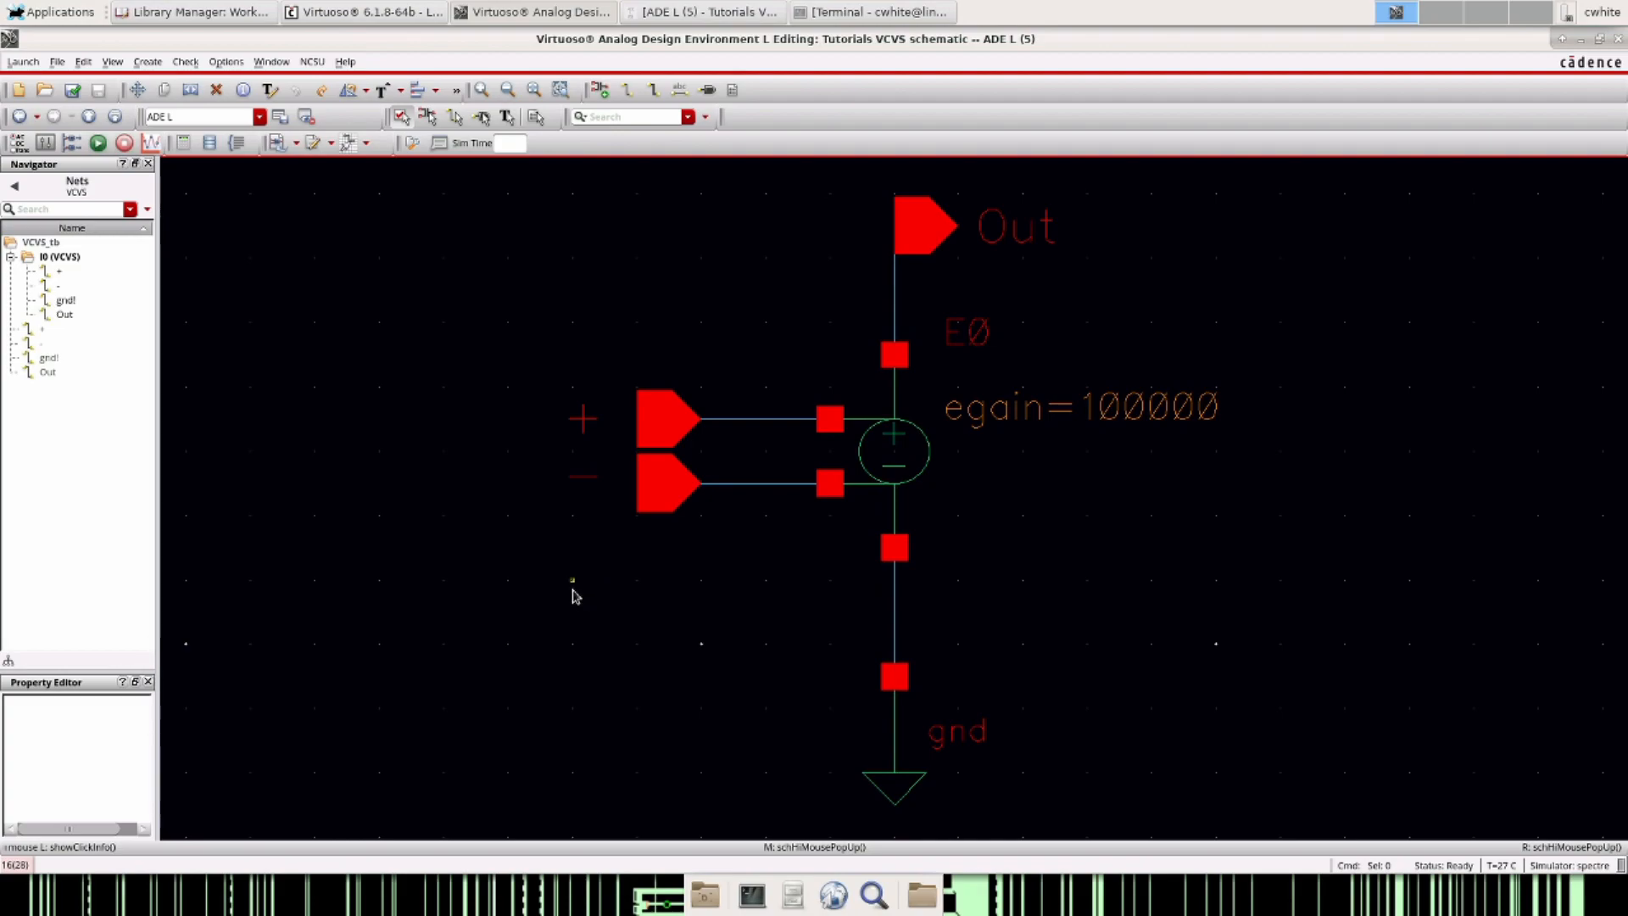
pyautogui.moveTo(565, 574)
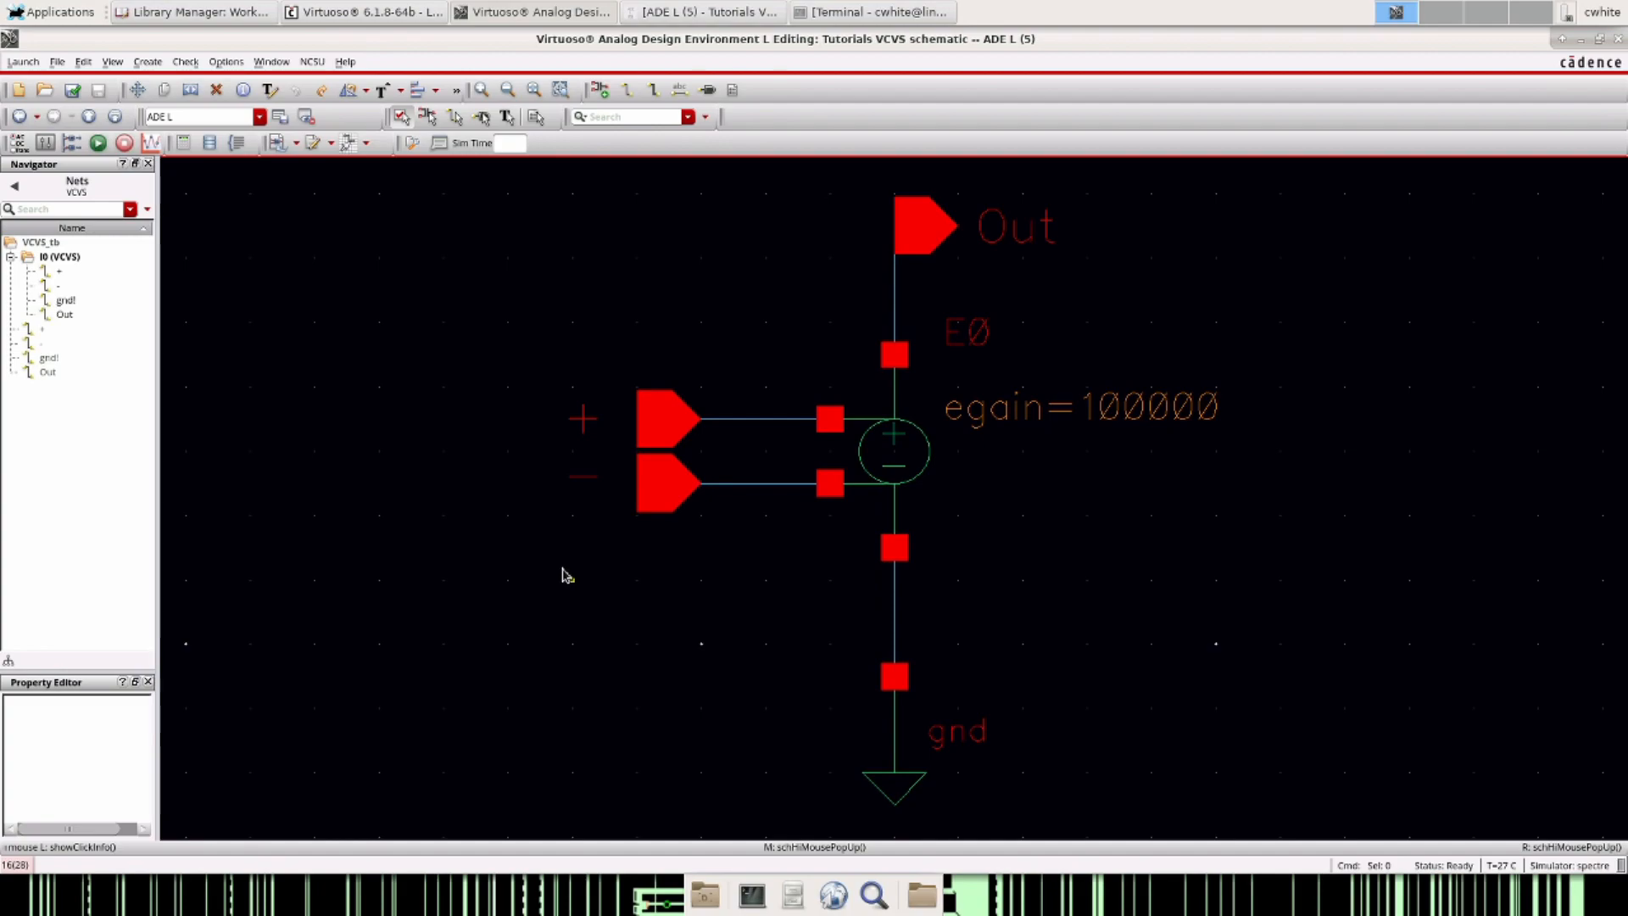
# - Inspect source E0's properties at gain 100000, then close the form
pyautogui.click(894, 452)
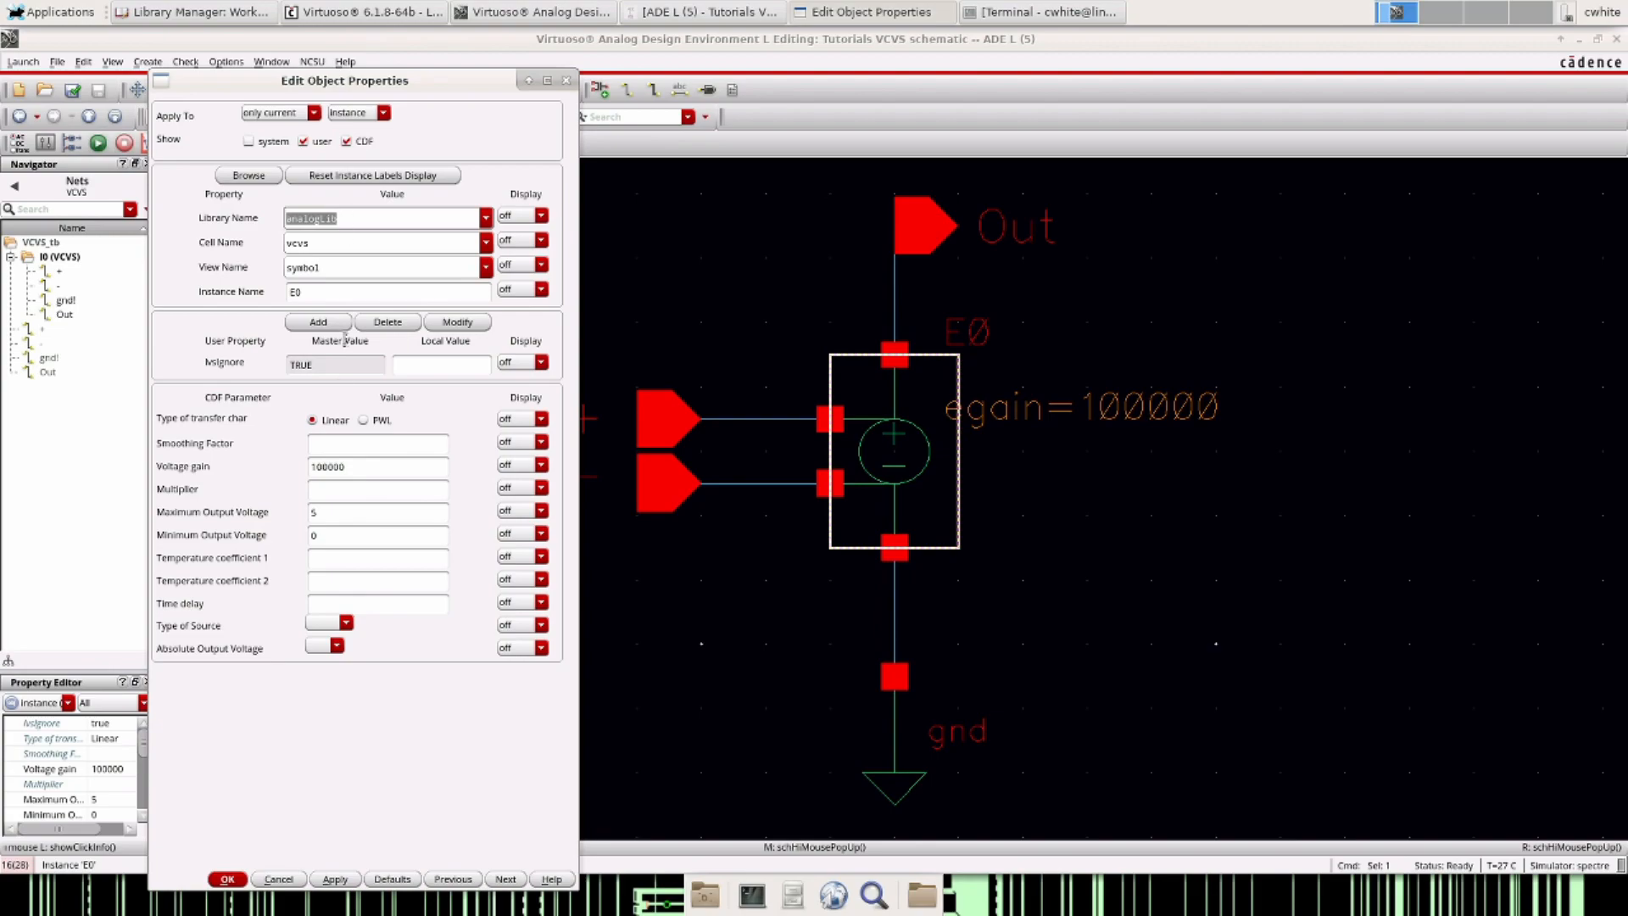
pyautogui.click(376, 466)
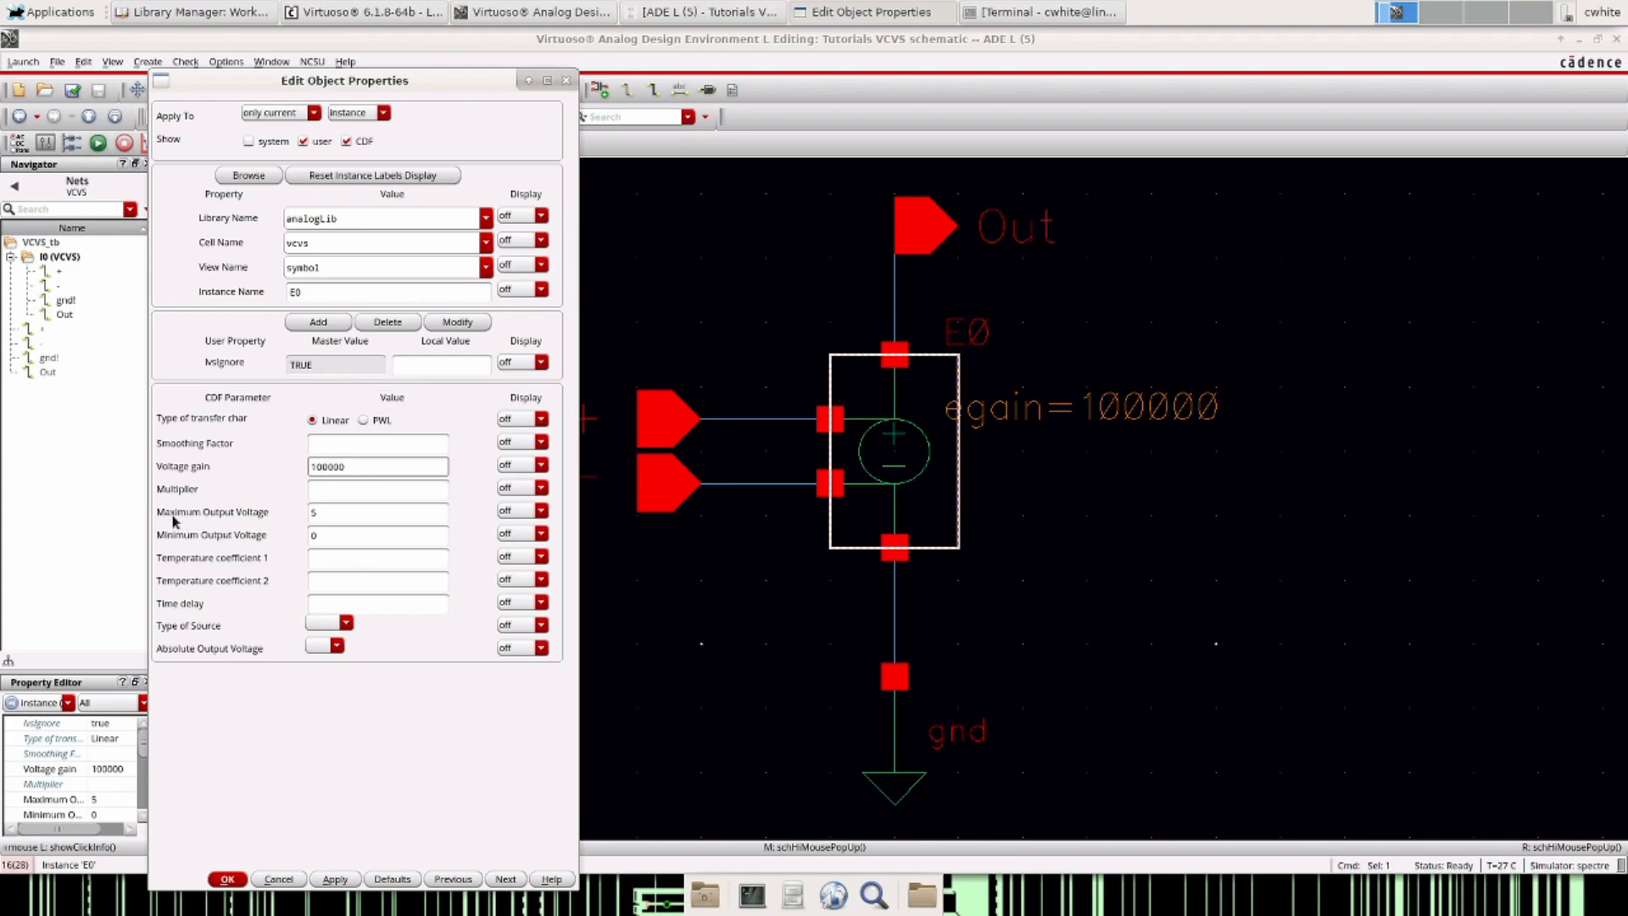
pyautogui.click(376, 512)
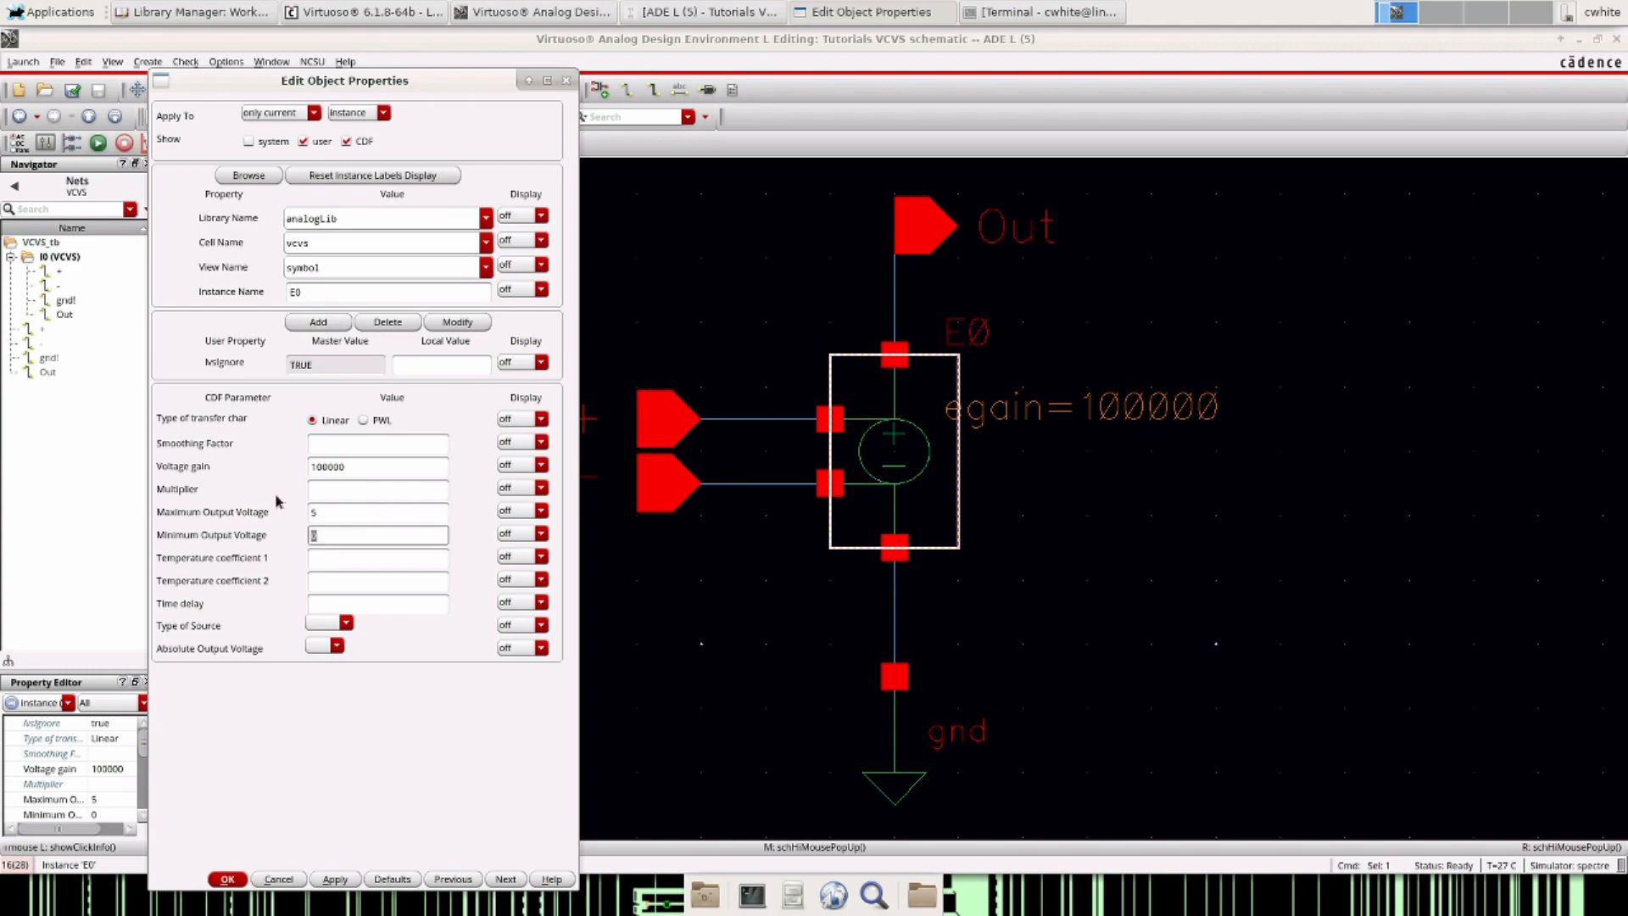
pyautogui.click(377, 512)
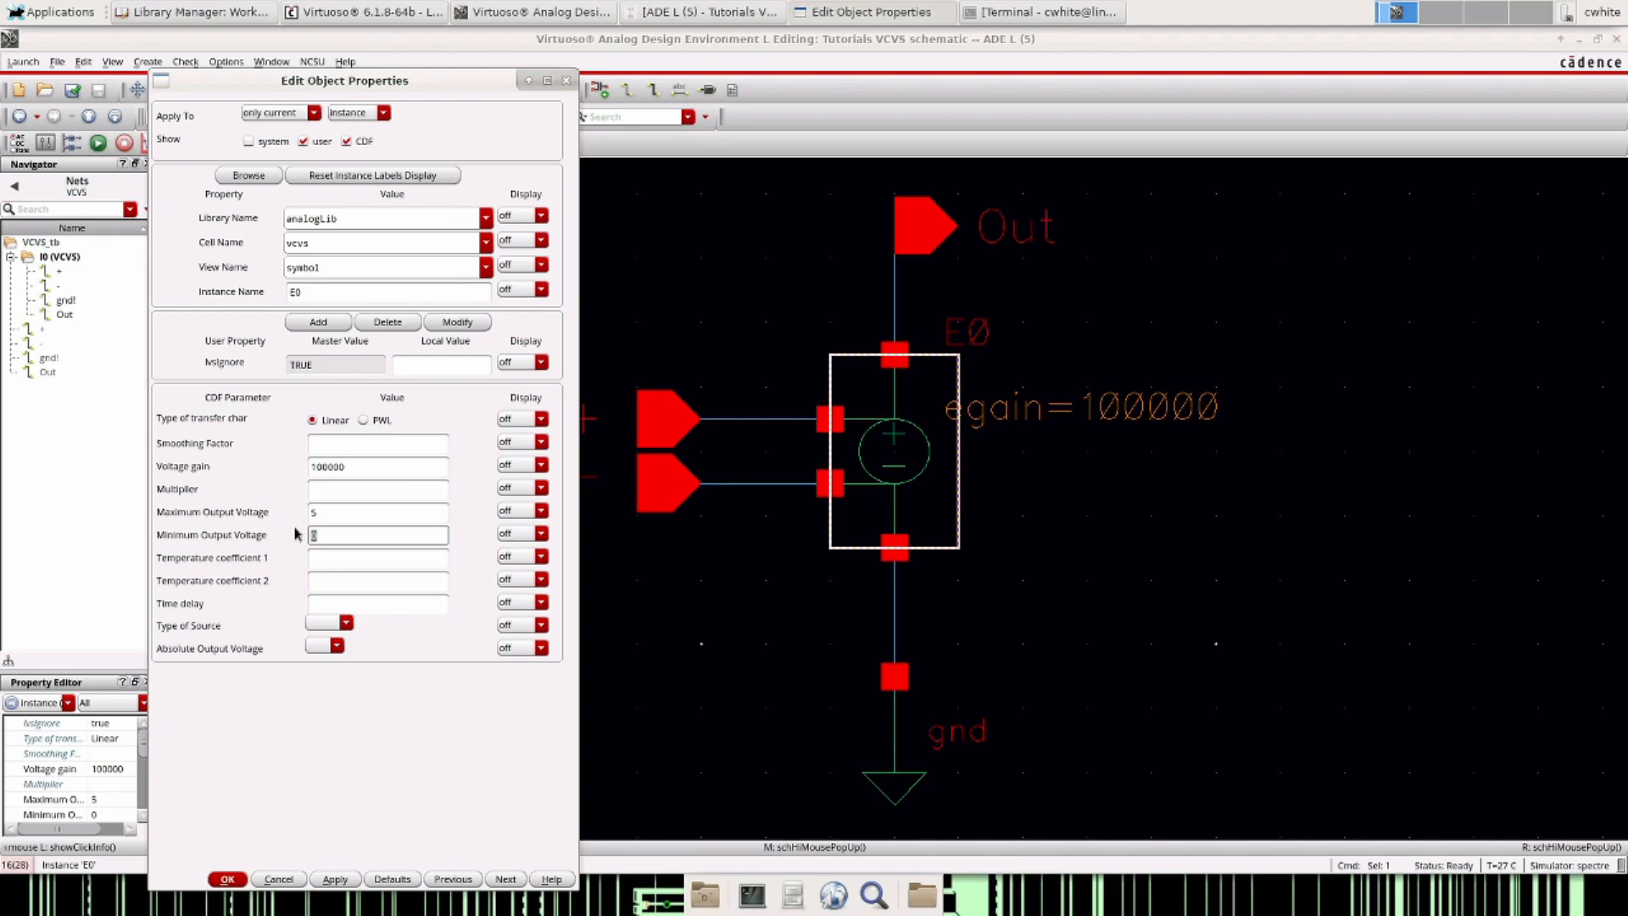
pyautogui.click(226, 878)
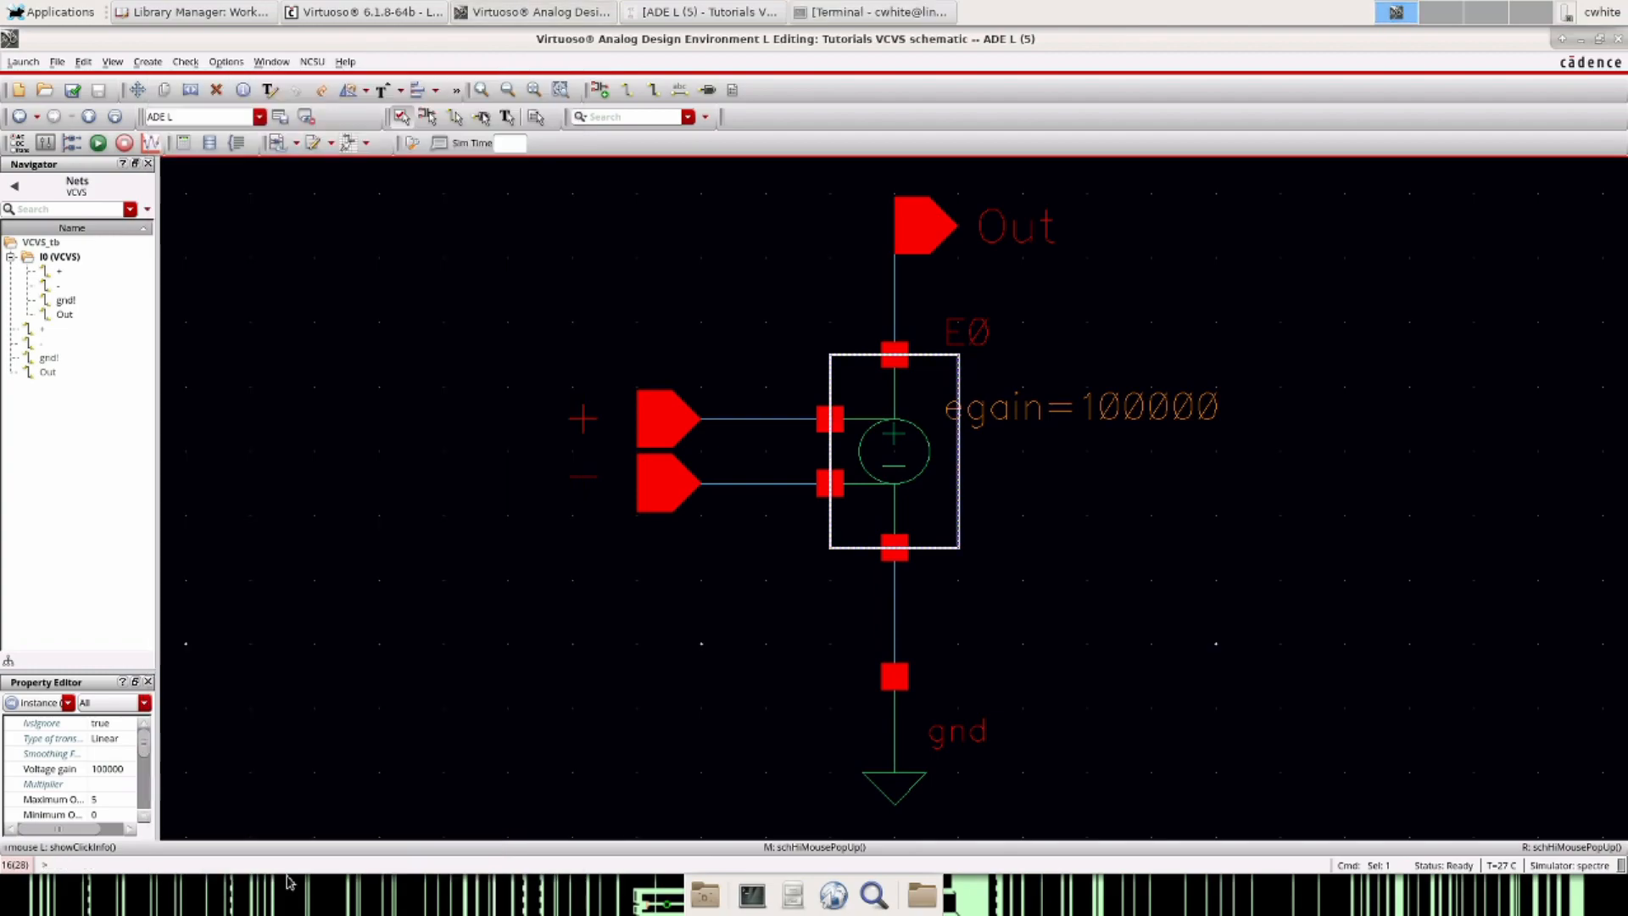
# - Clear the selection and switch to the VCVS_tb testbench schematic window
pyautogui.click(829, 480)
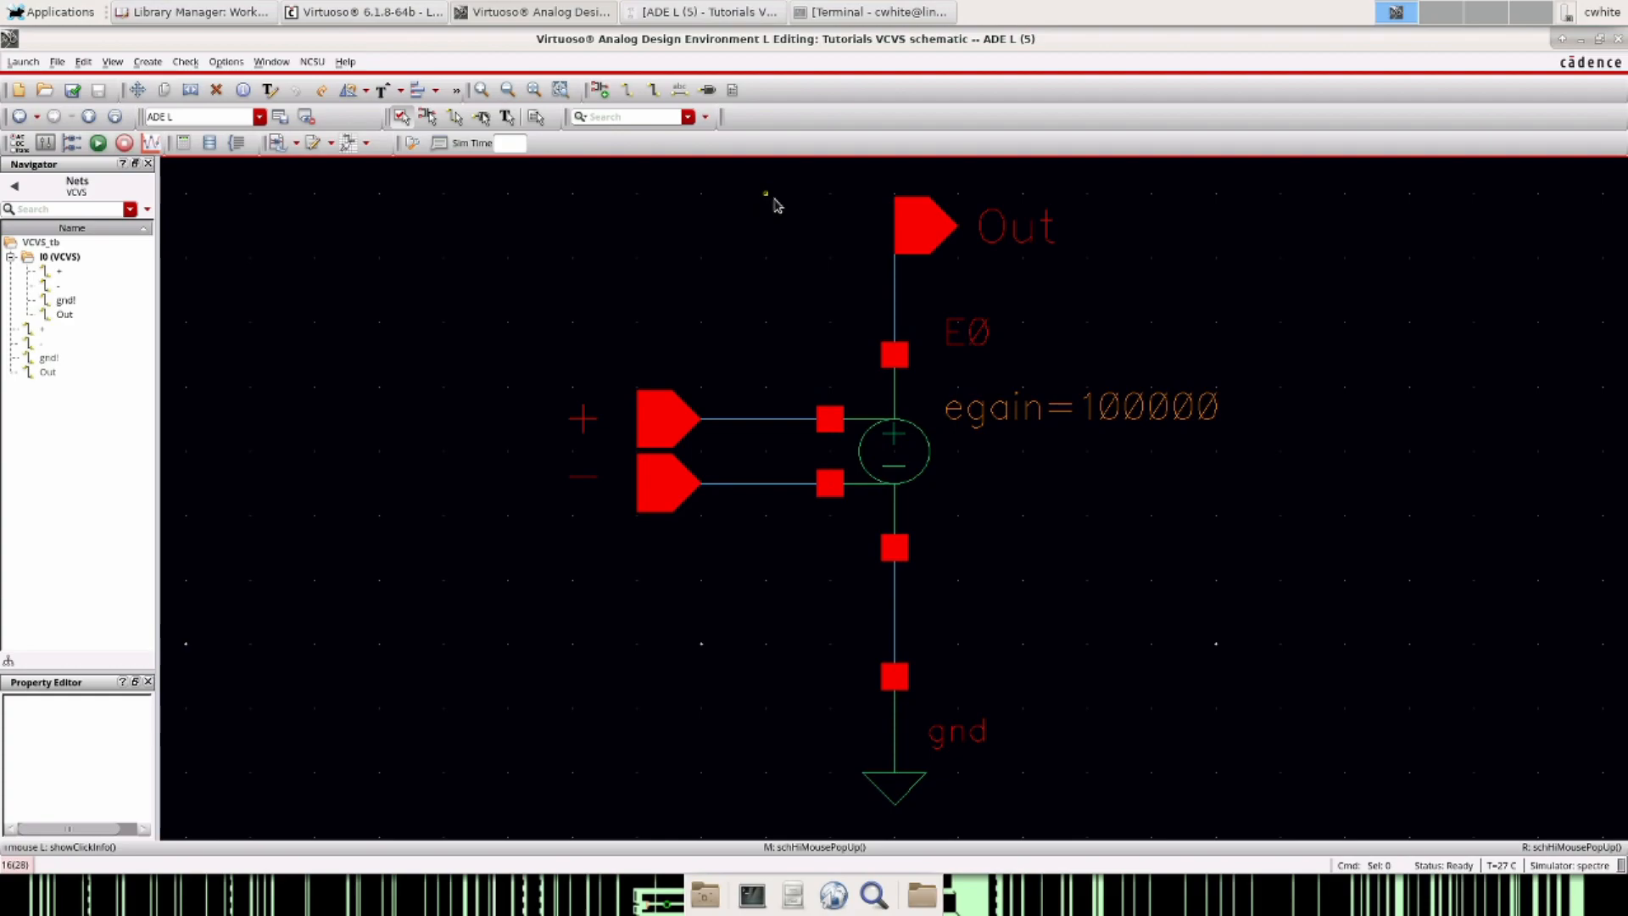
pyautogui.moveTo(581, 413)
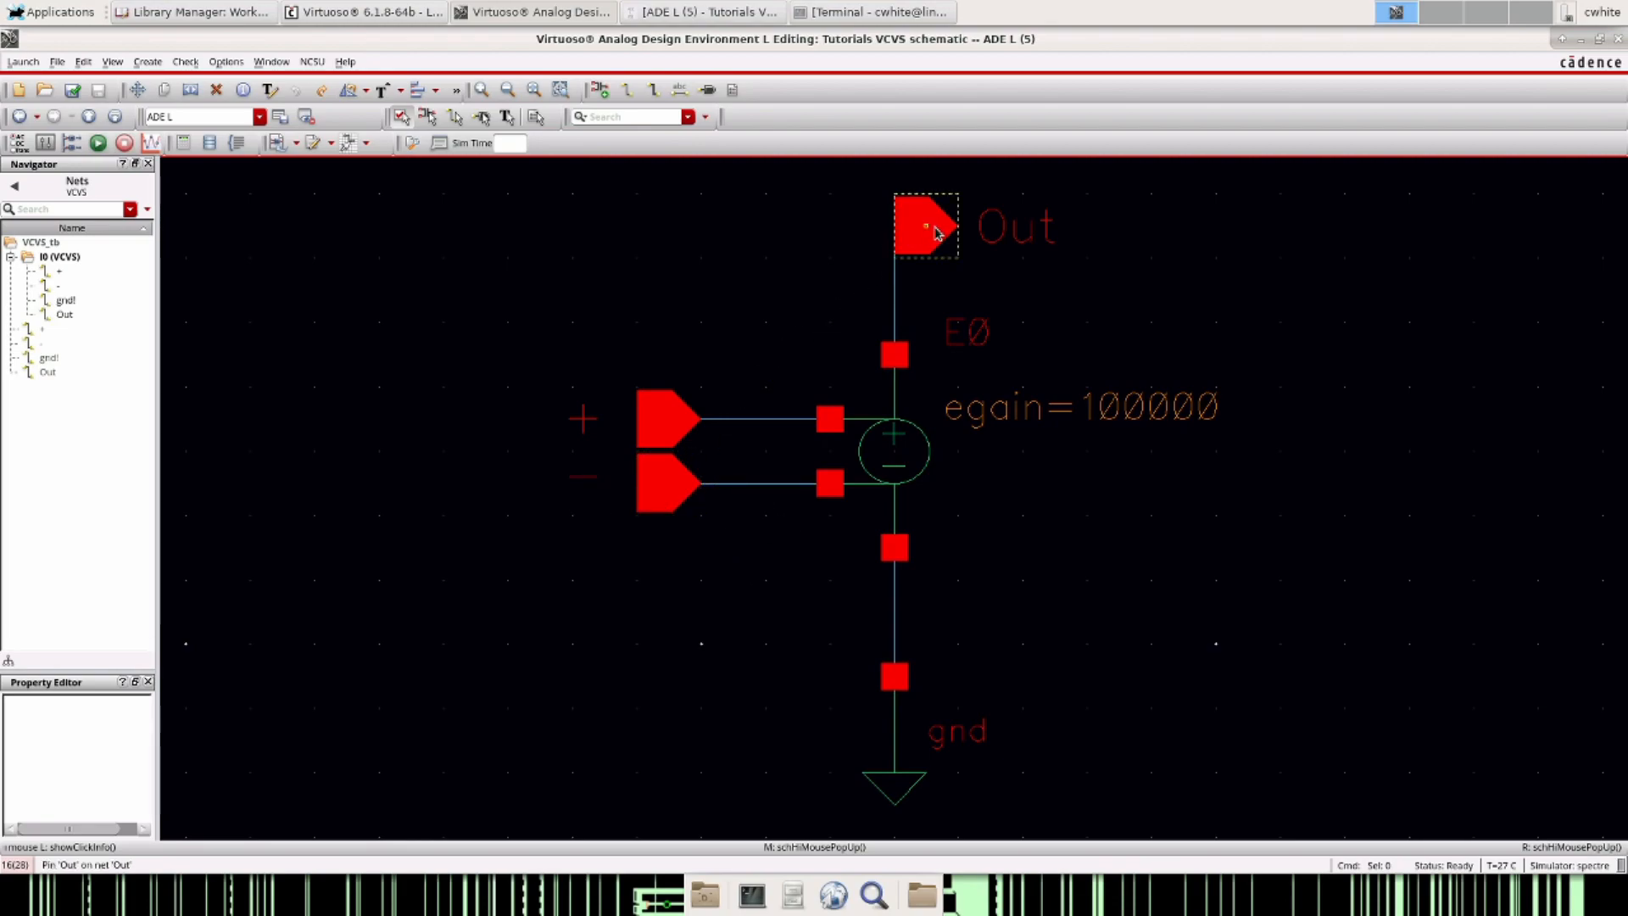
pyautogui.click(893, 758)
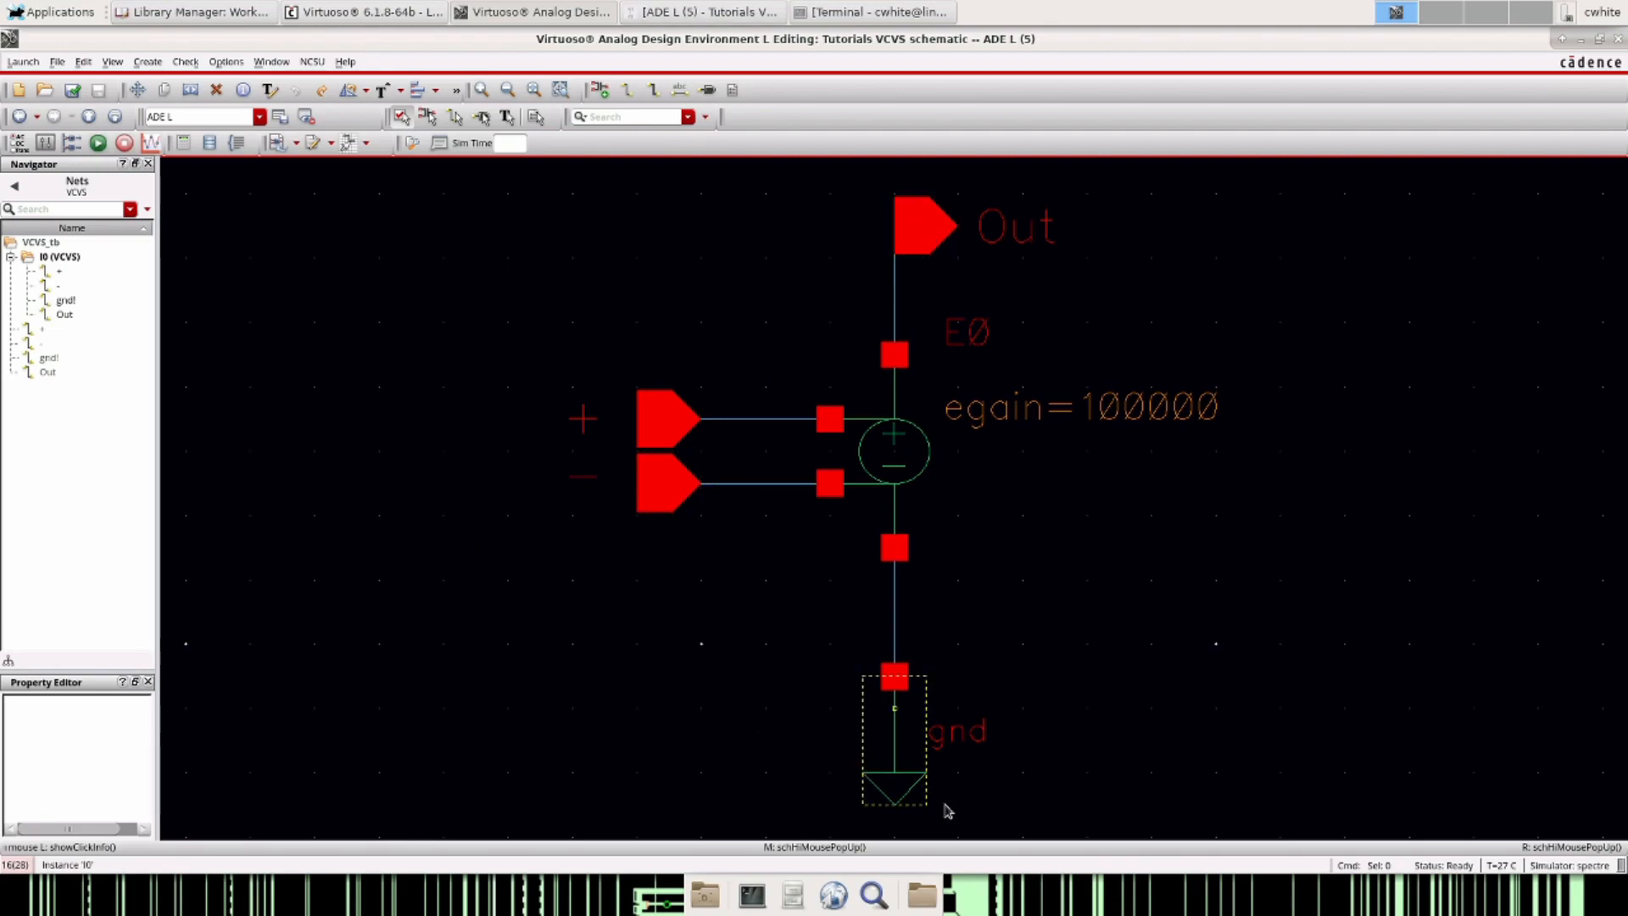
pyautogui.click(893, 736)
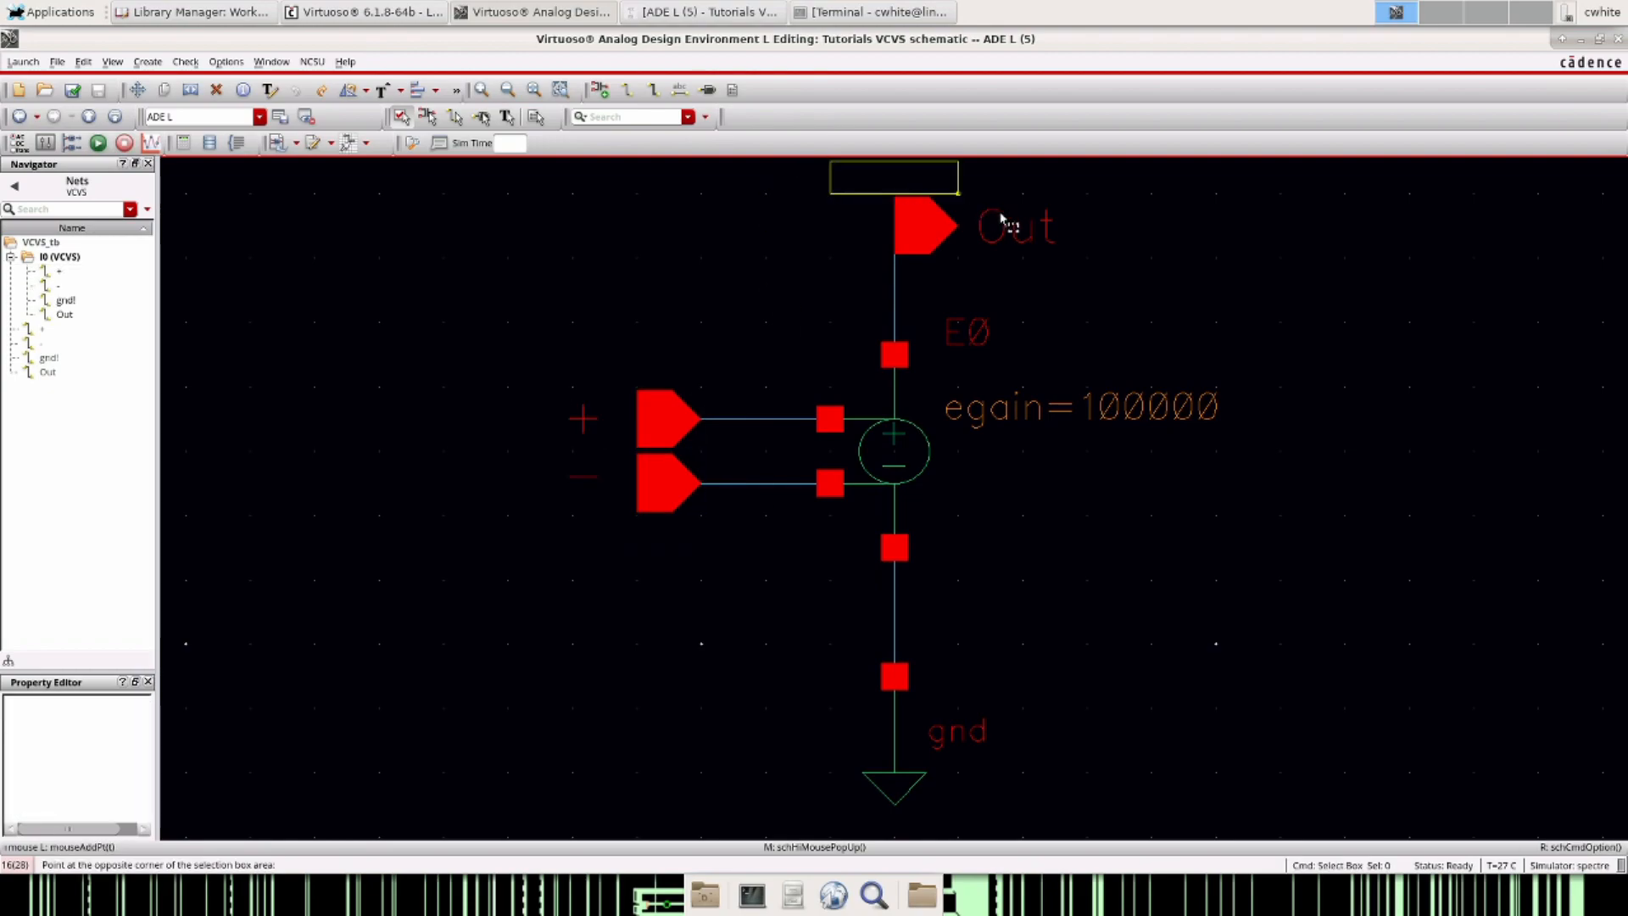
pyautogui.click(537, 260)
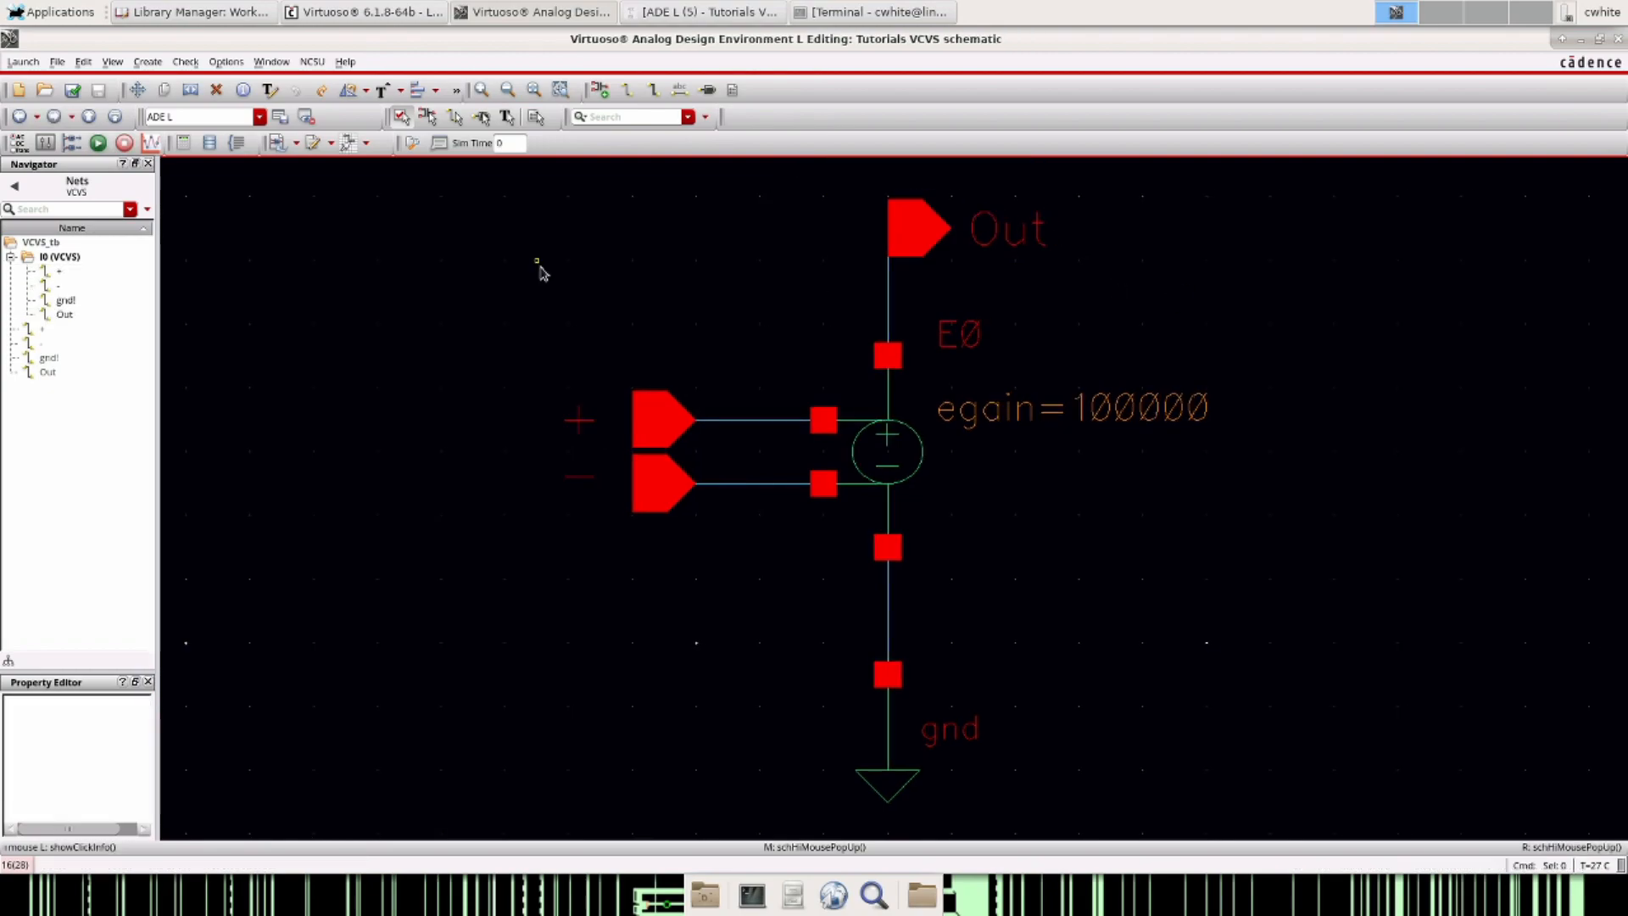
pyautogui.moveTo(471, 273)
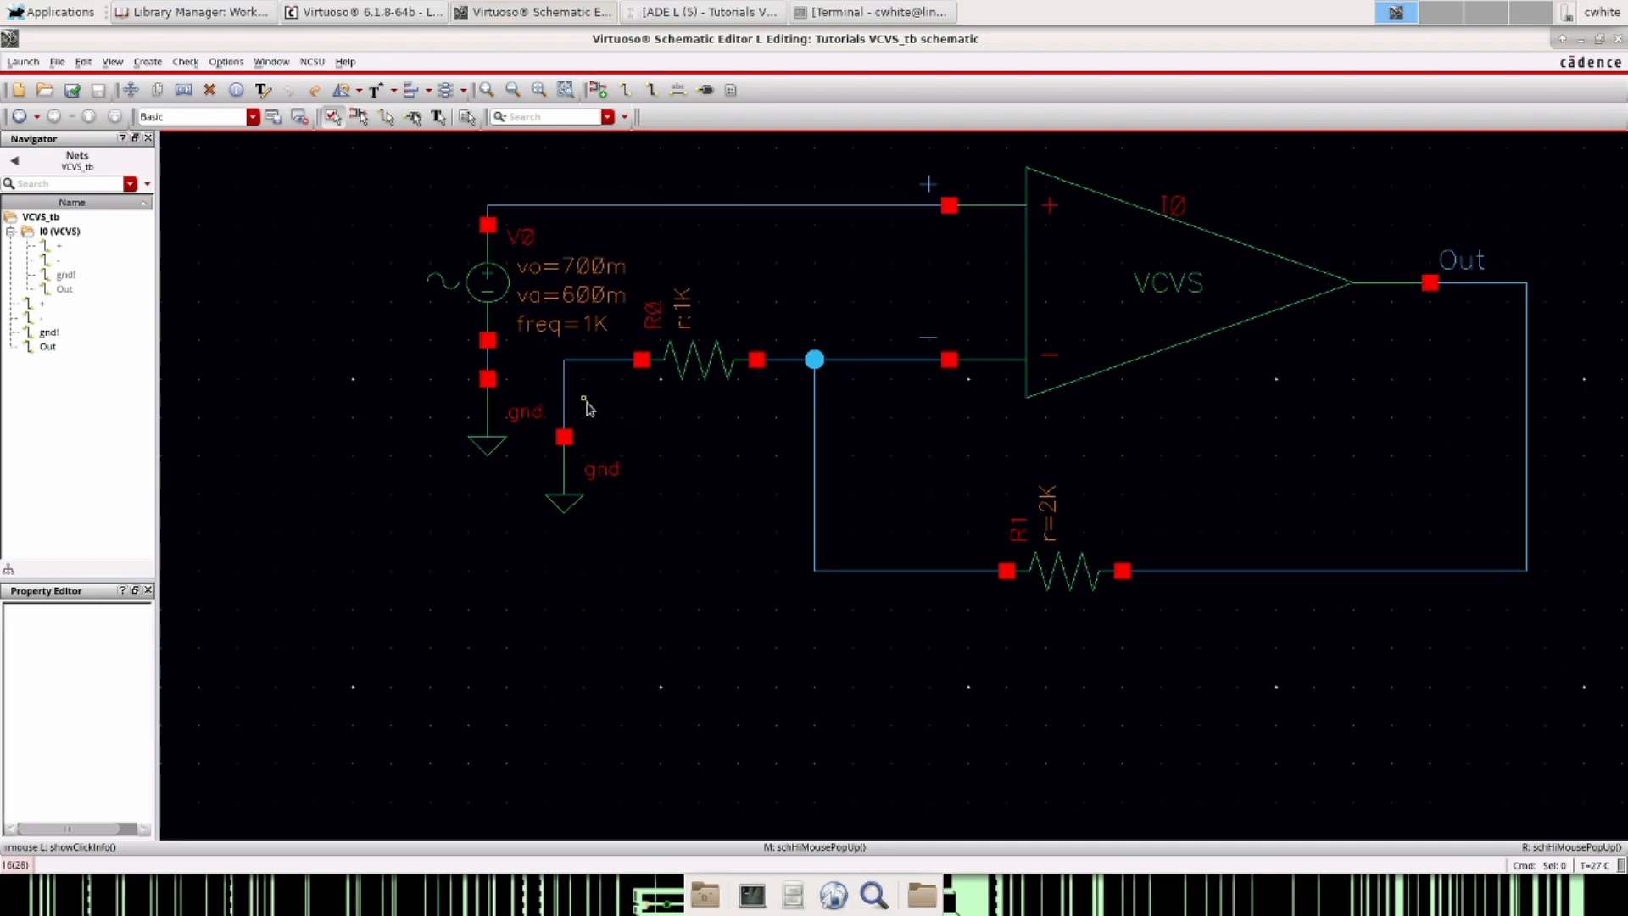
pyautogui.click(1059, 569)
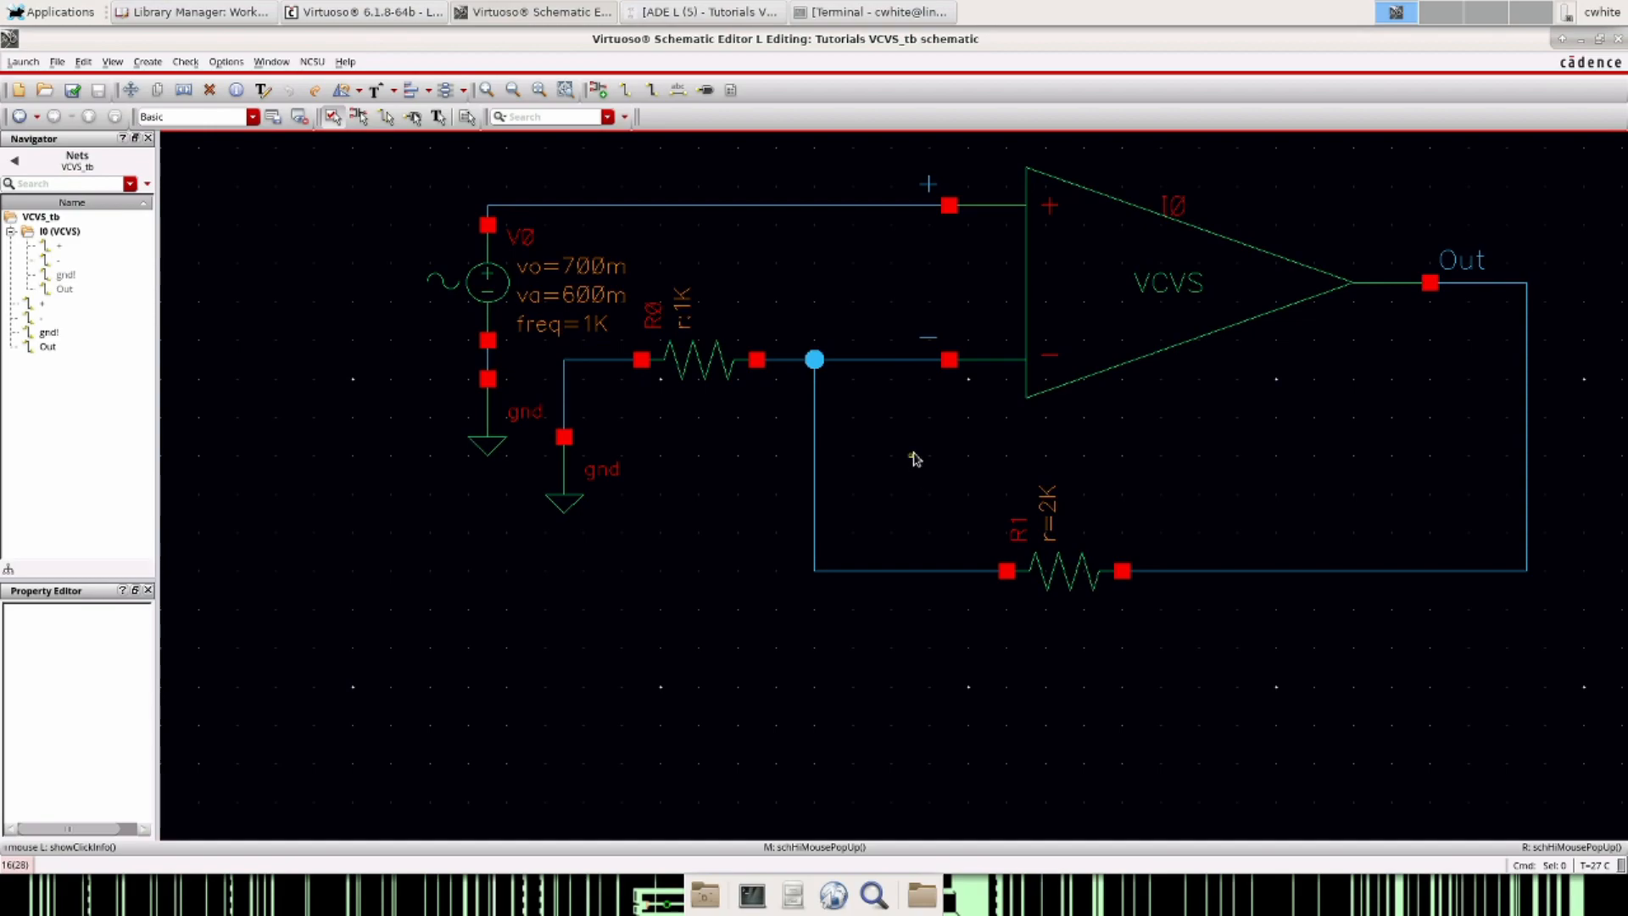
pyautogui.click(1162, 275)
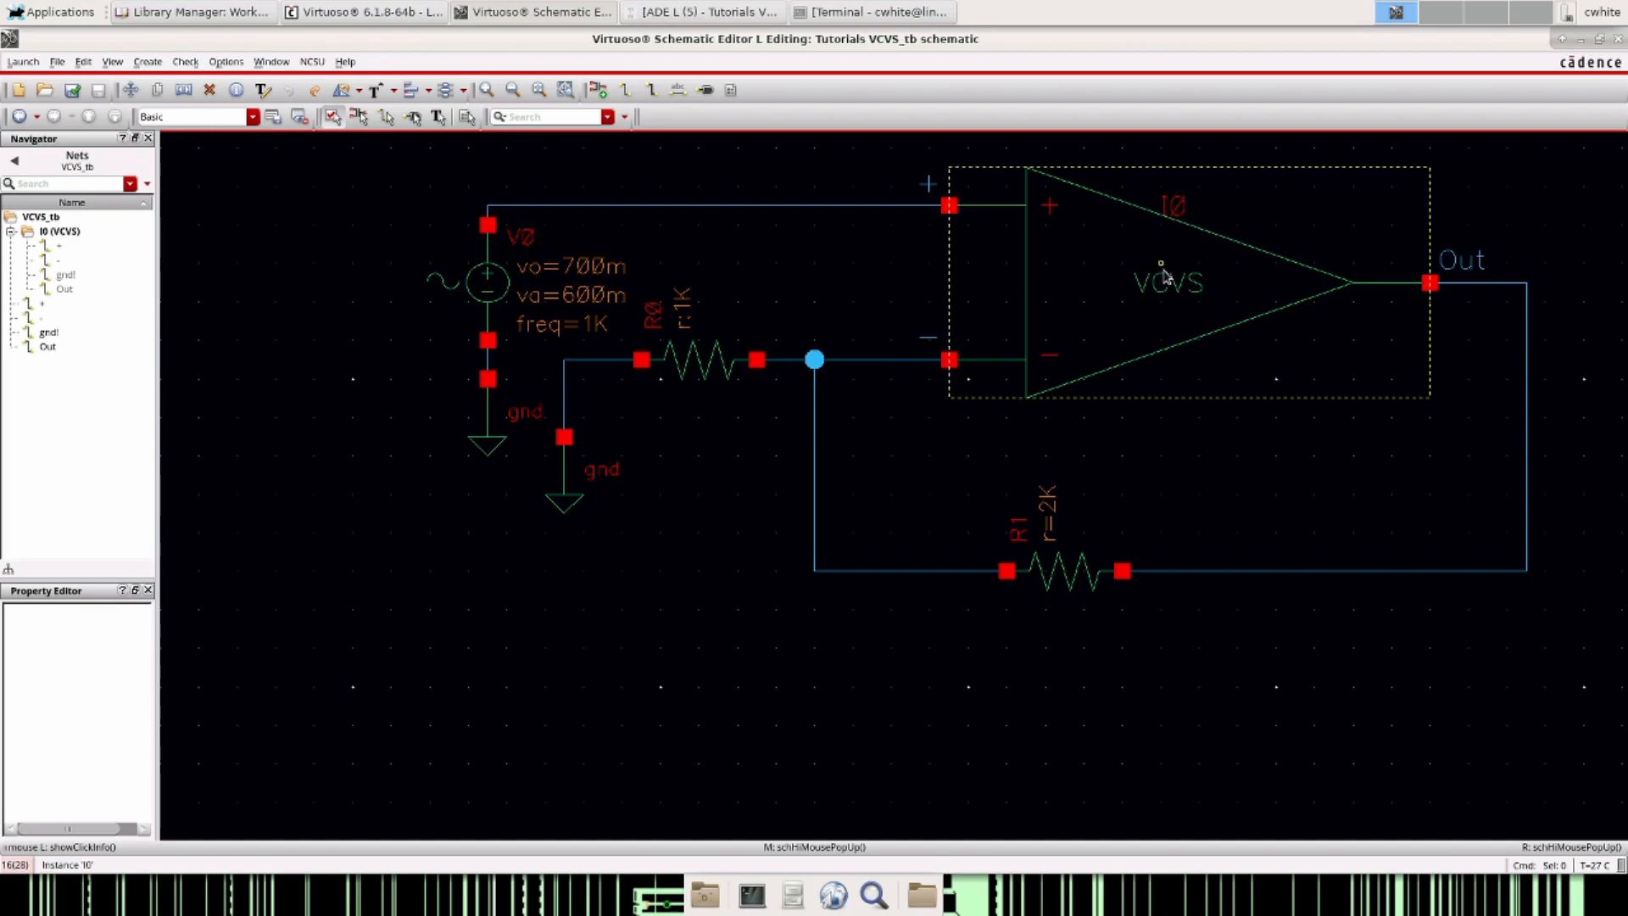
pyautogui.click(1137, 171)
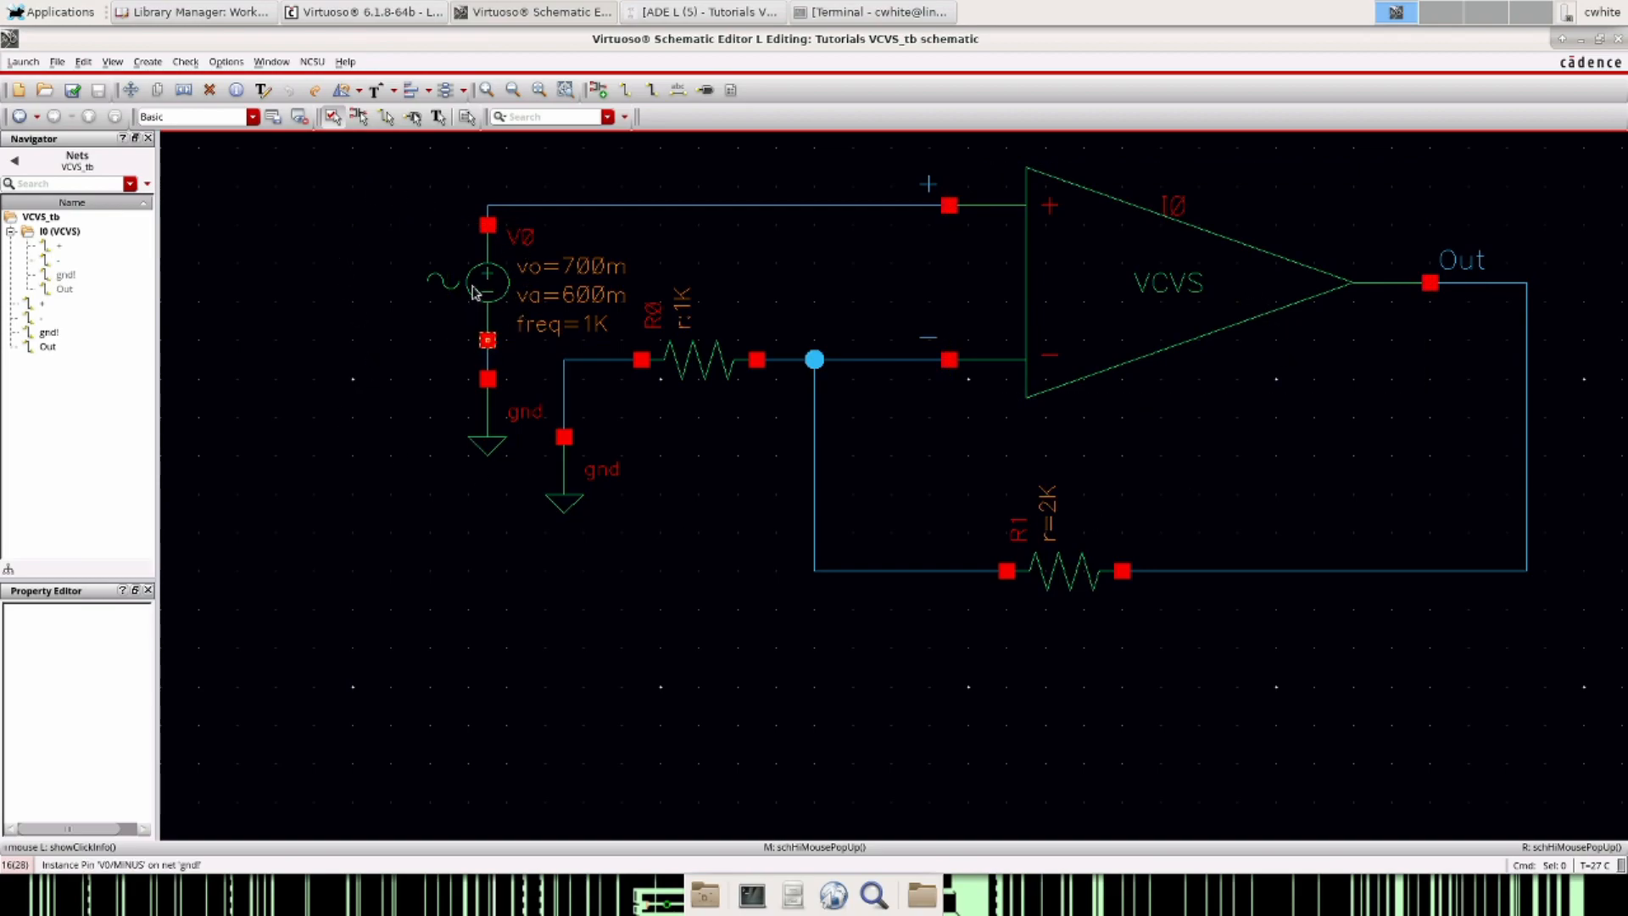
pyautogui.doubleClick(486, 281)
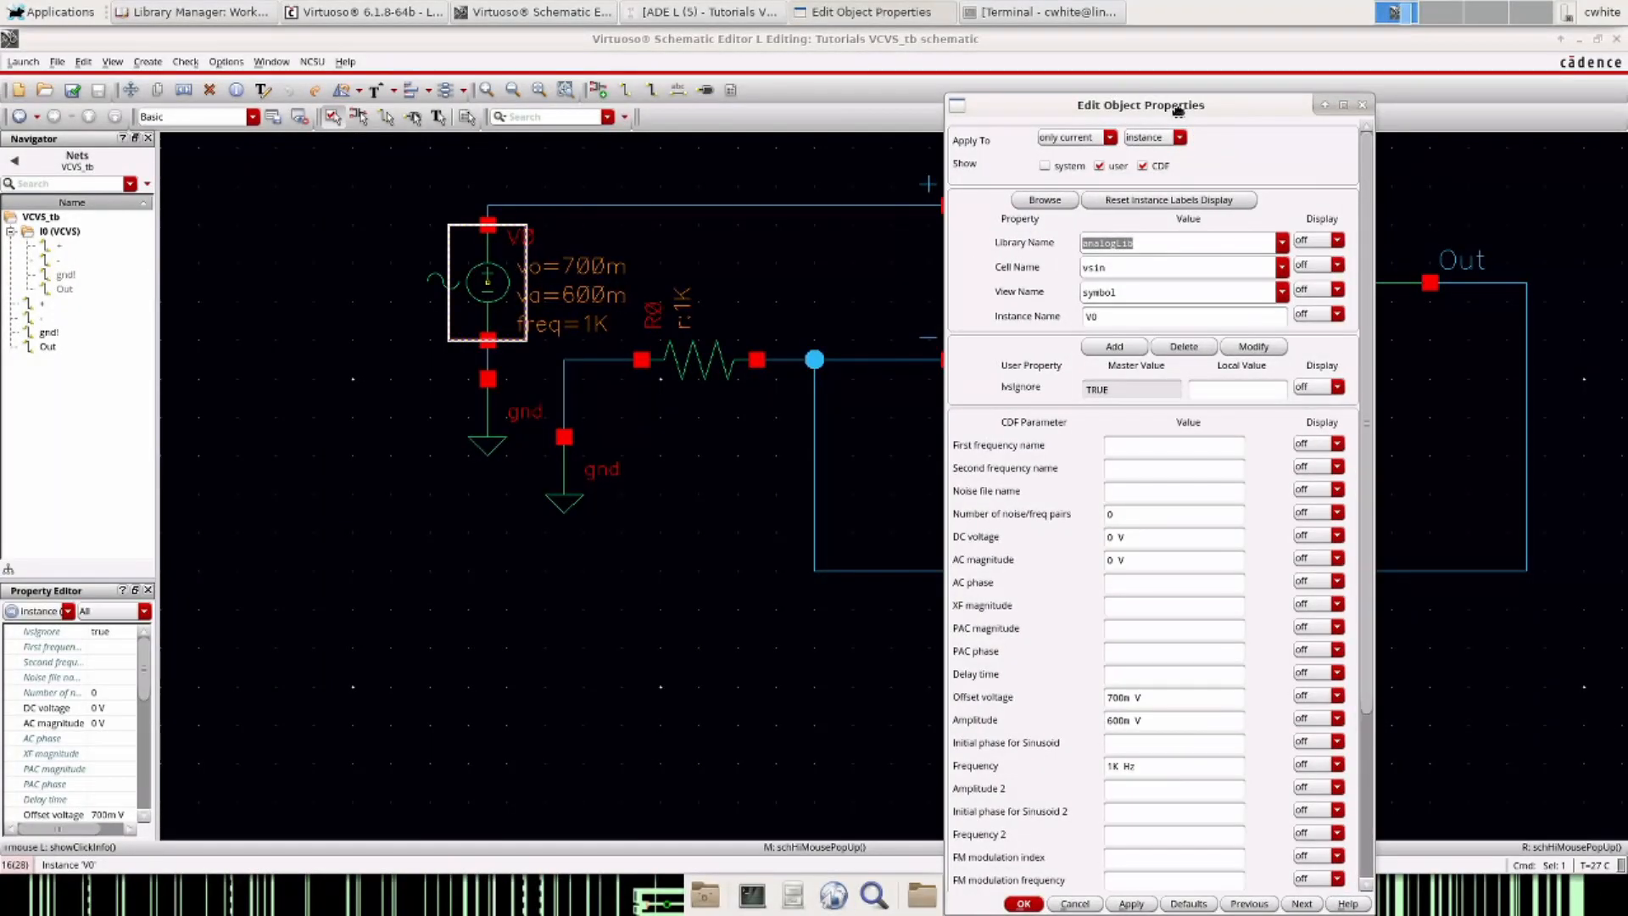
pyautogui.moveTo(1018, 711)
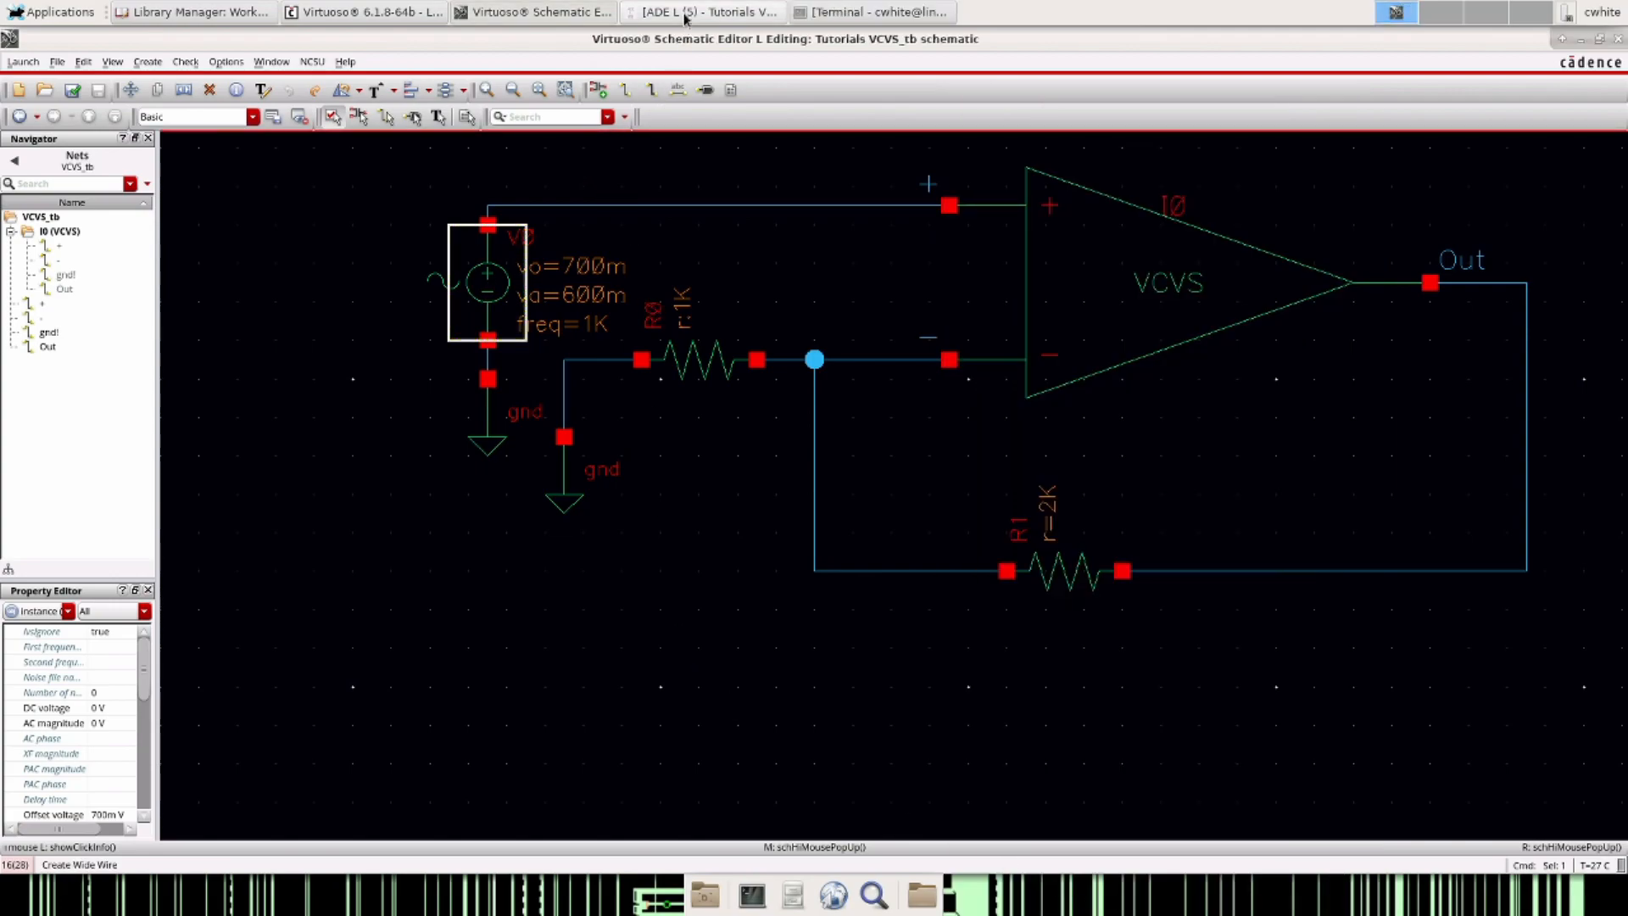
# - Run the VCVS_tb transient simulation from ADE L to plot input and Out over 2 ms
pyautogui.click(706, 11)
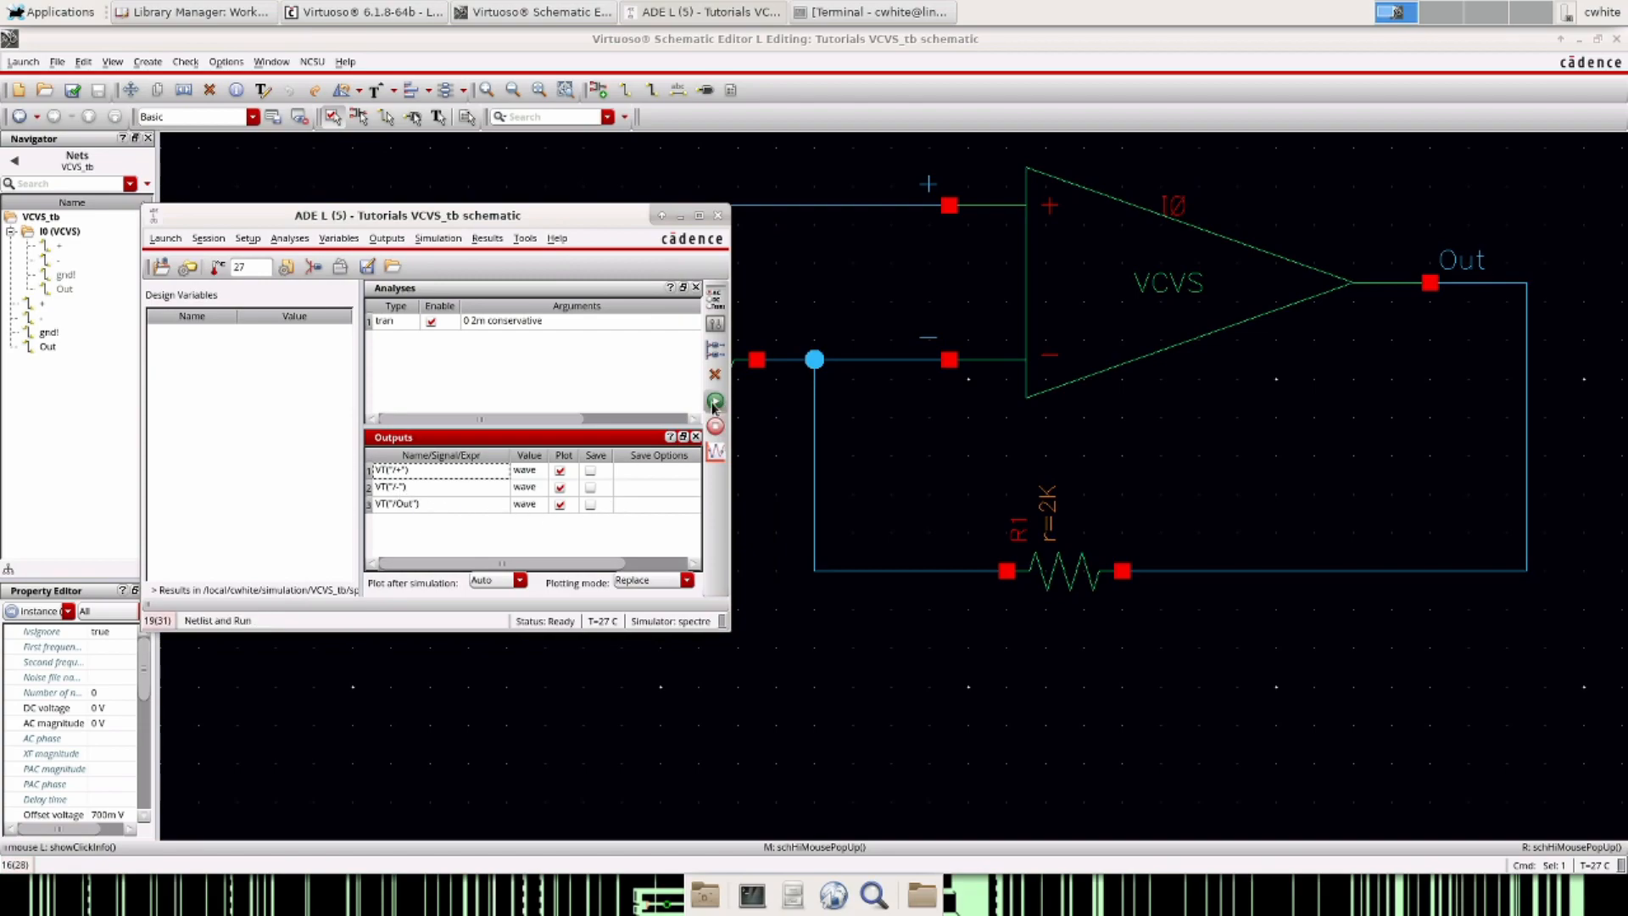
pyautogui.click(714, 403)
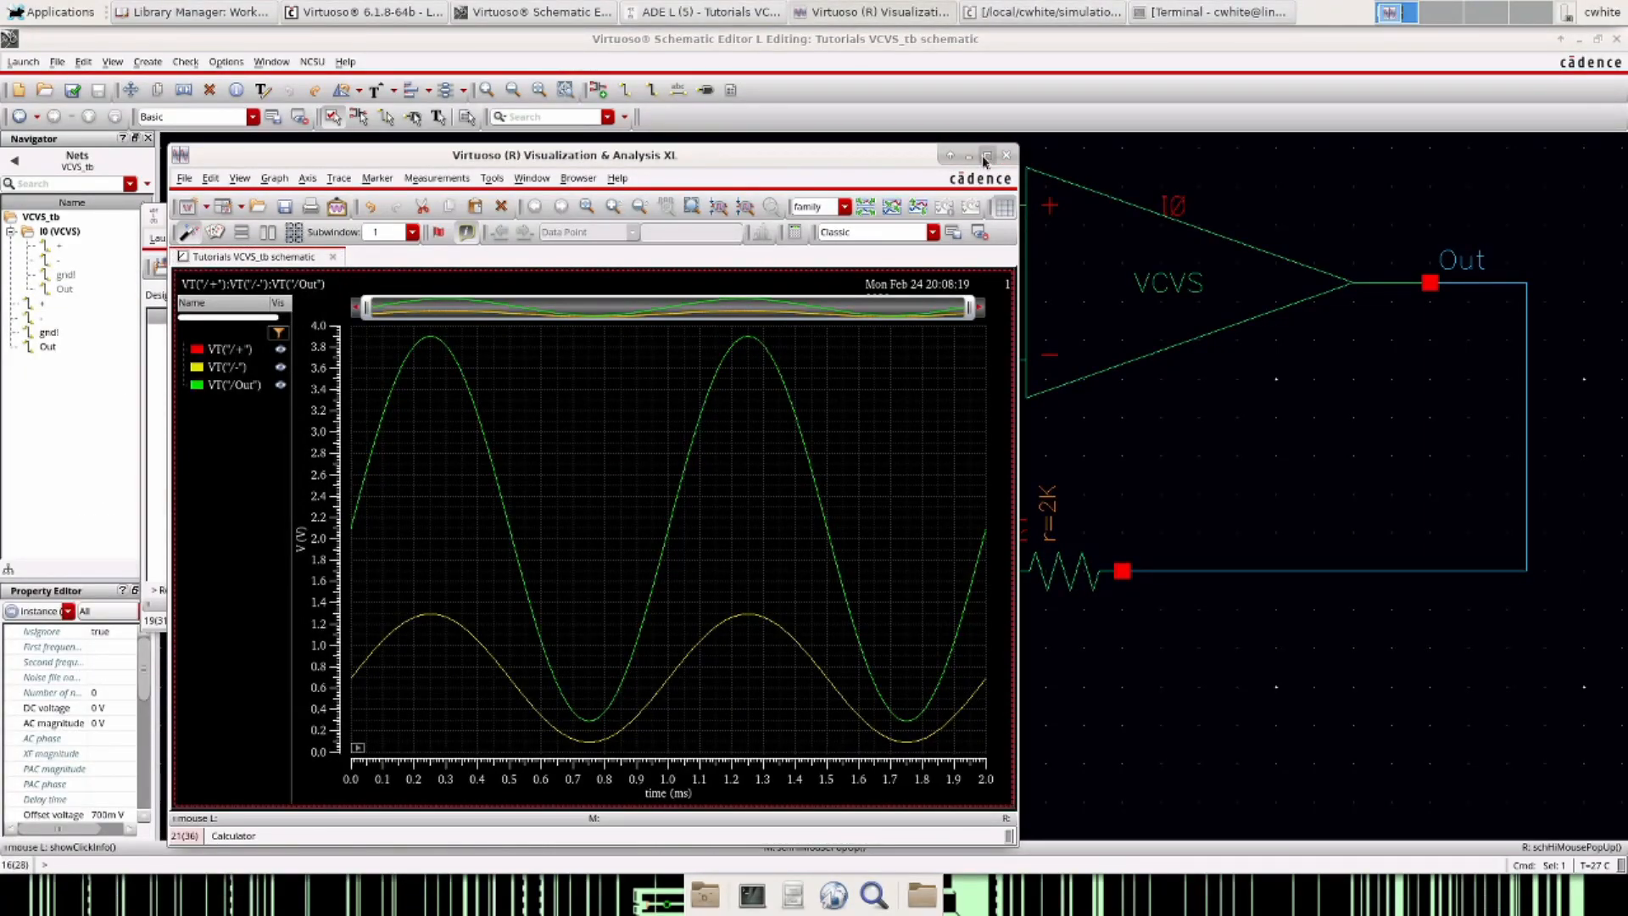
# - Maximize the waveform plot, check the ~3.9 V output peak, and return to VCVS_tb
pyautogui.click(987, 154)
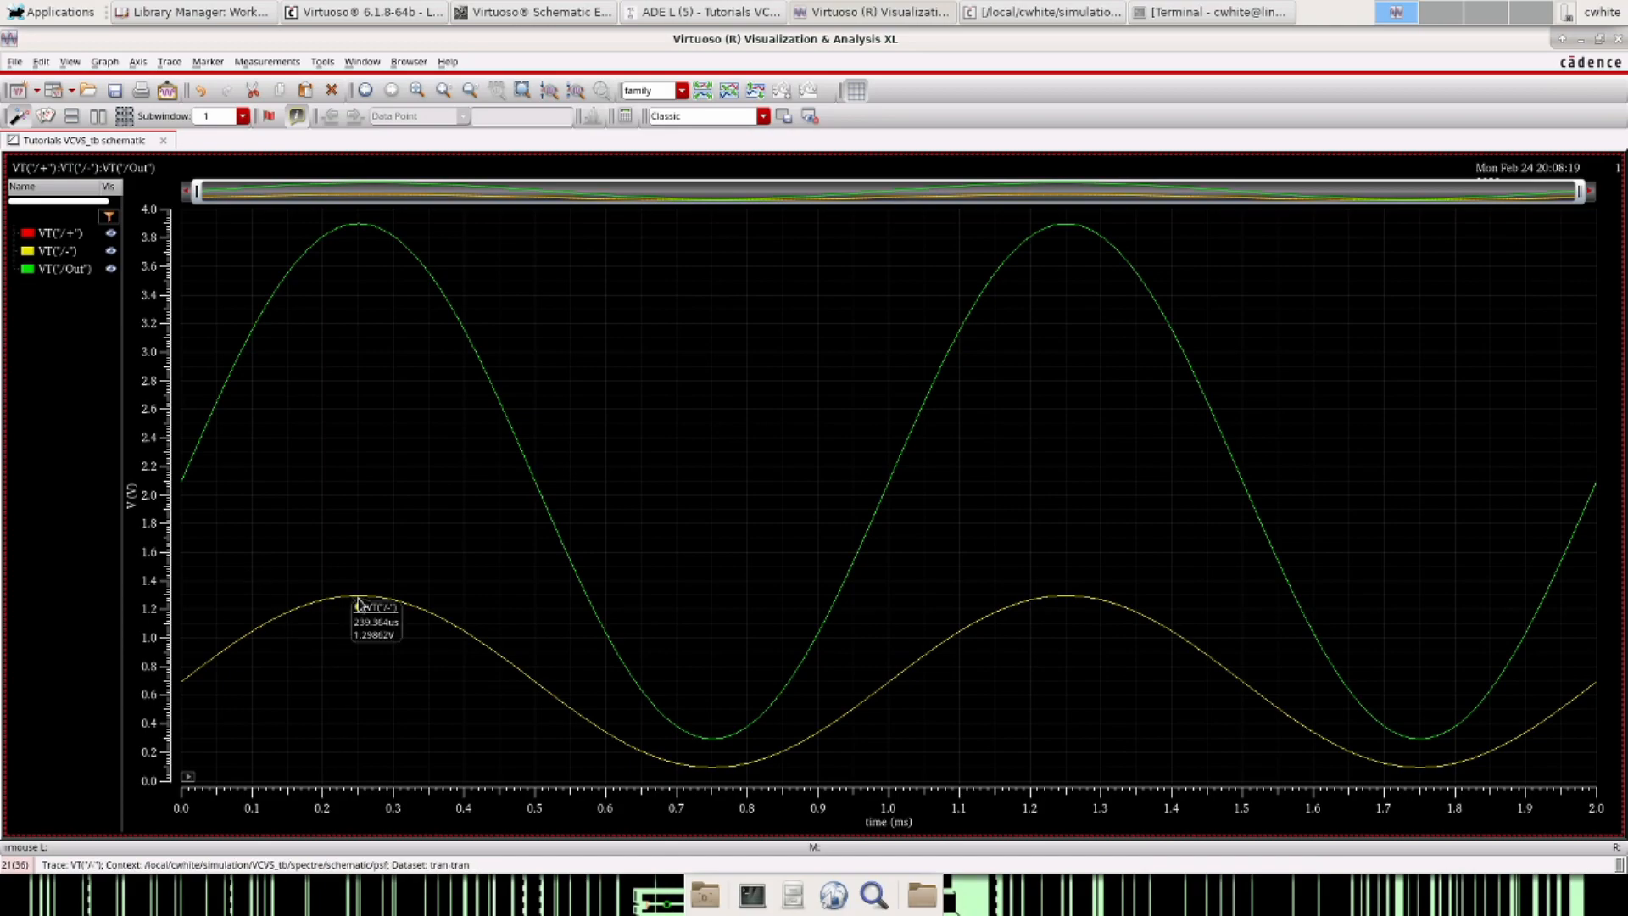
pyautogui.moveTo(364, 604)
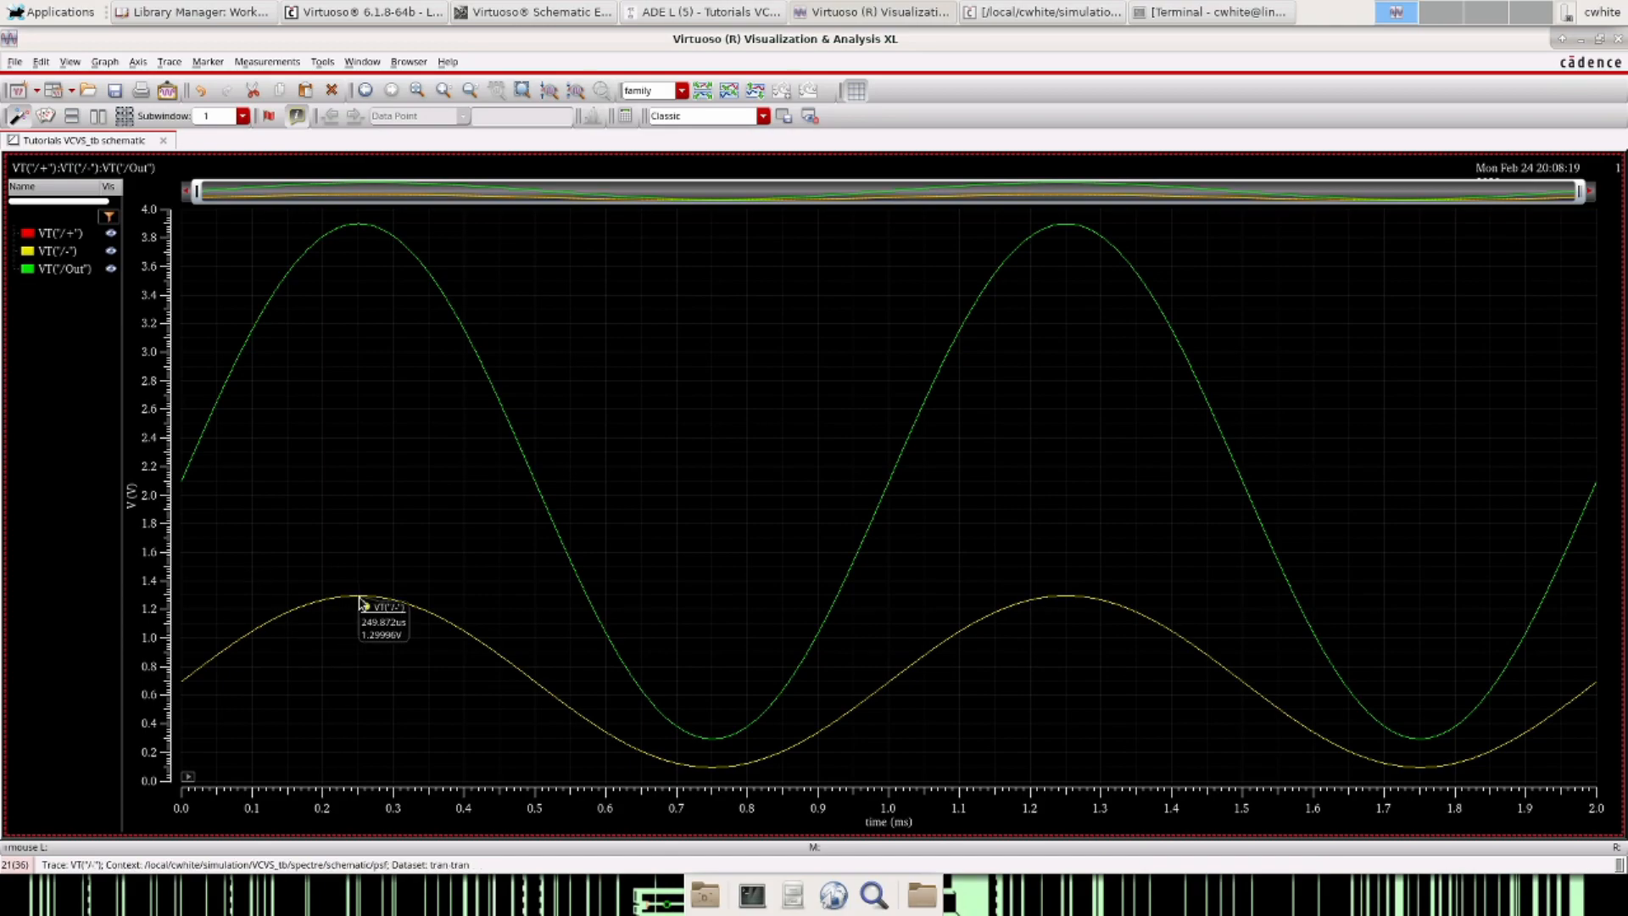
pyautogui.moveTo(356, 248)
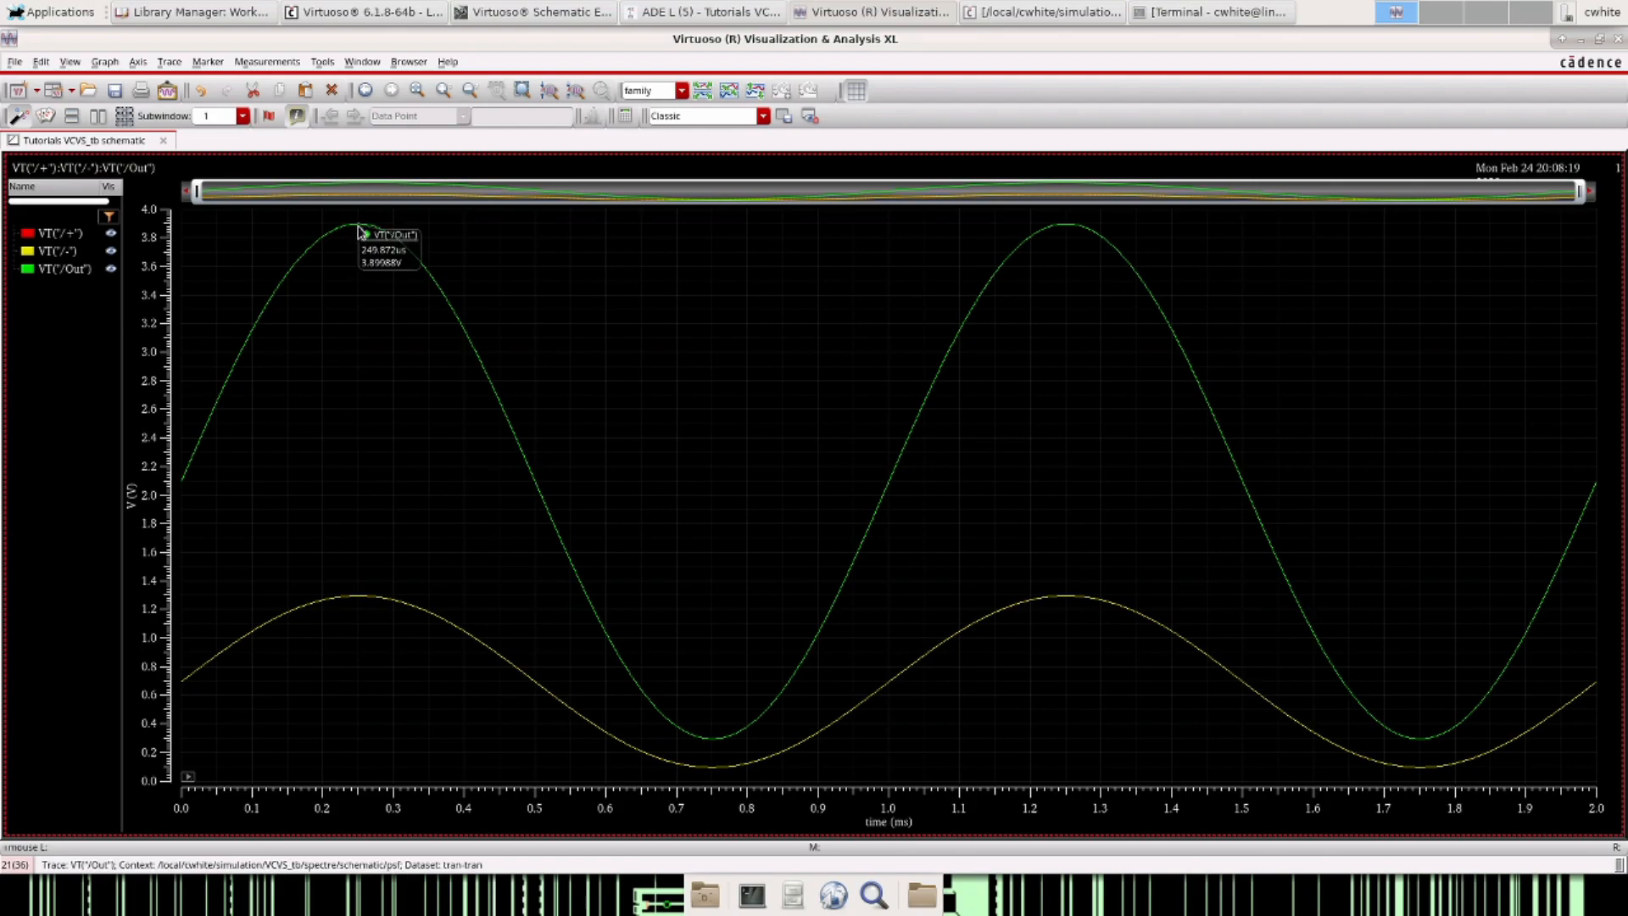
pyautogui.moveTo(627, 529)
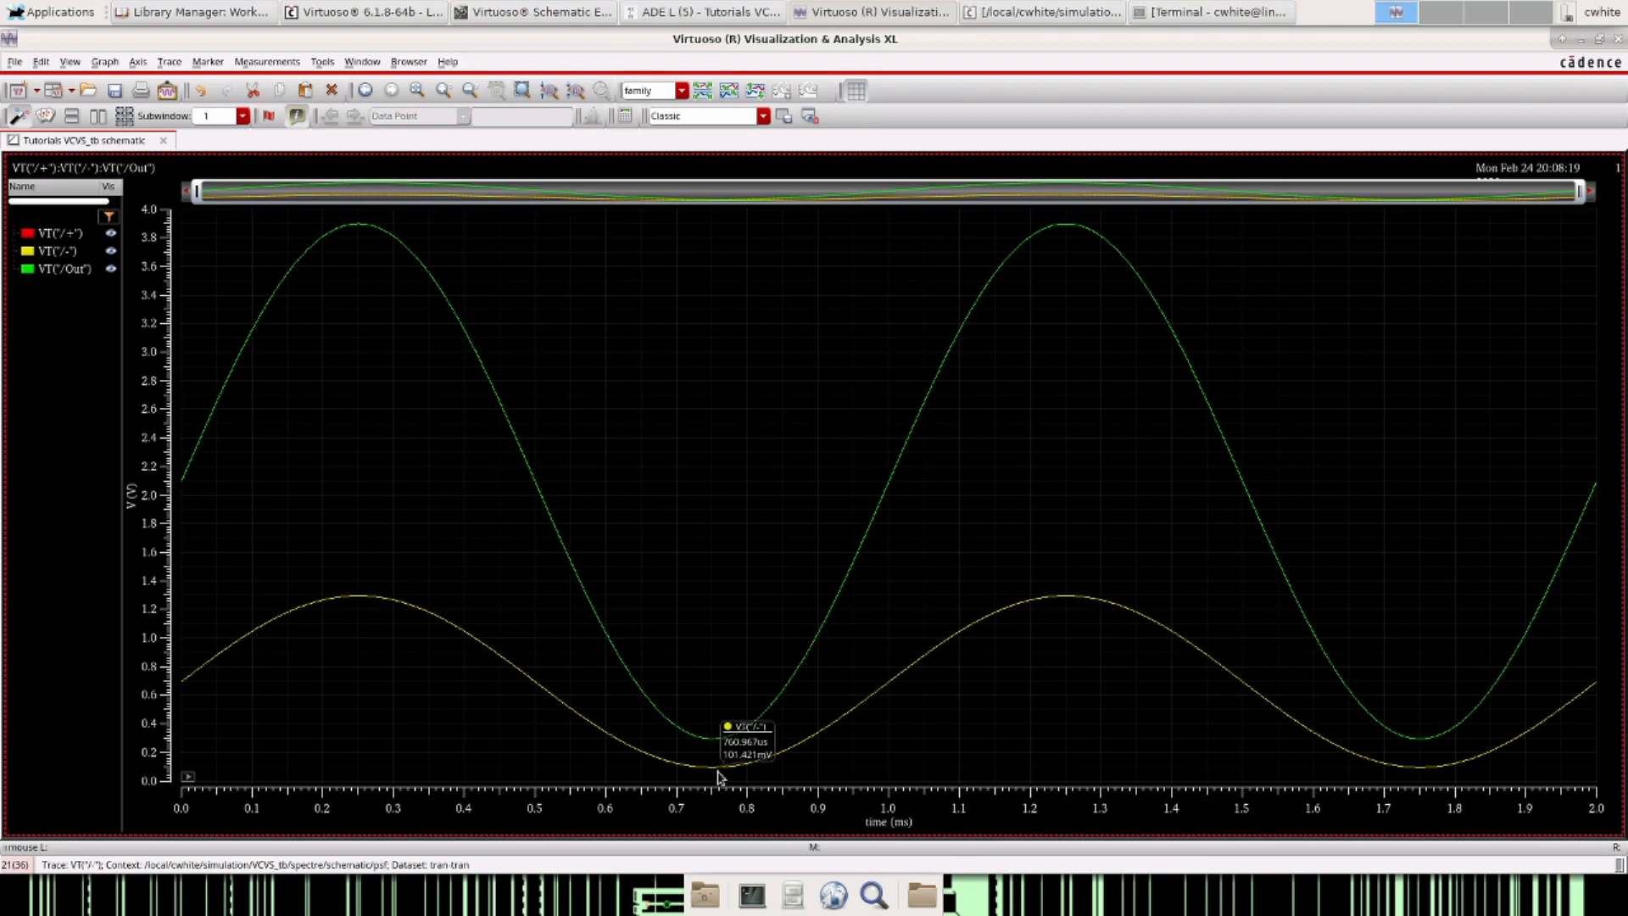
pyautogui.click(62, 250)
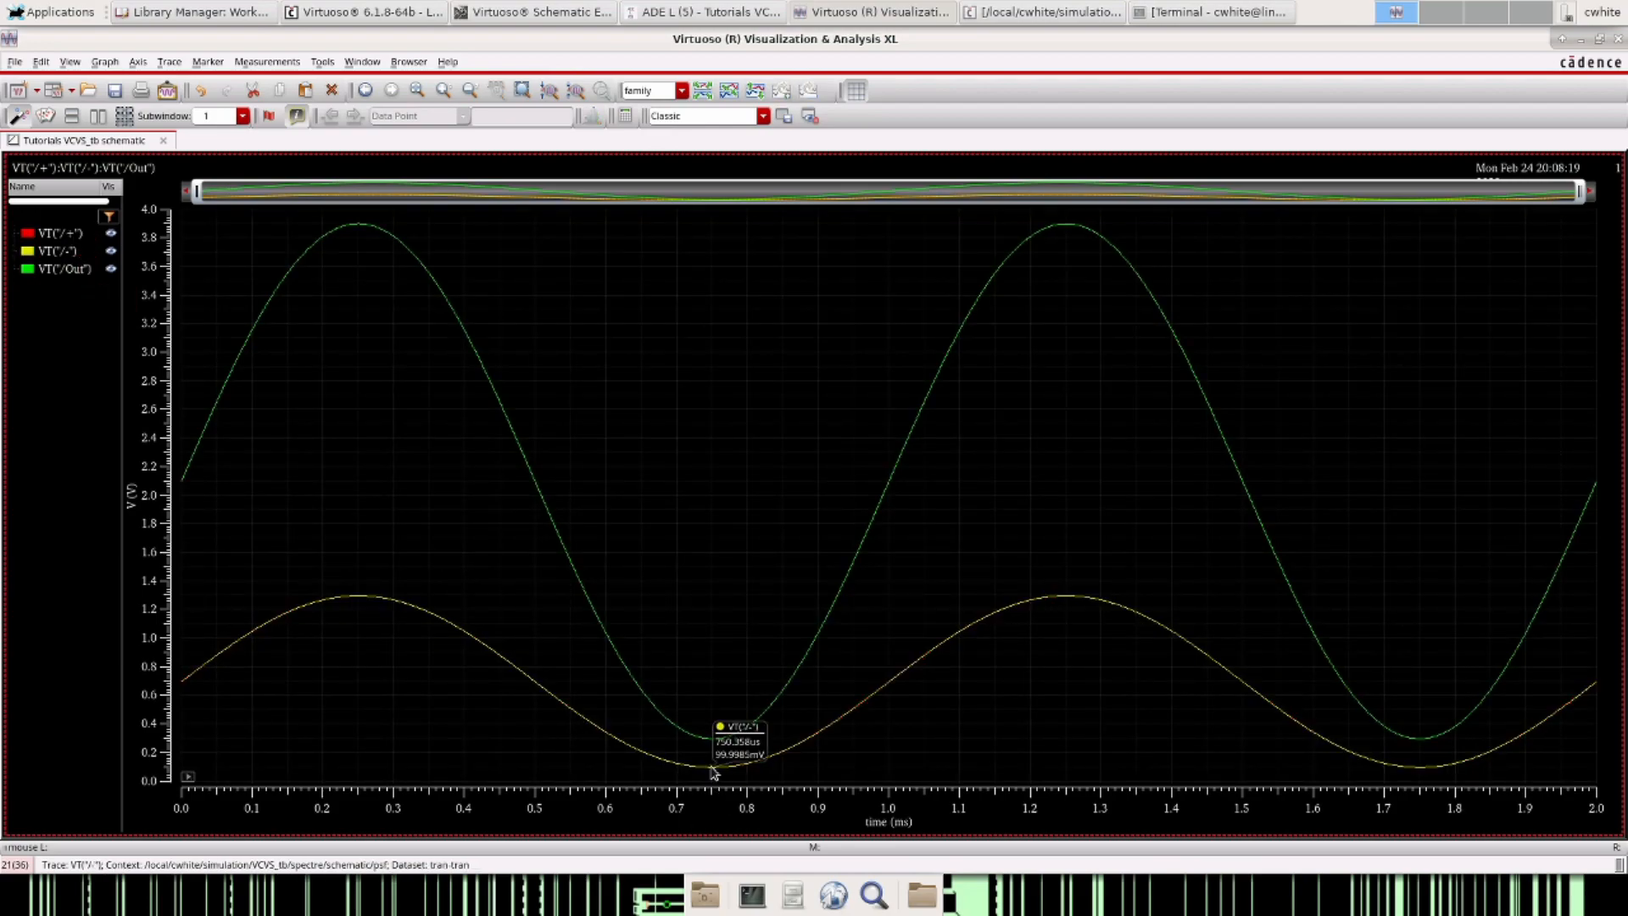
pyautogui.moveTo(720, 776)
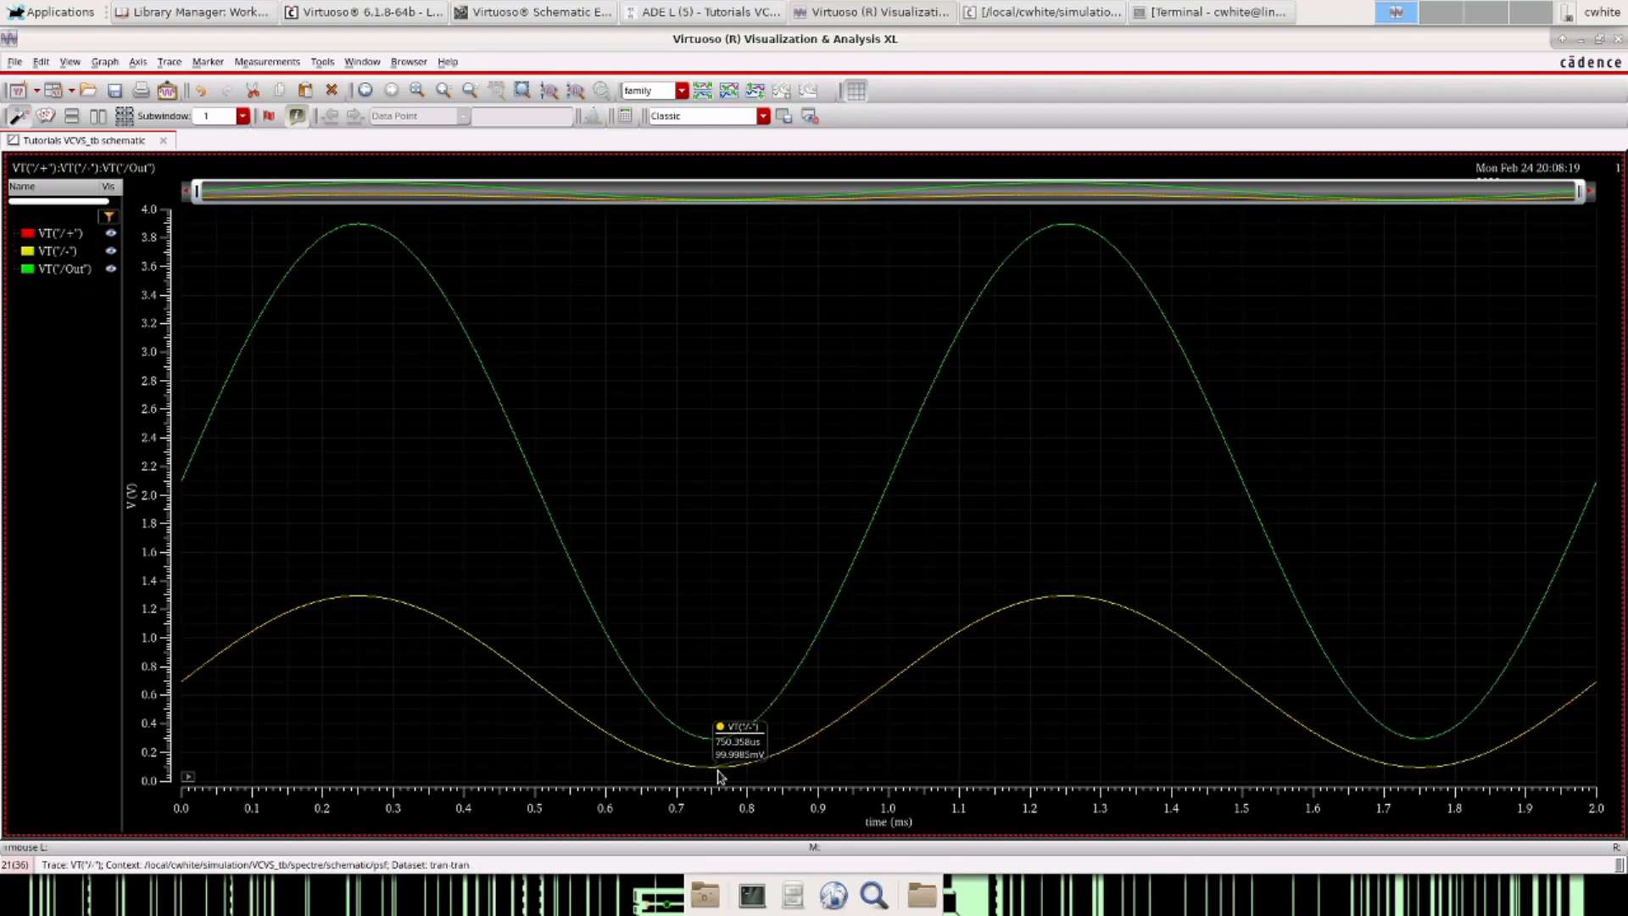
pyautogui.moveTo(721, 773)
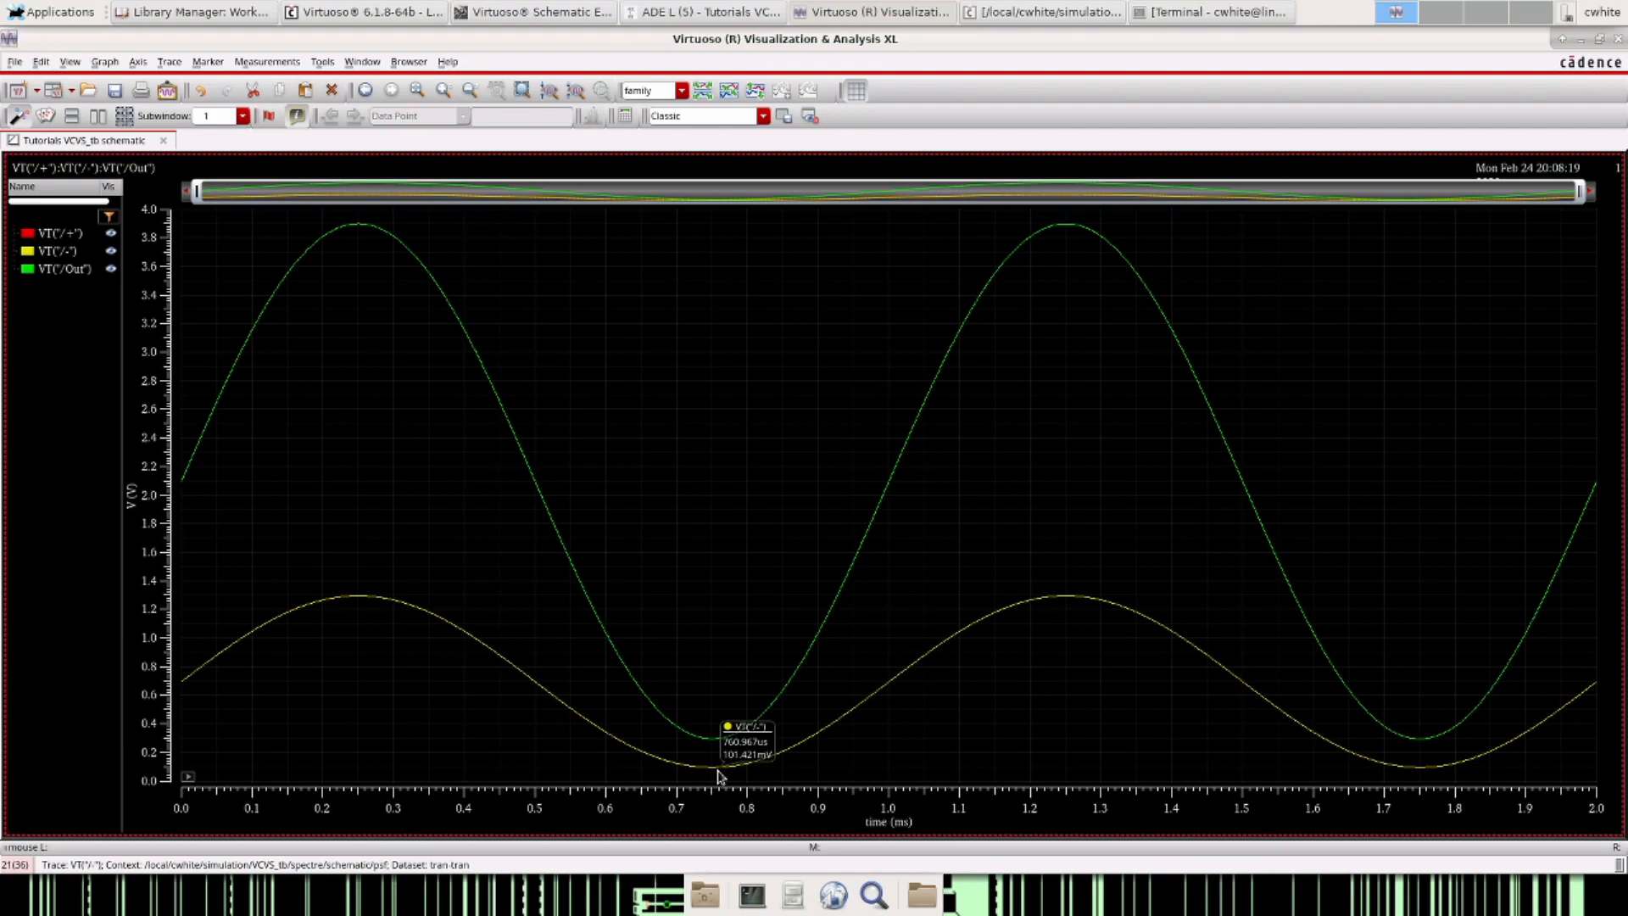
pyautogui.moveTo(709, 491)
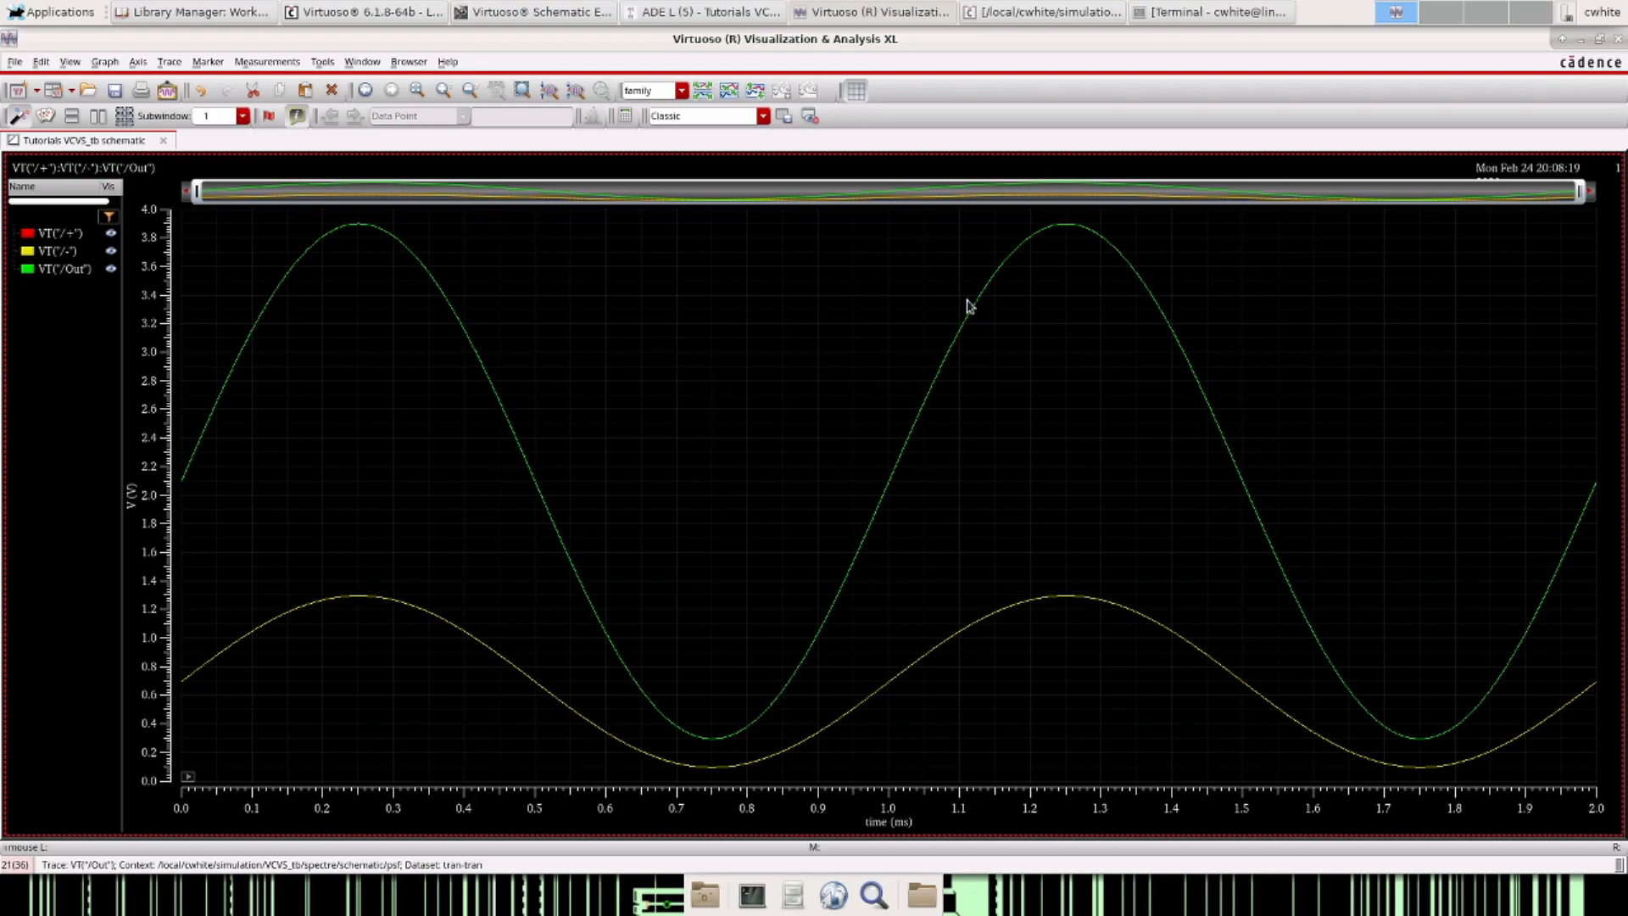
pyautogui.click(533, 11)
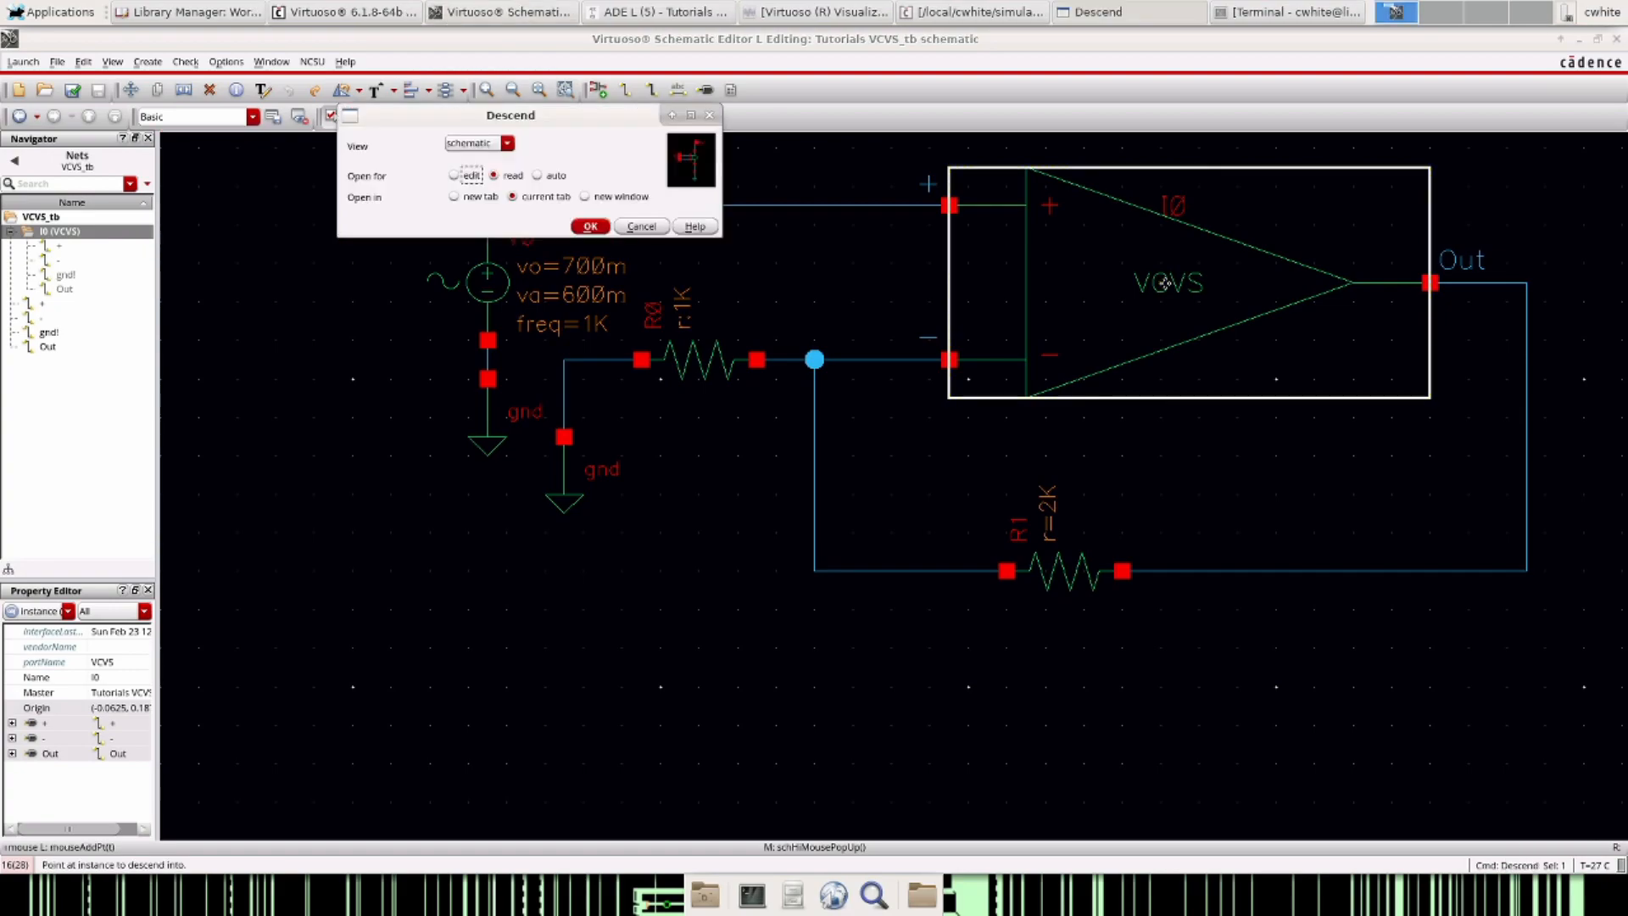
# - Descend into I0, set E0's voltage gain to 100000, and ascend back to VCVS_tb
pyautogui.click(589, 226)
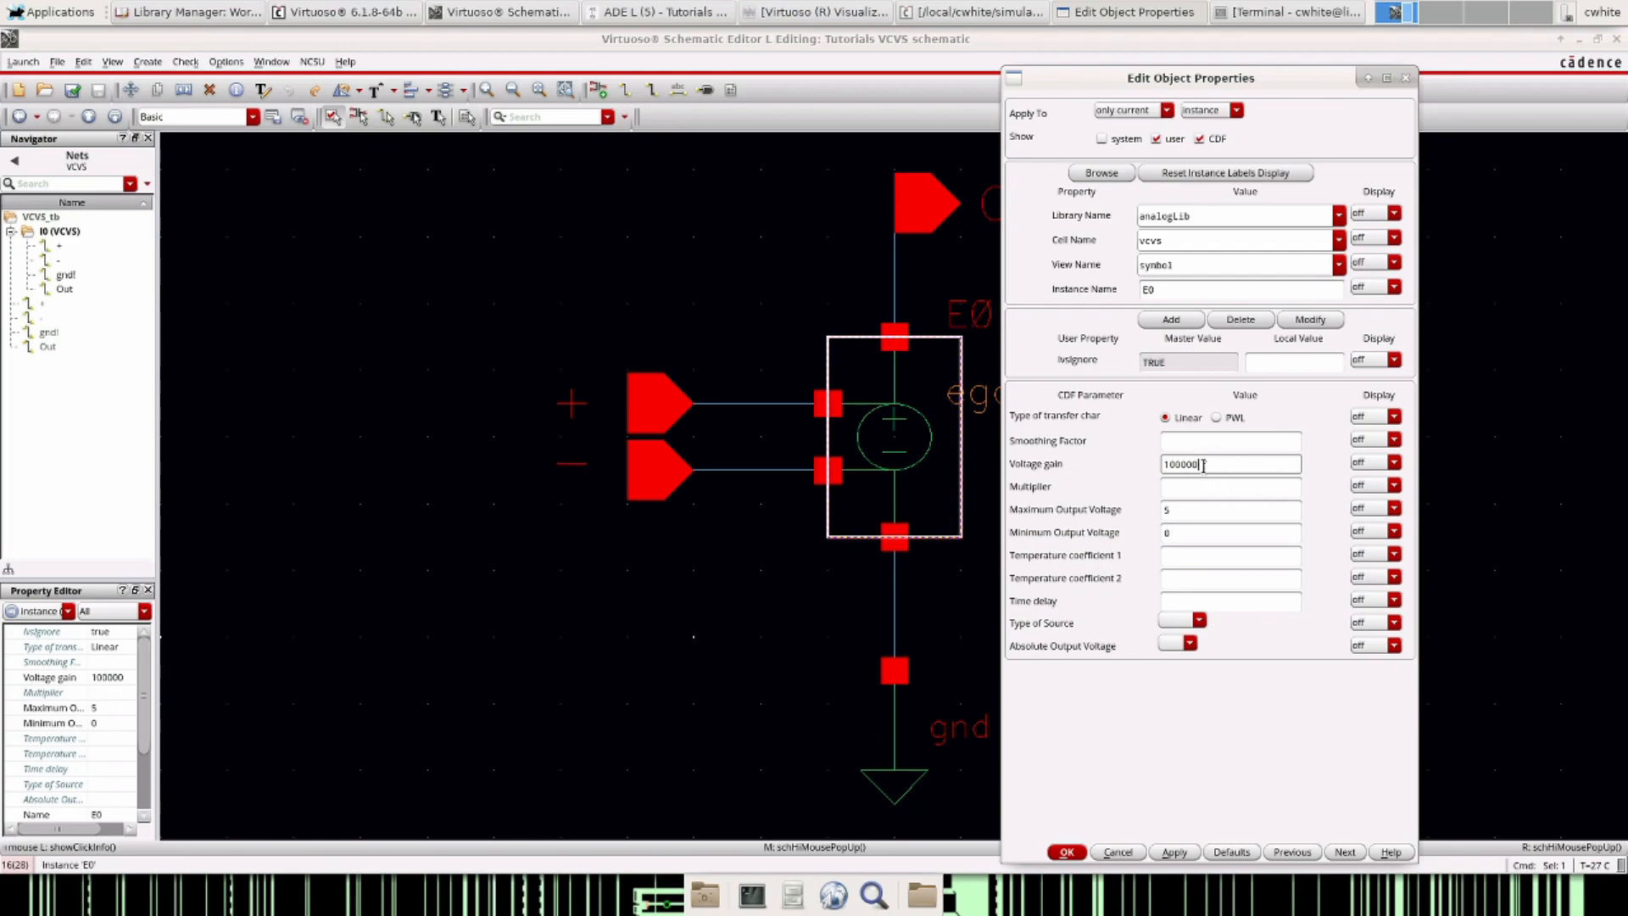
pyautogui.moveTo(1137, 477)
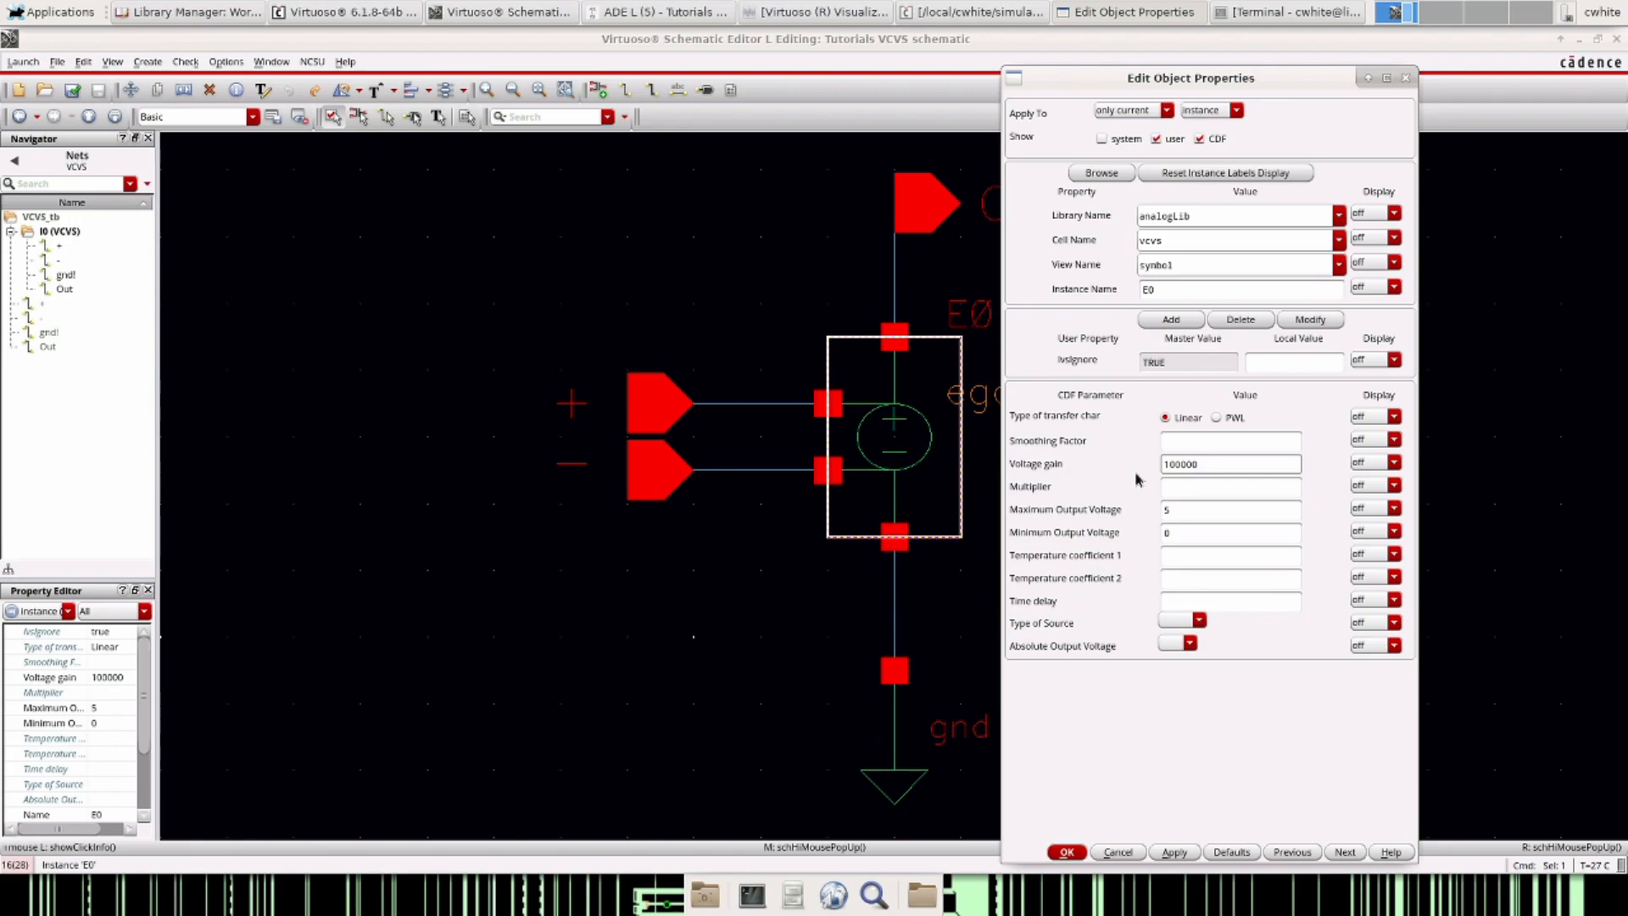
pyautogui.click(1064, 851)
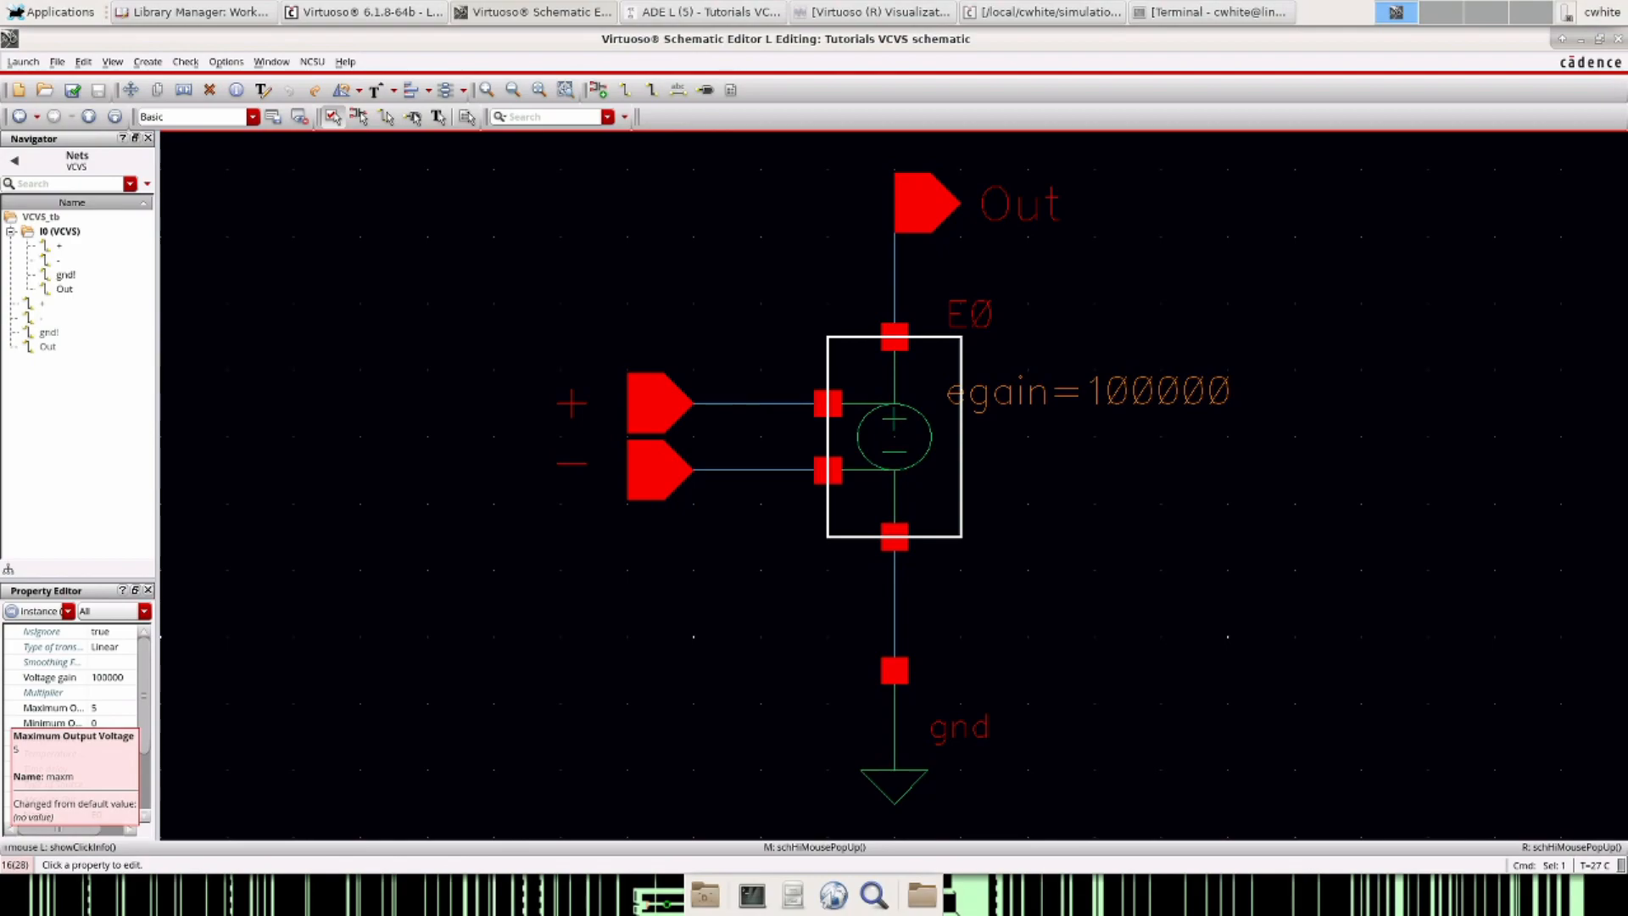
pyautogui.click(539, 253)
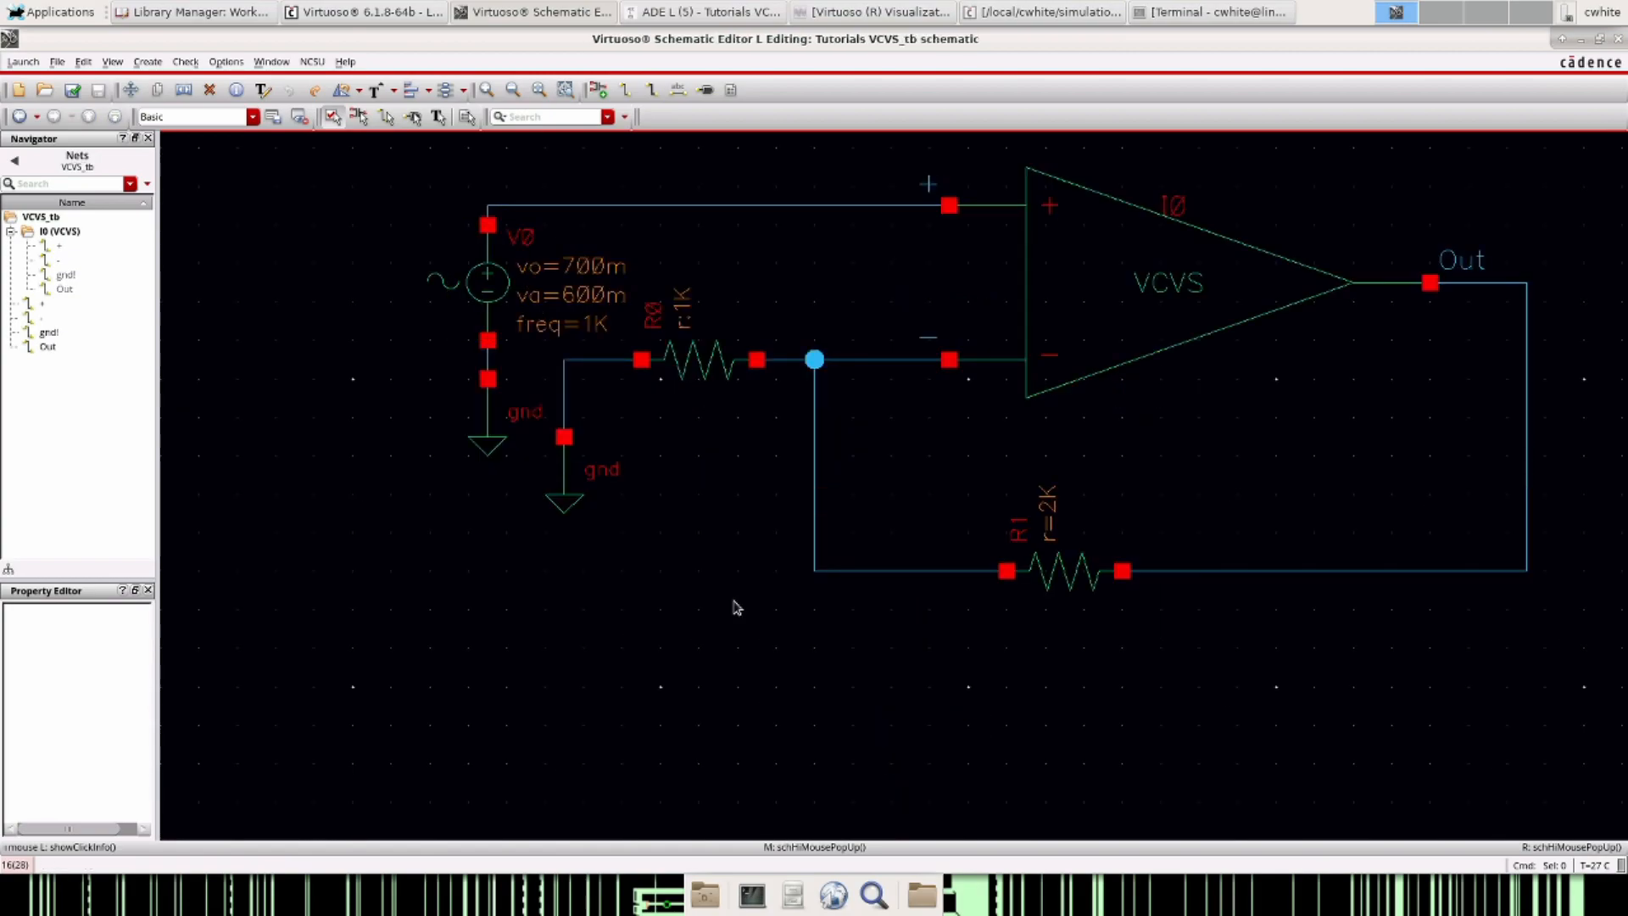
pyautogui.moveTo(351, 103)
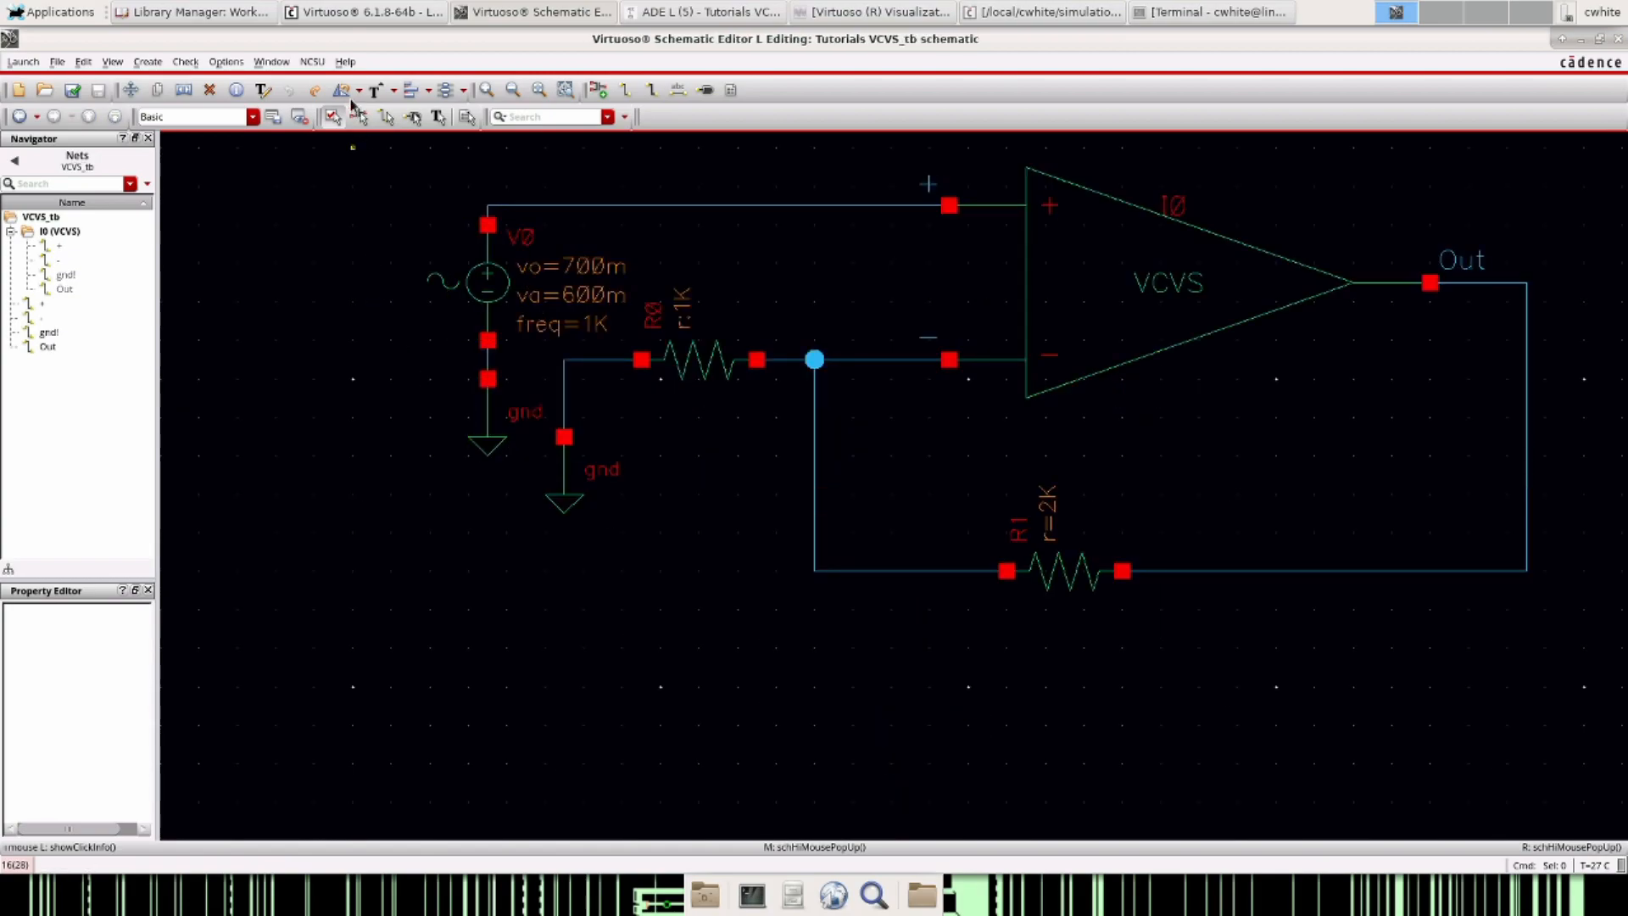
pyautogui.moveTo(364, 11)
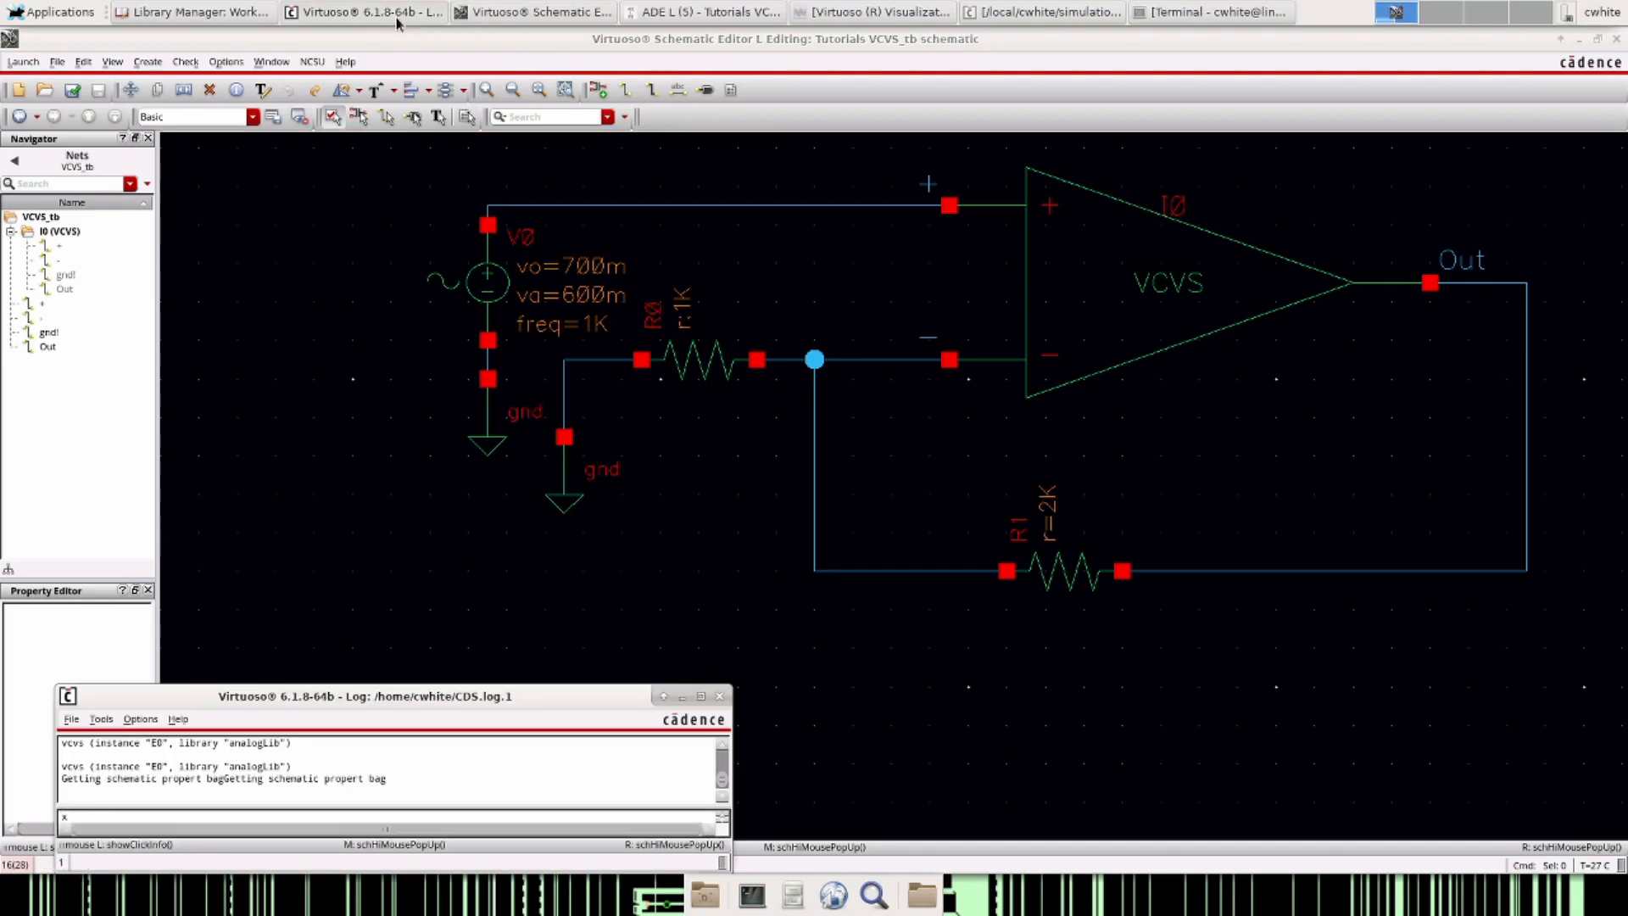
# - Maximize the VCVS_macro schematic and inspect gain source E0 and capacitor C1
pyautogui.click(194, 11)
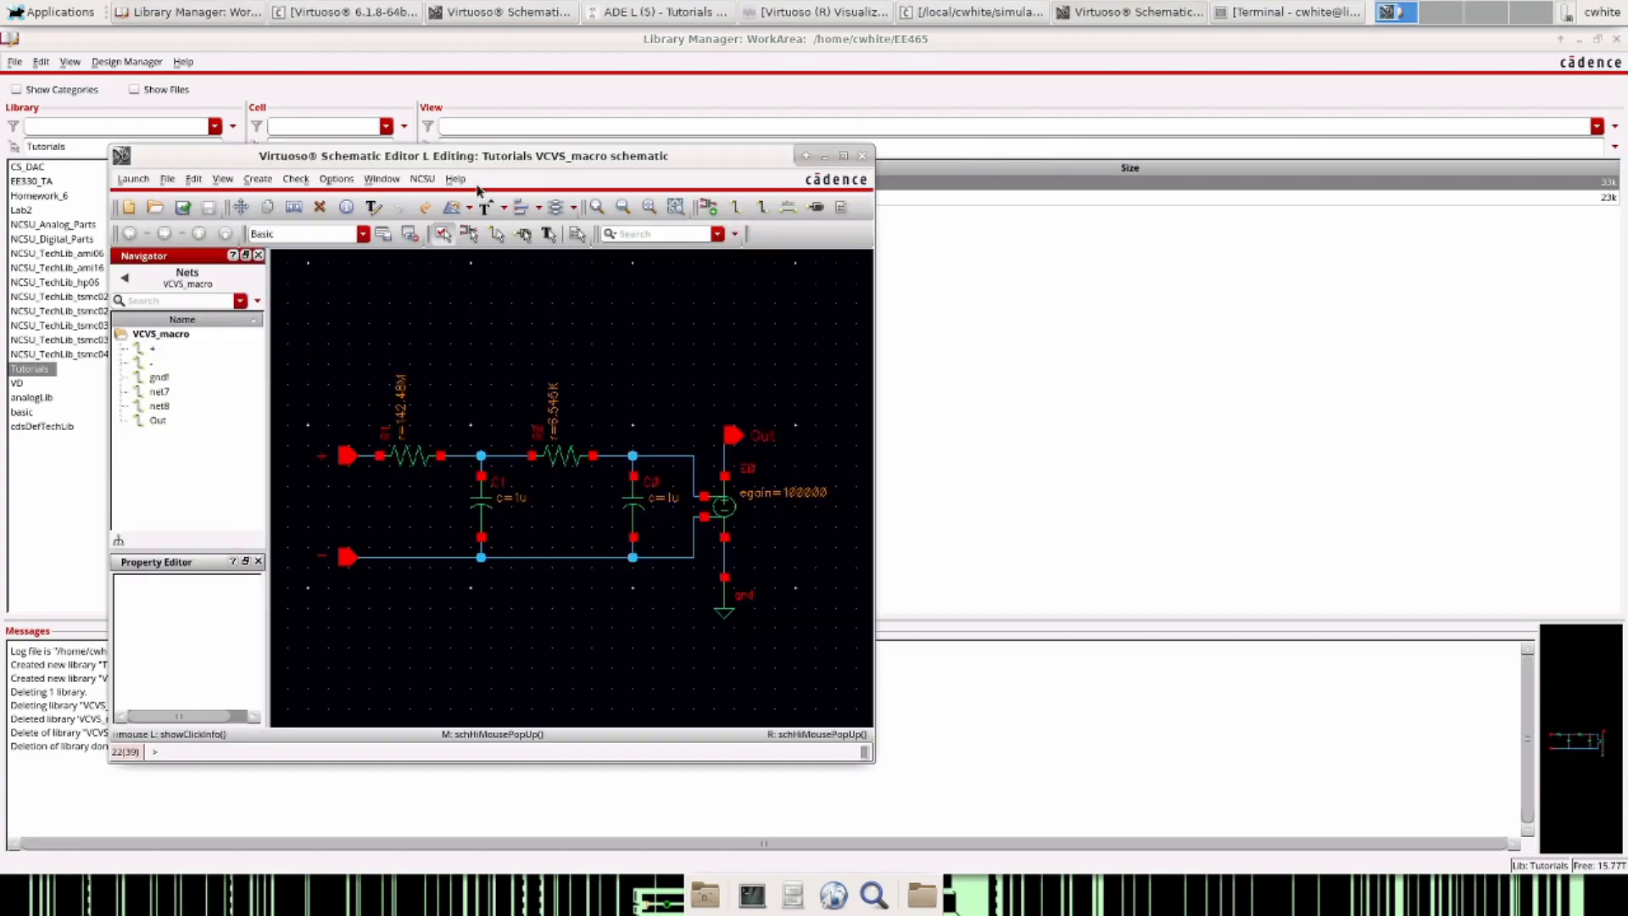
pyautogui.click(842, 154)
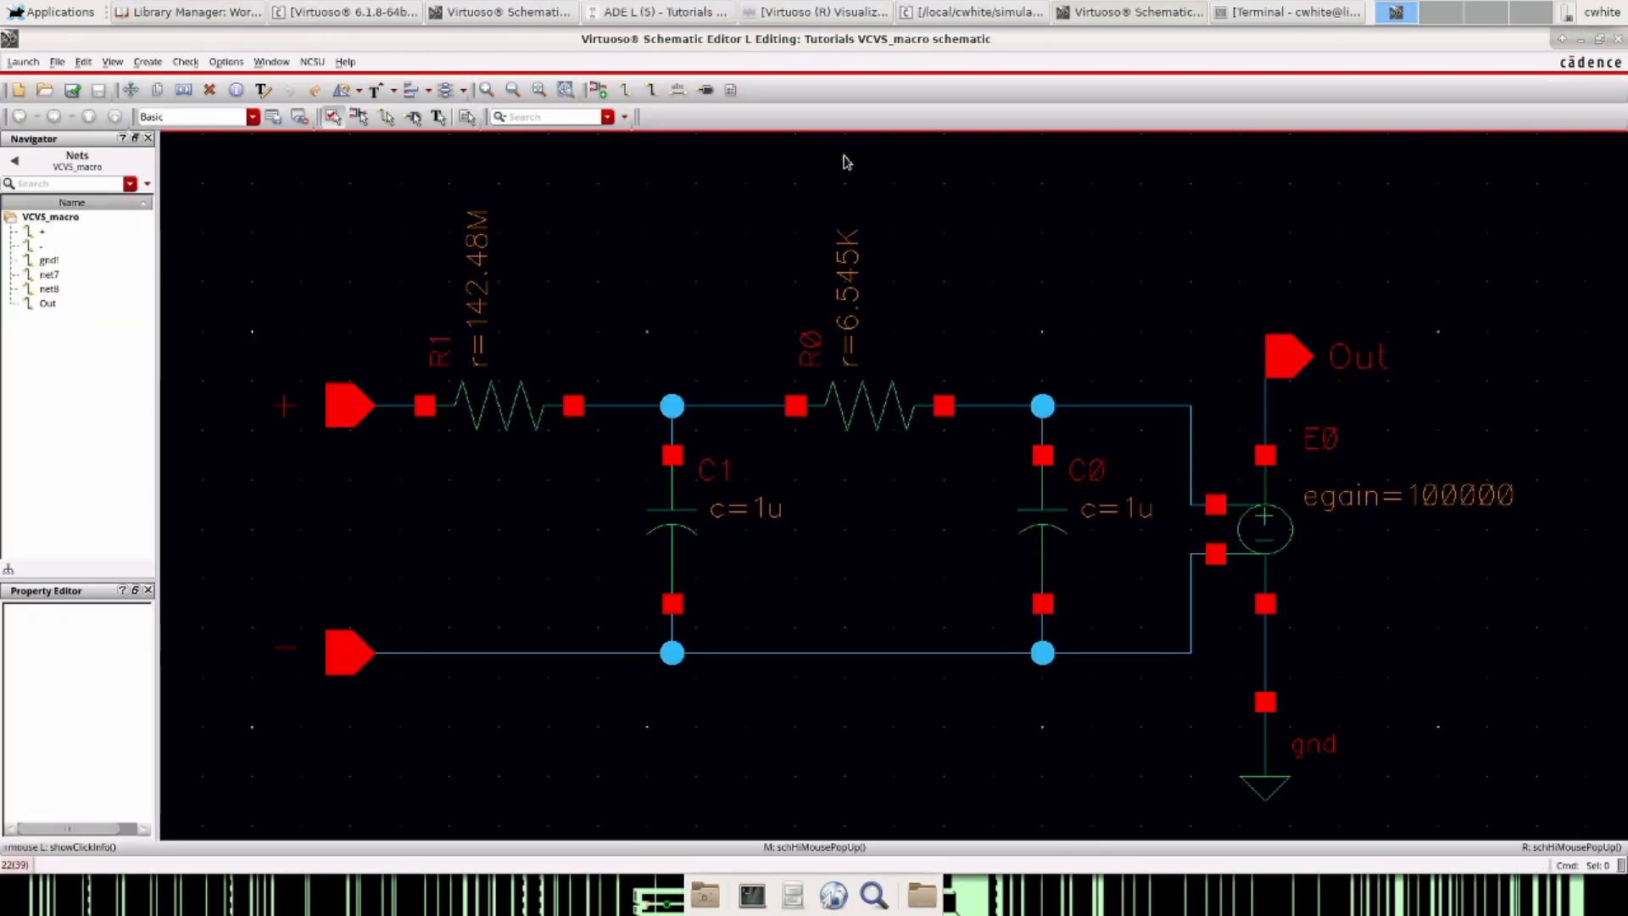
pyautogui.moveTo(1183, 281)
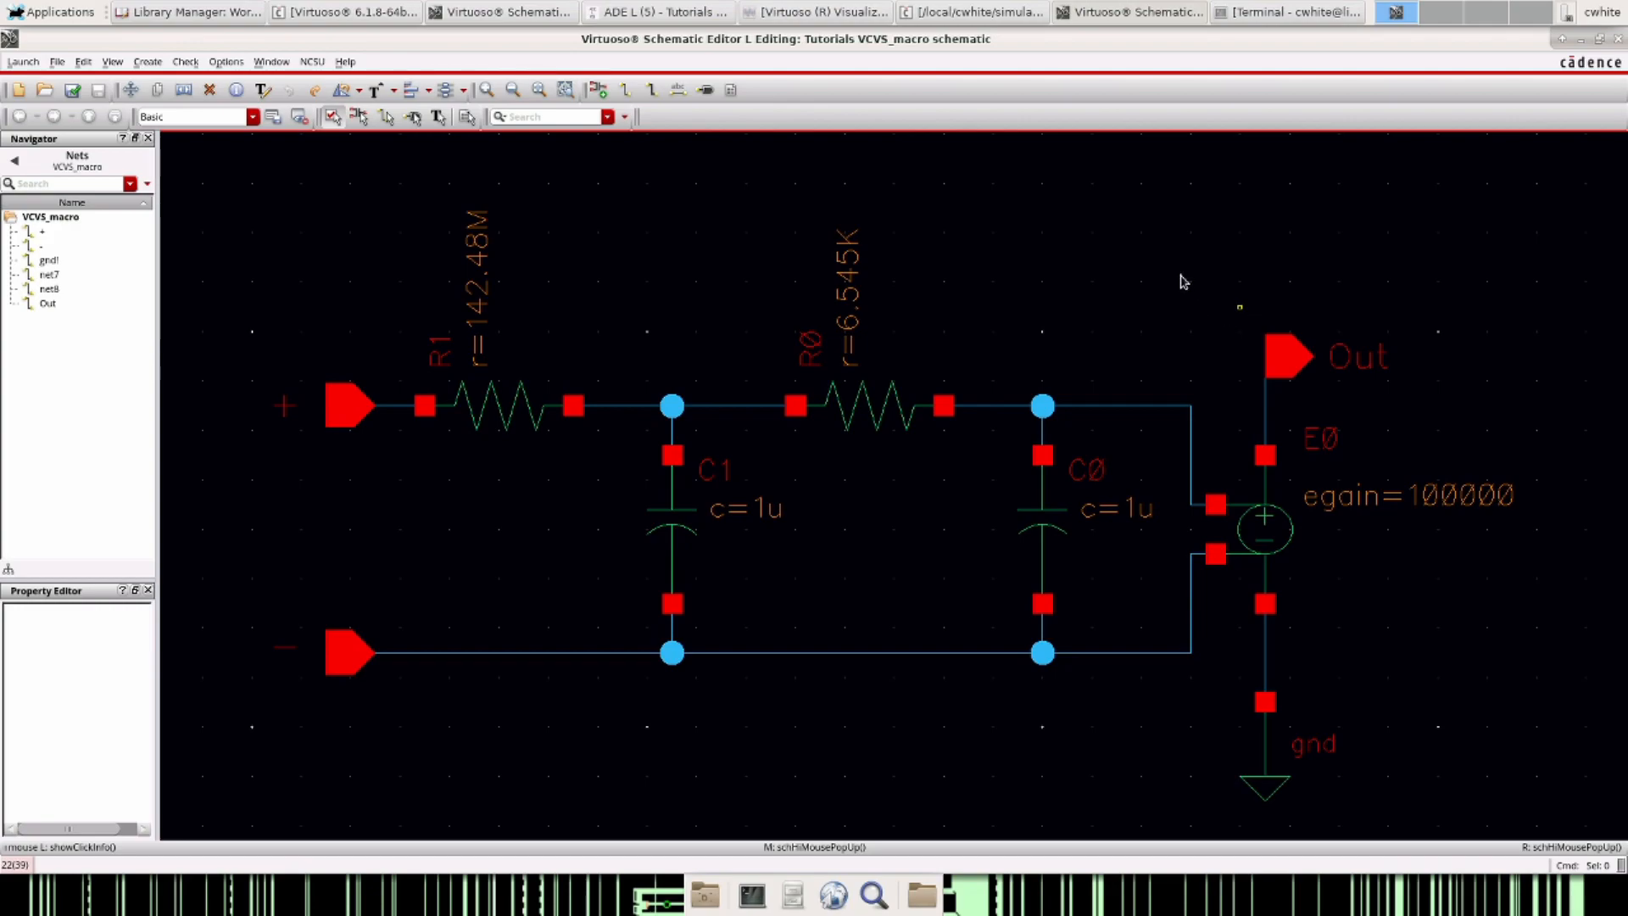
pyautogui.click(1263, 529)
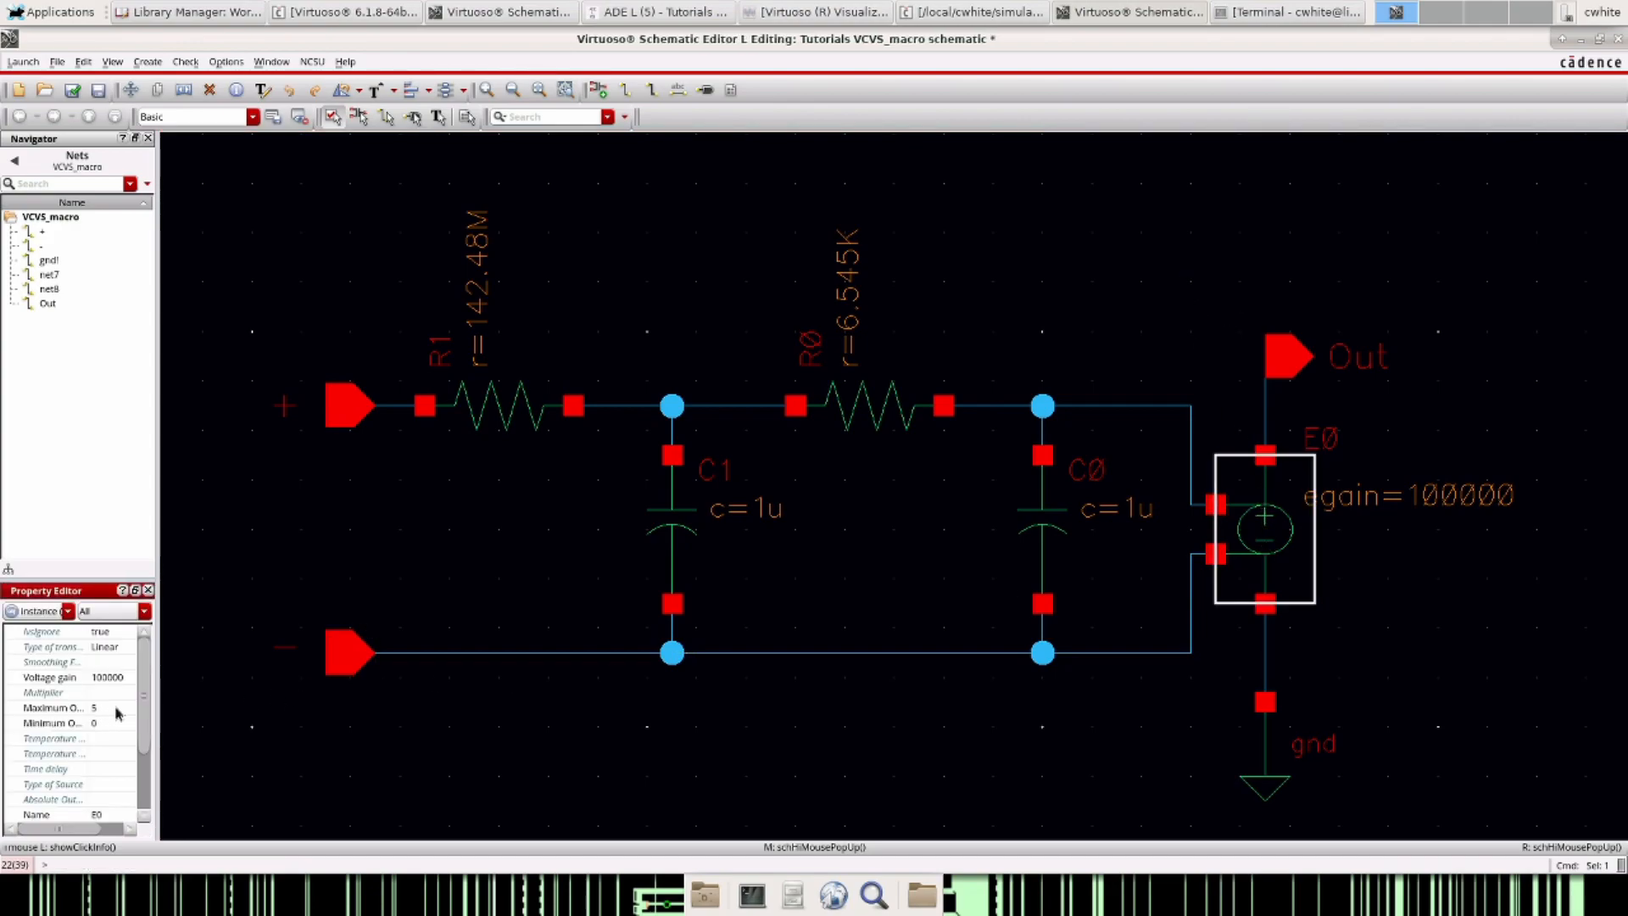
pyautogui.click(307, 242)
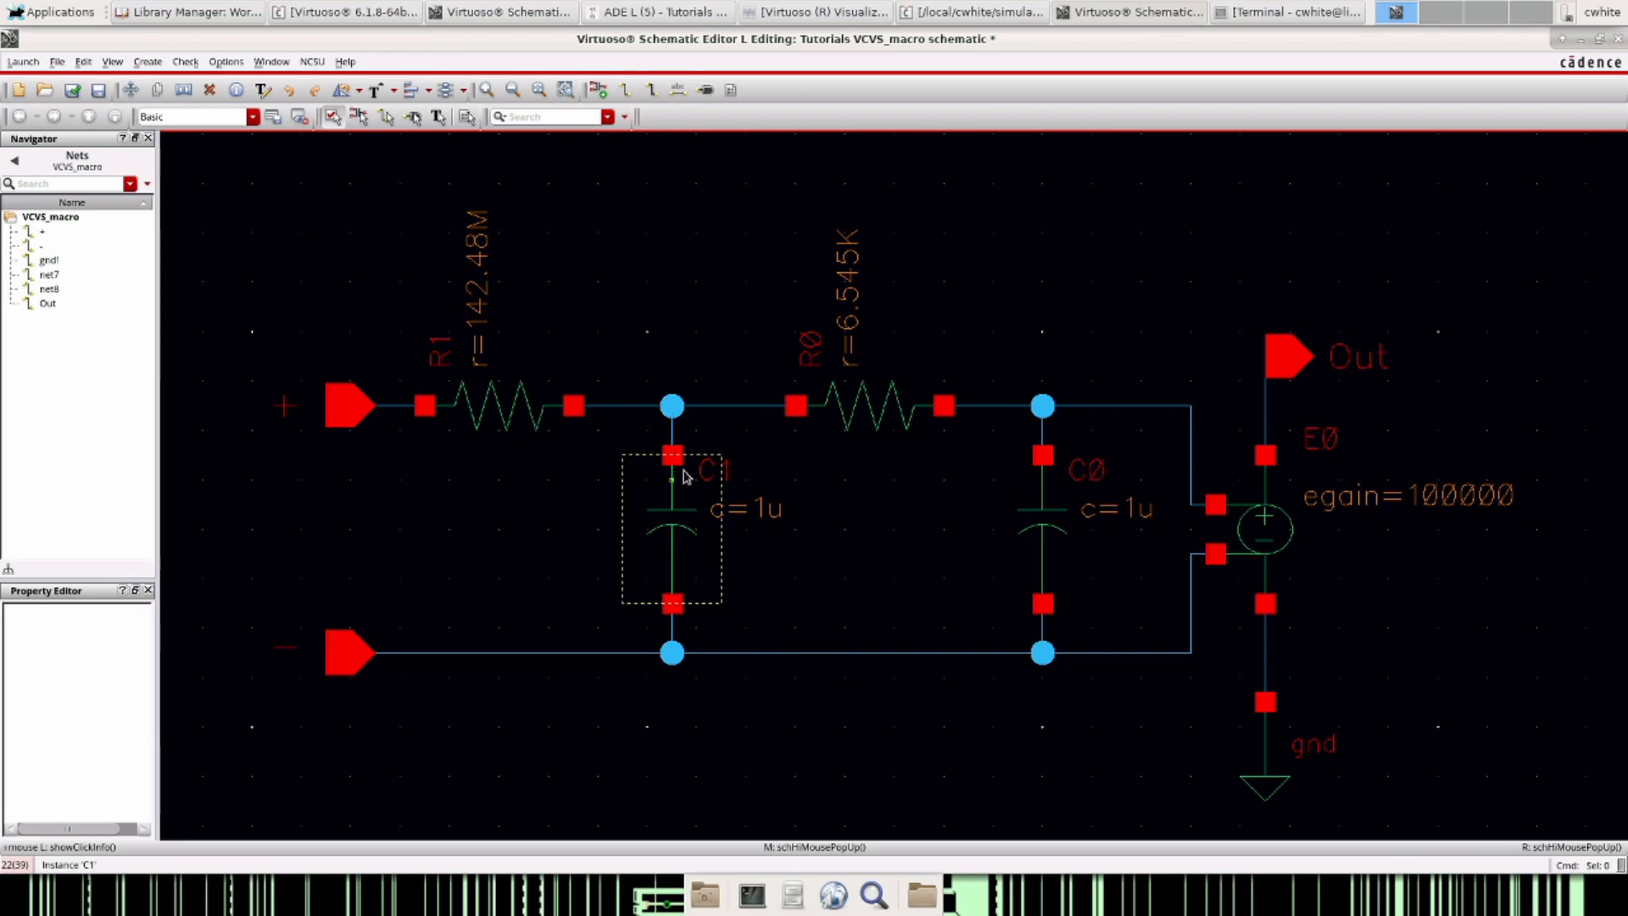
pyautogui.click(841, 406)
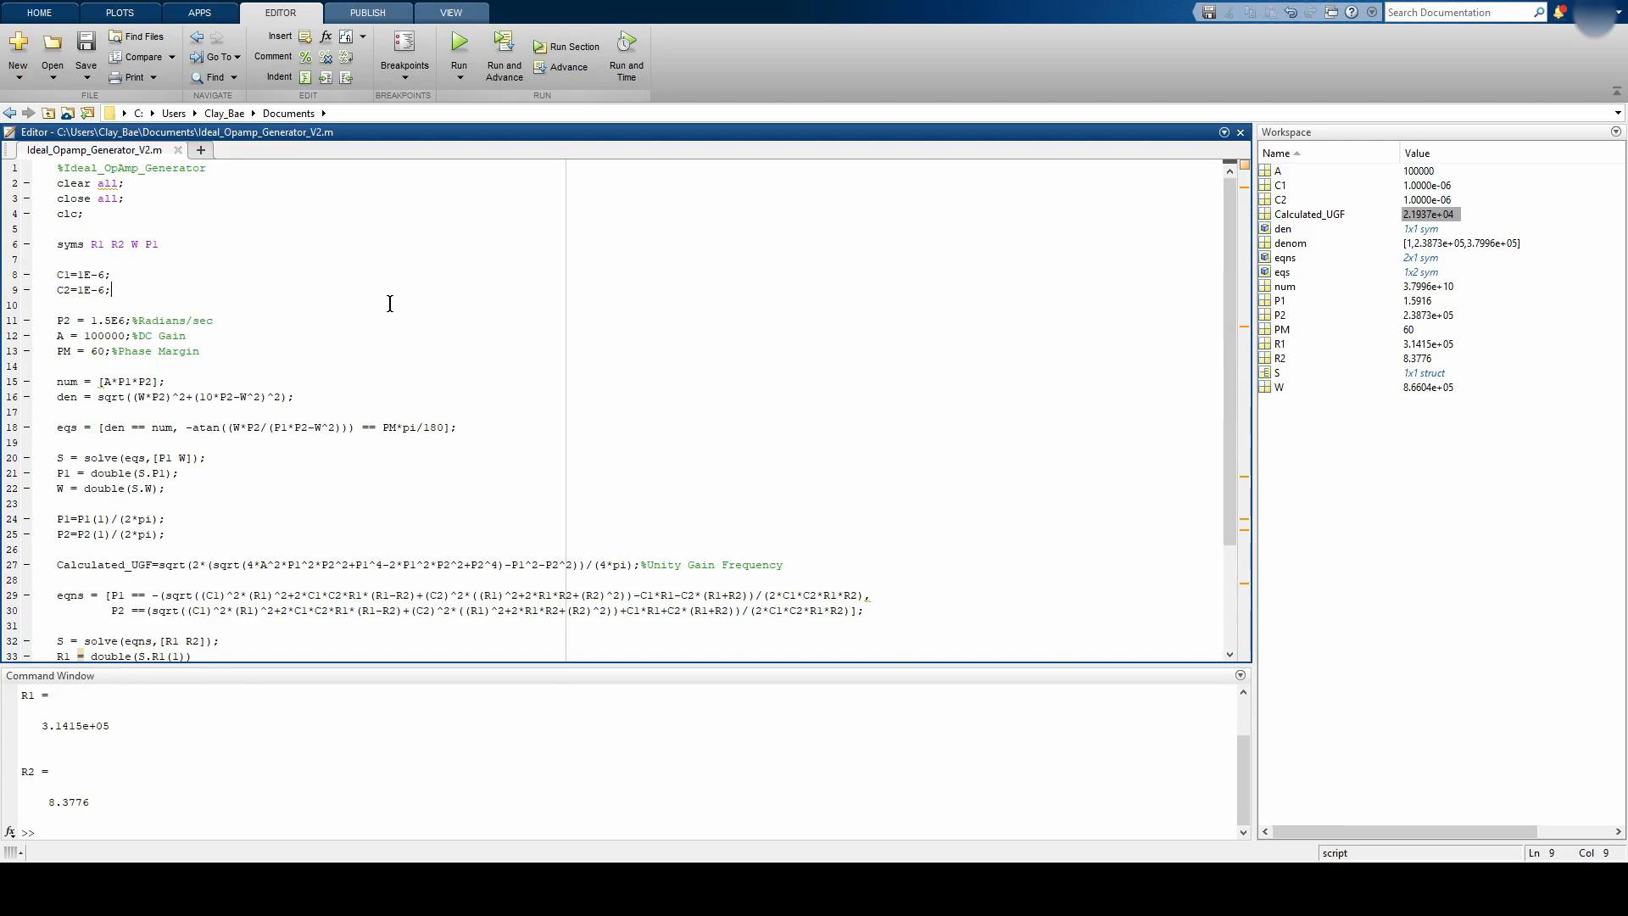
pyautogui.moveTo(273, 328)
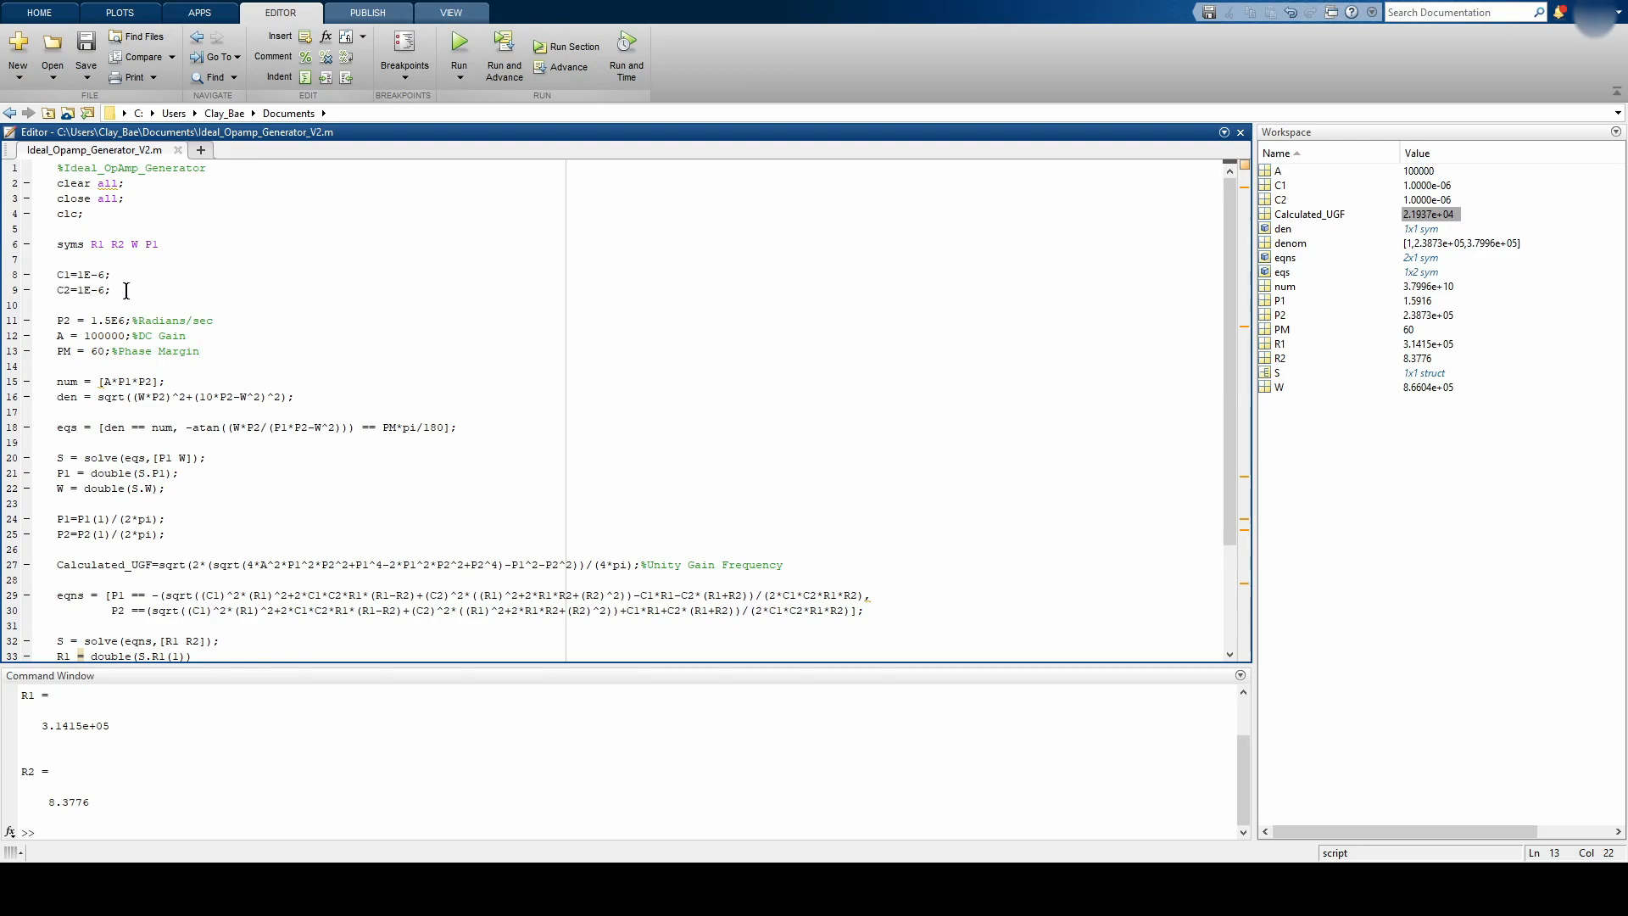
# - Review the P2 and PM specs and computed R1=3.1415e+05, R2=8.3776 in MATLAB
pyautogui.click(56, 320)
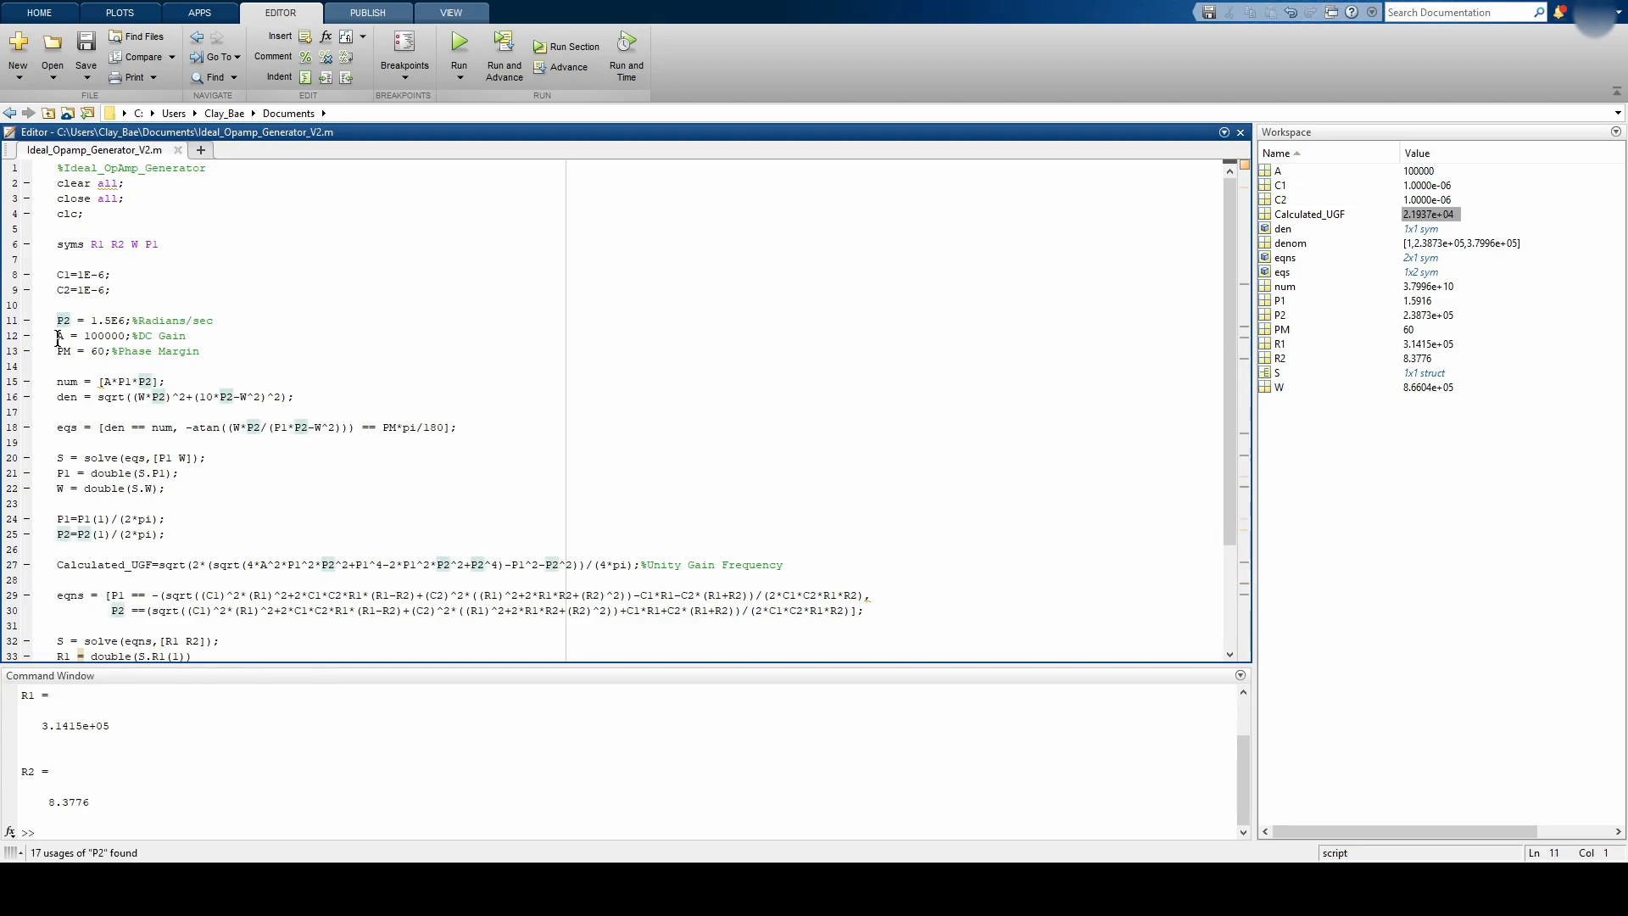
pyautogui.click(59, 335)
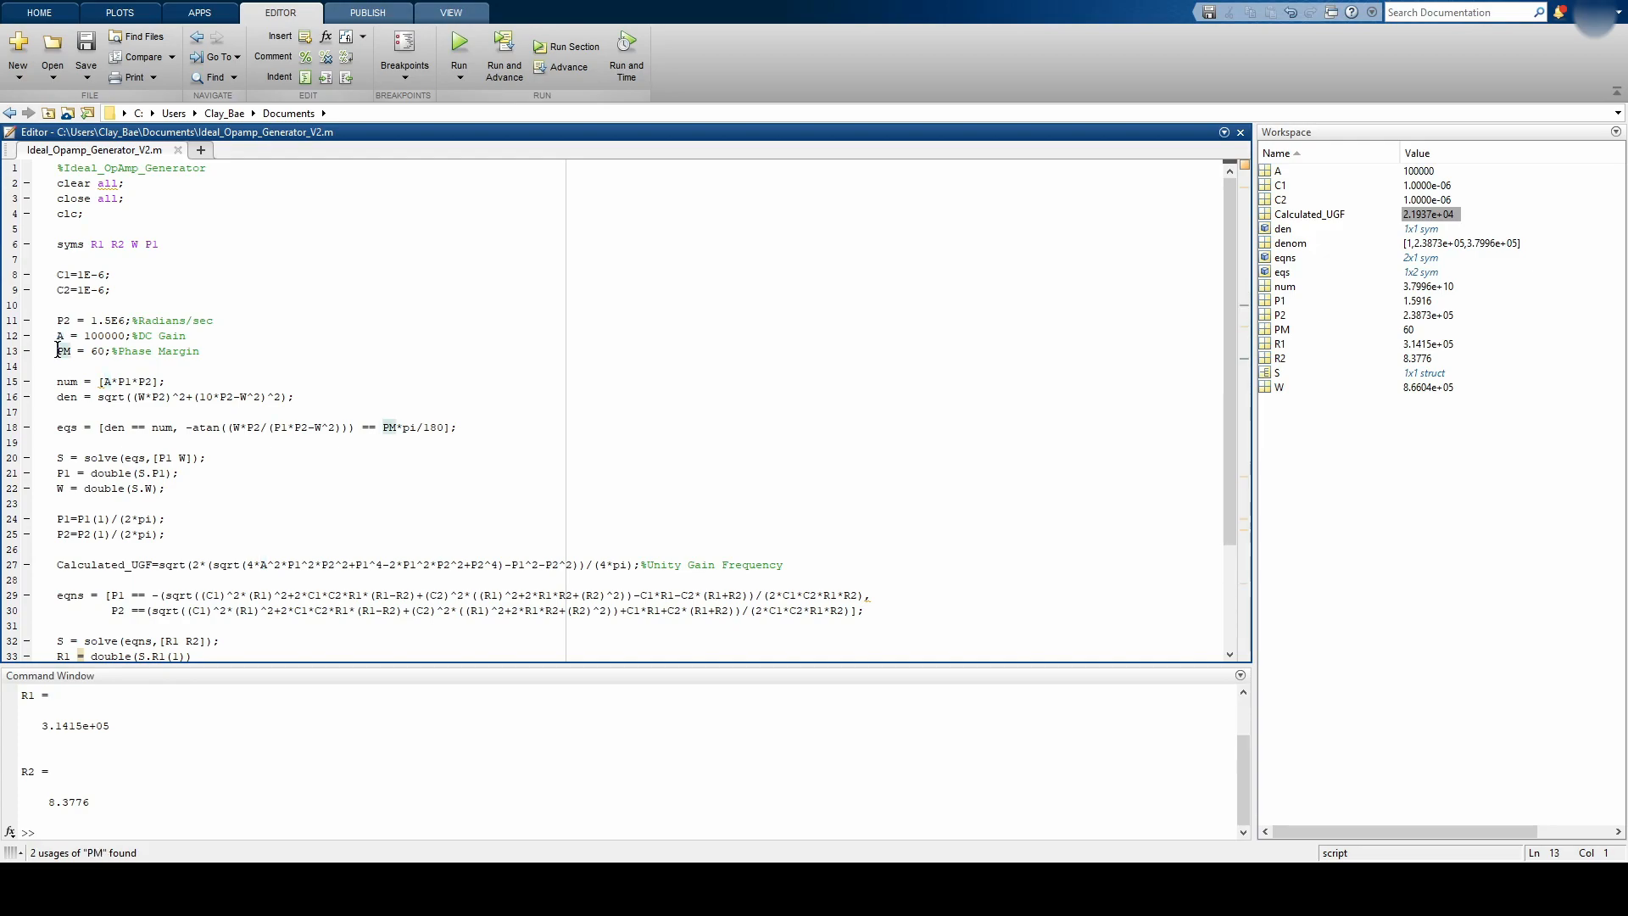
pyautogui.moveTo(389, 328)
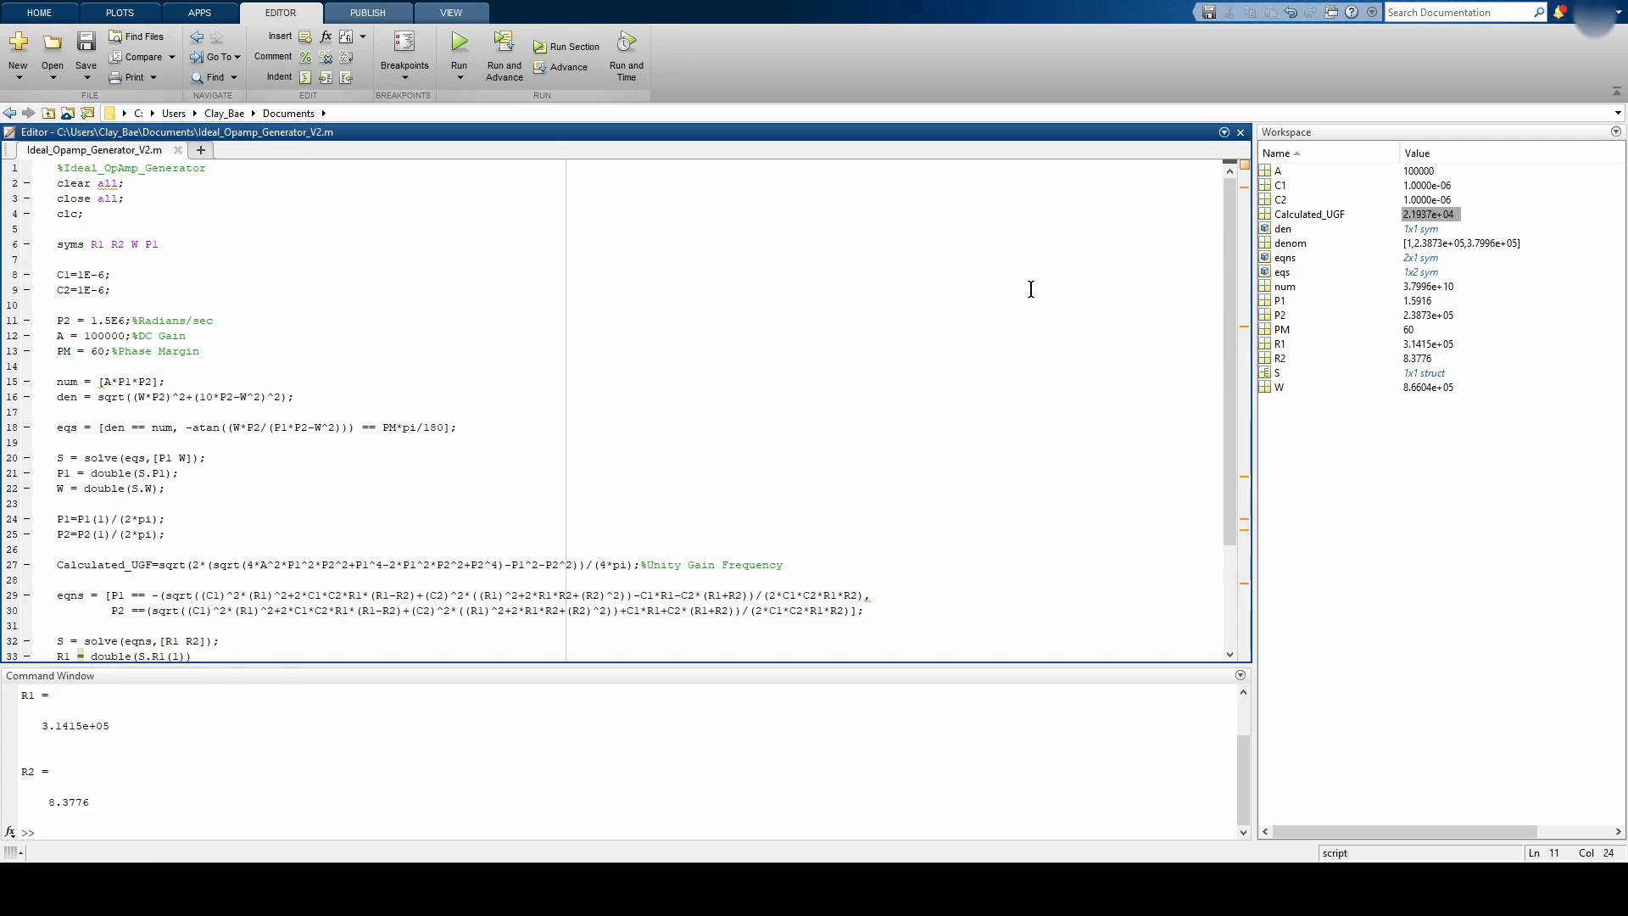
pyautogui.scroll(-3)
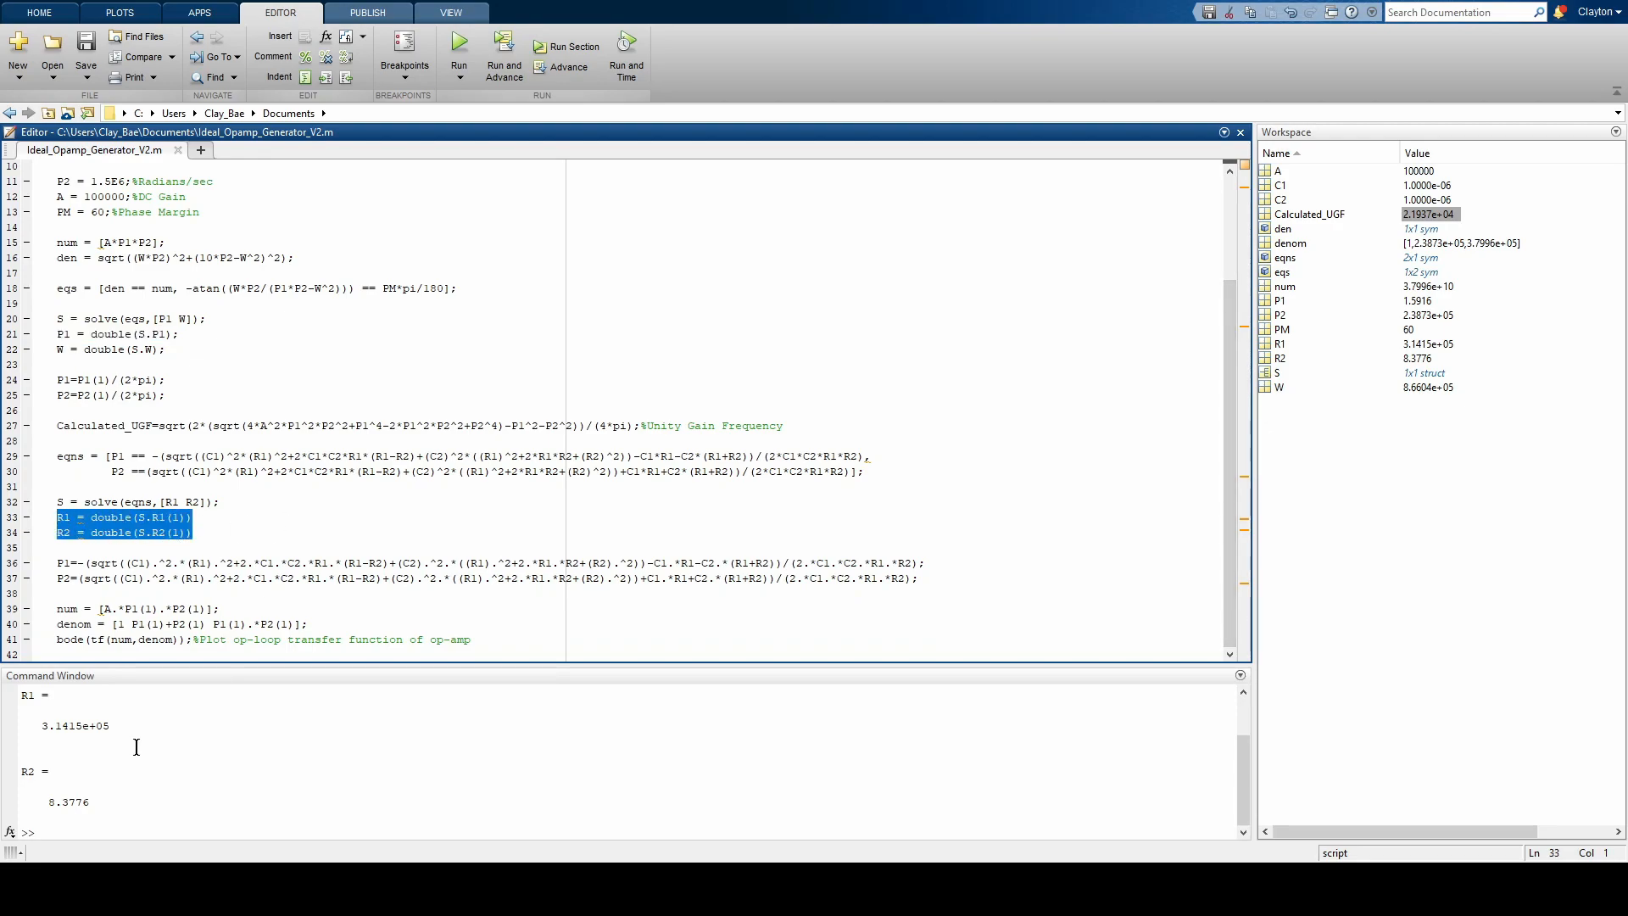
pyautogui.click(43, 741)
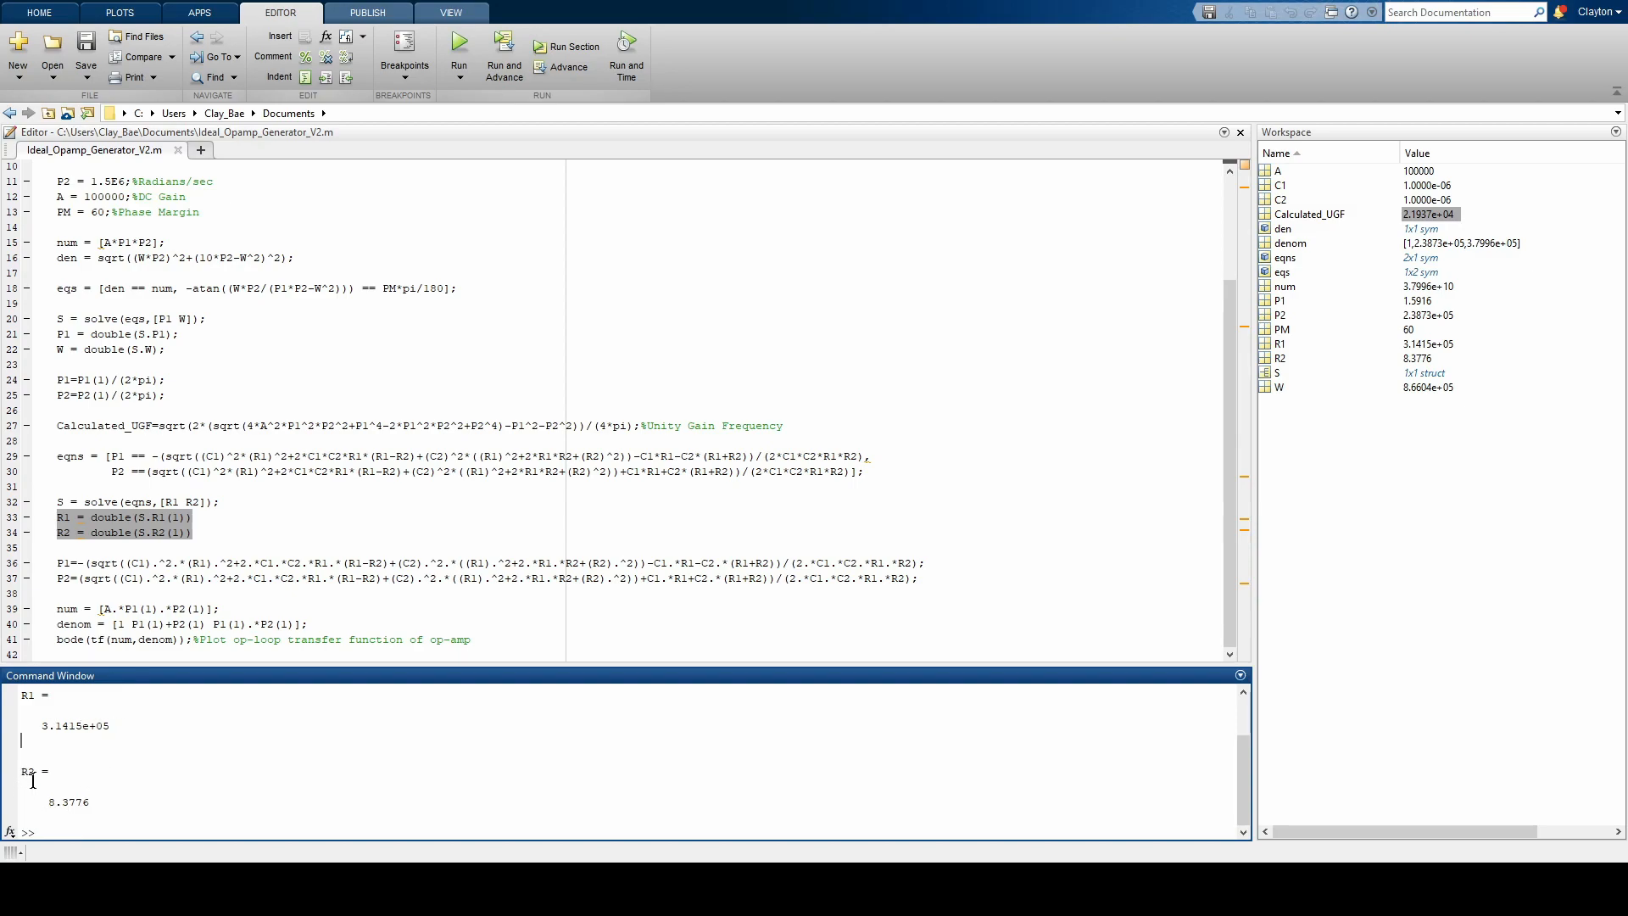
pyautogui.moveTo(1180, 545)
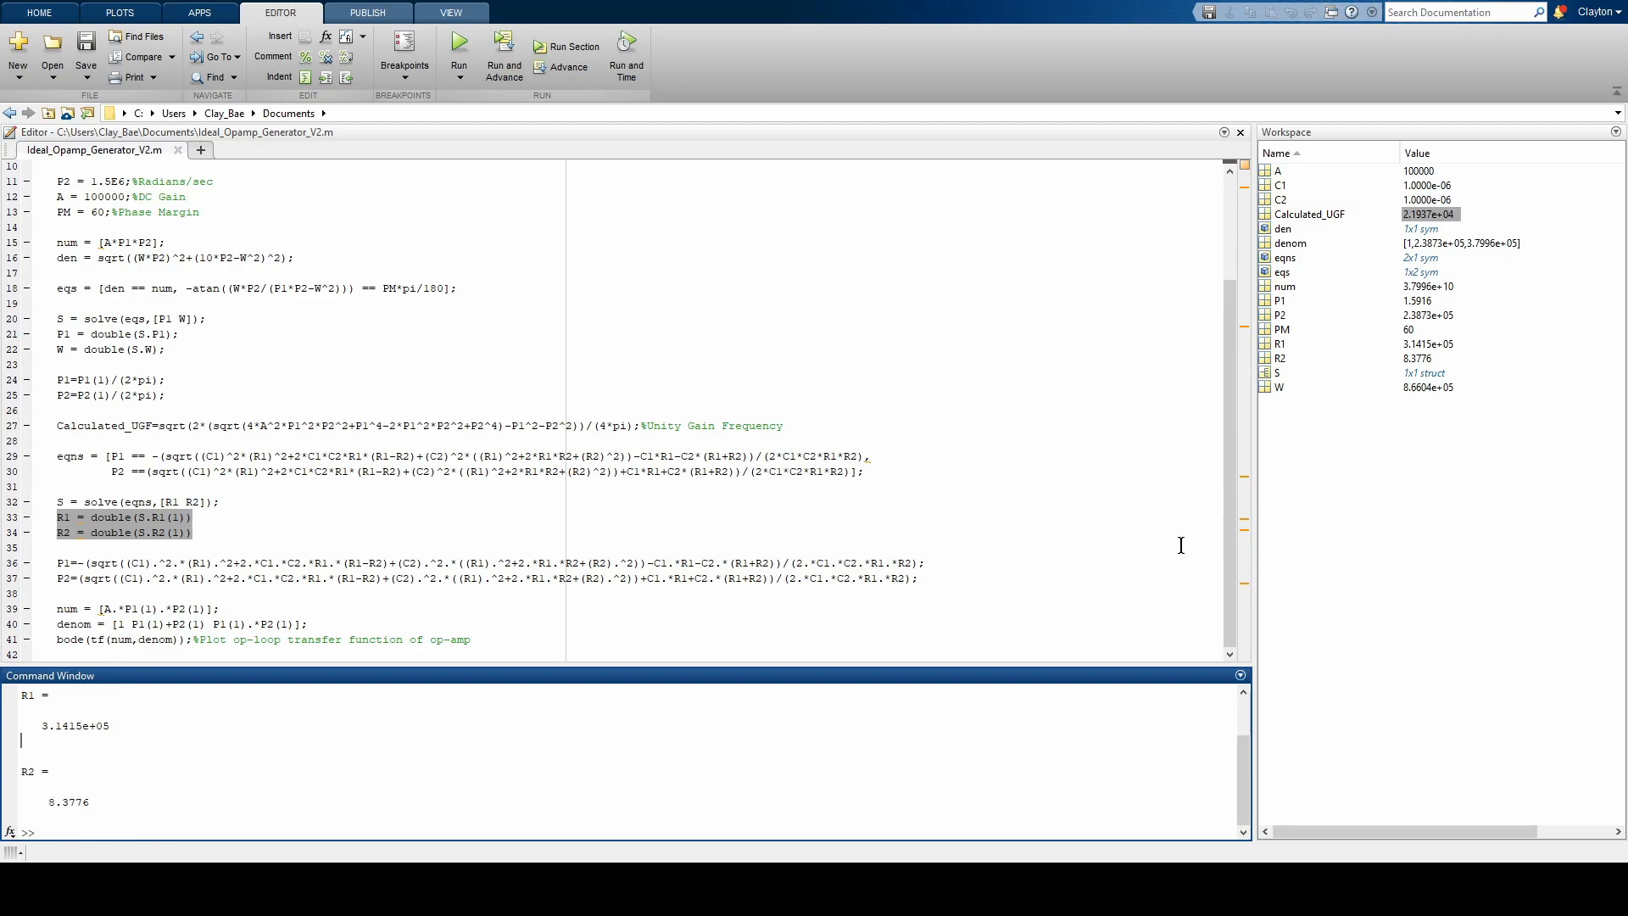
pyautogui.moveTo(1041, 322)
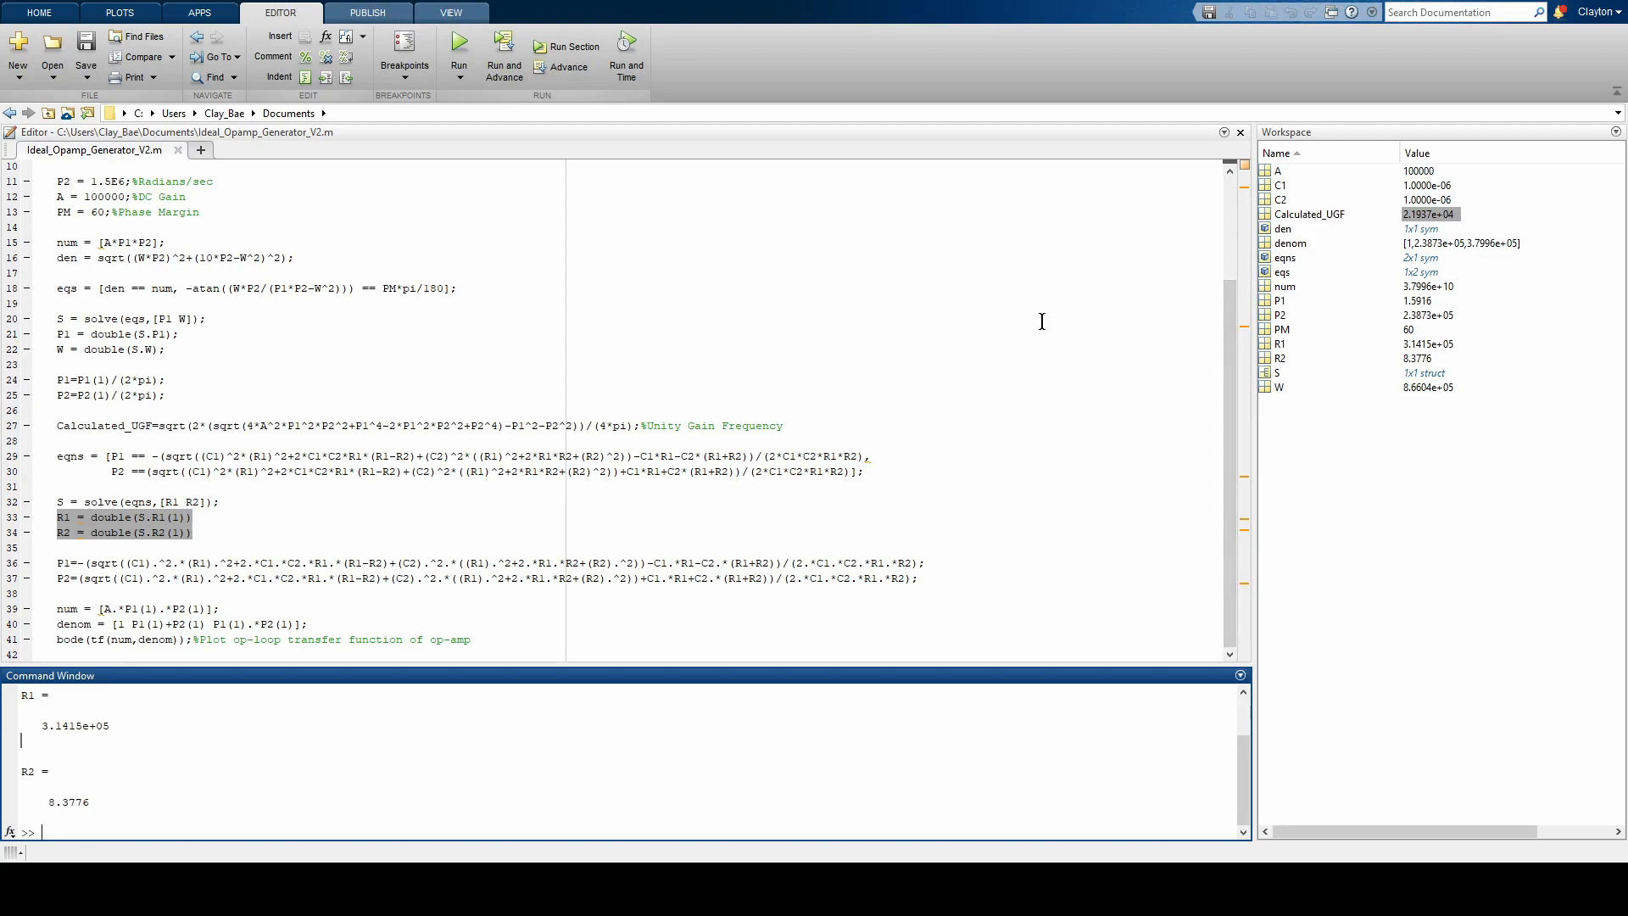
pyautogui.moveTo(1340, 228)
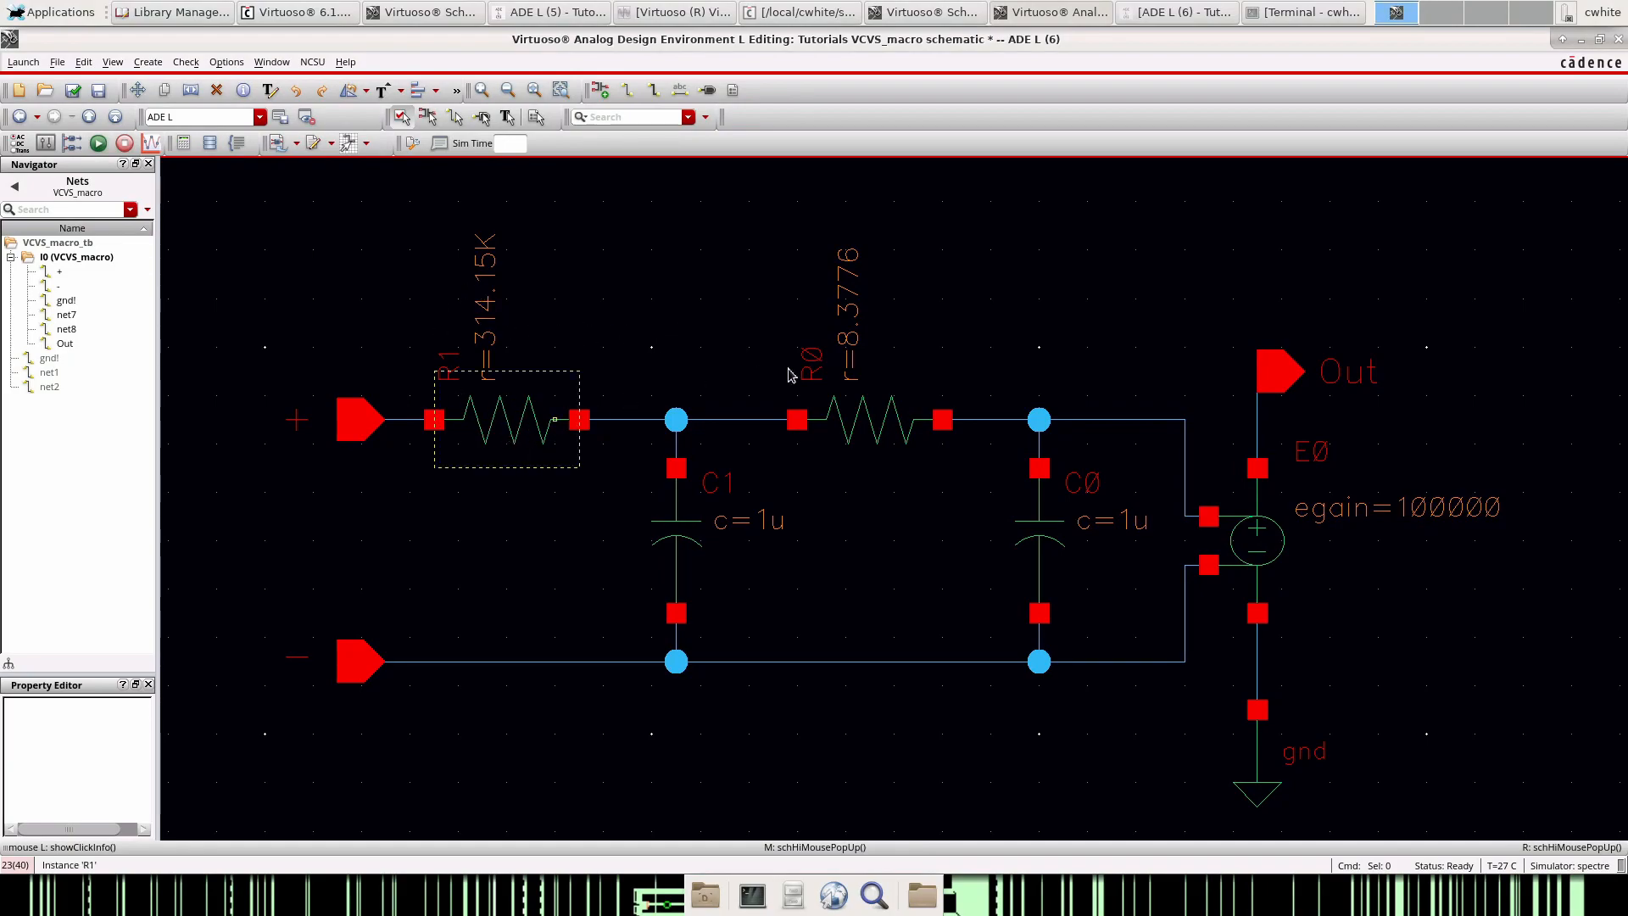
# - Show resistor R1 updated to 314.15K and R0 to 8.3776 in VCVS_macro
pyautogui.click(1257, 540)
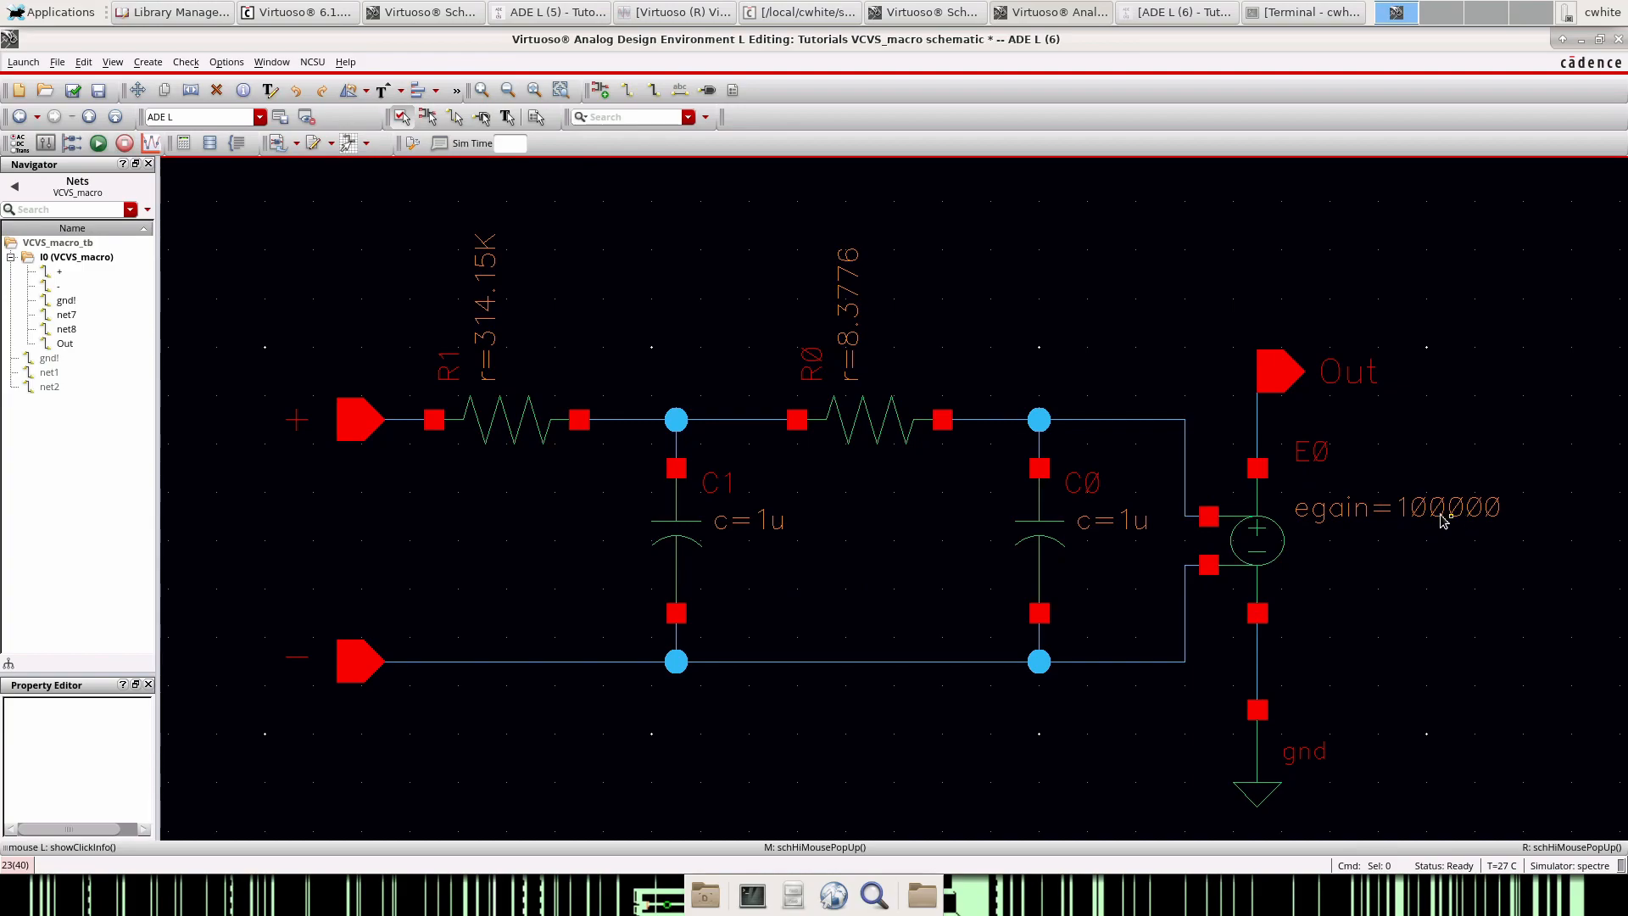
pyautogui.moveTo(680, 286)
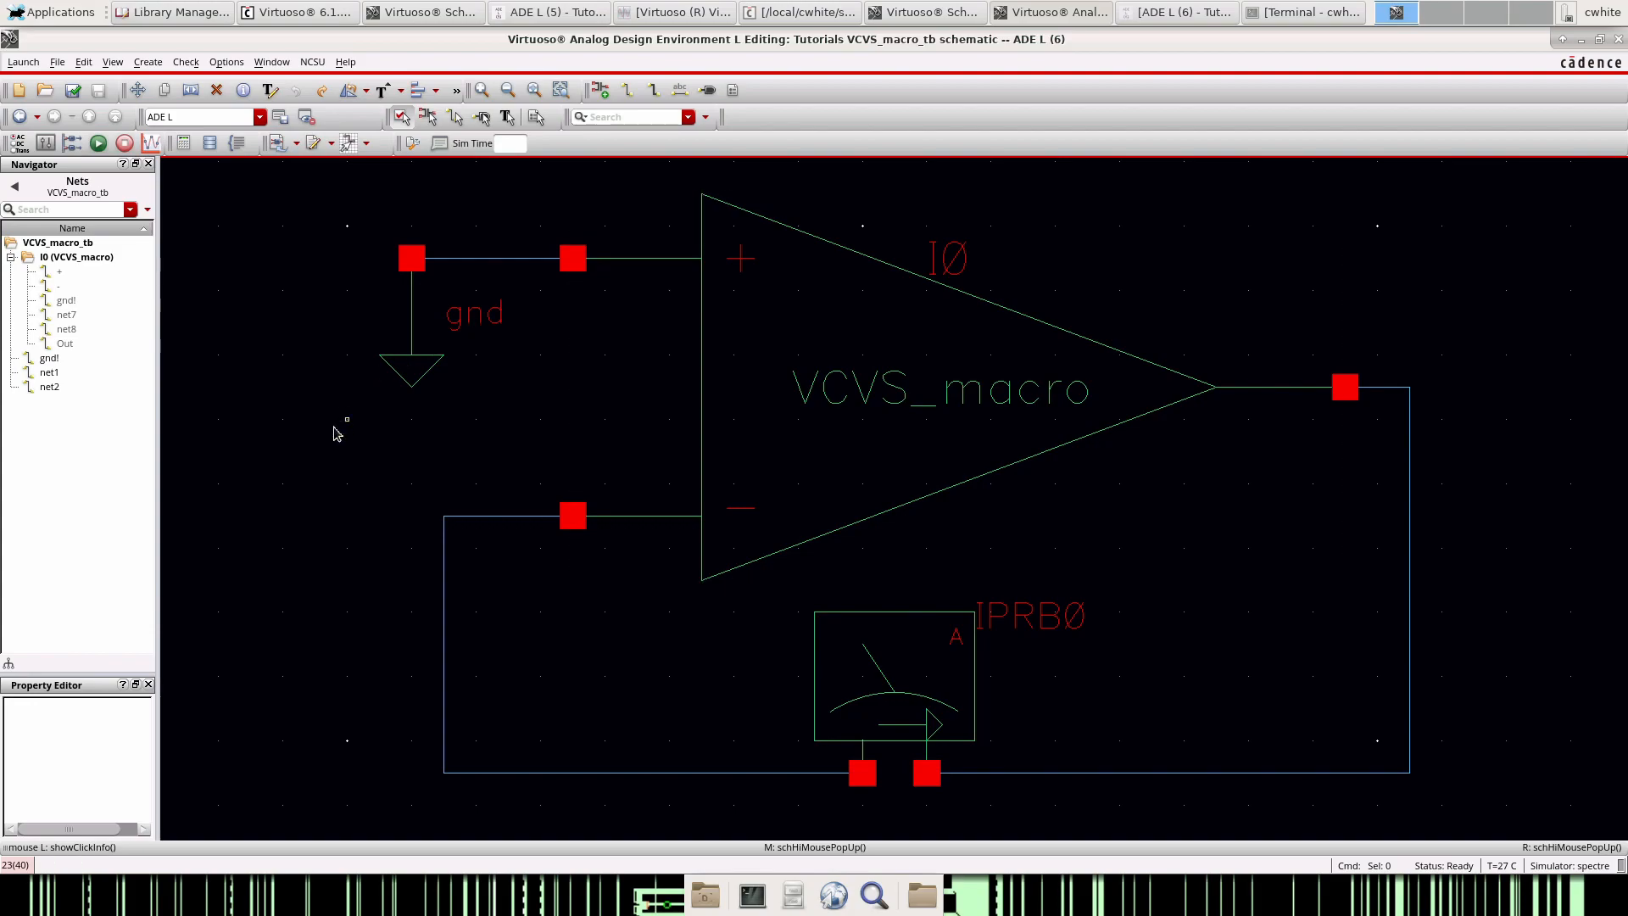
pyautogui.click(810, 343)
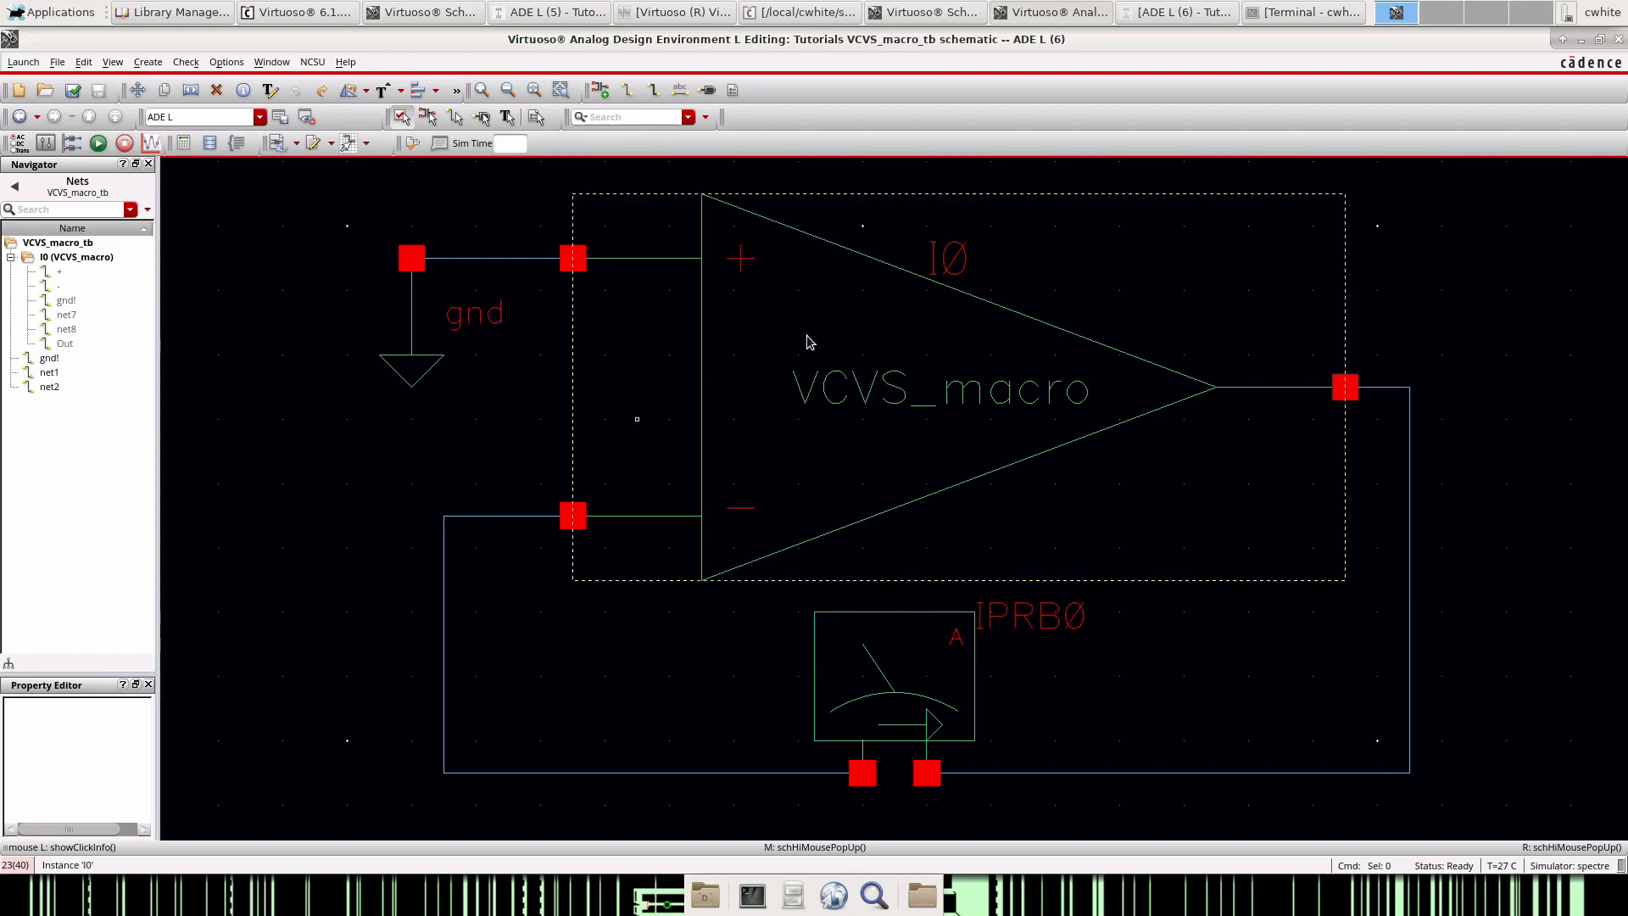
pyautogui.moveTo(851, 360)
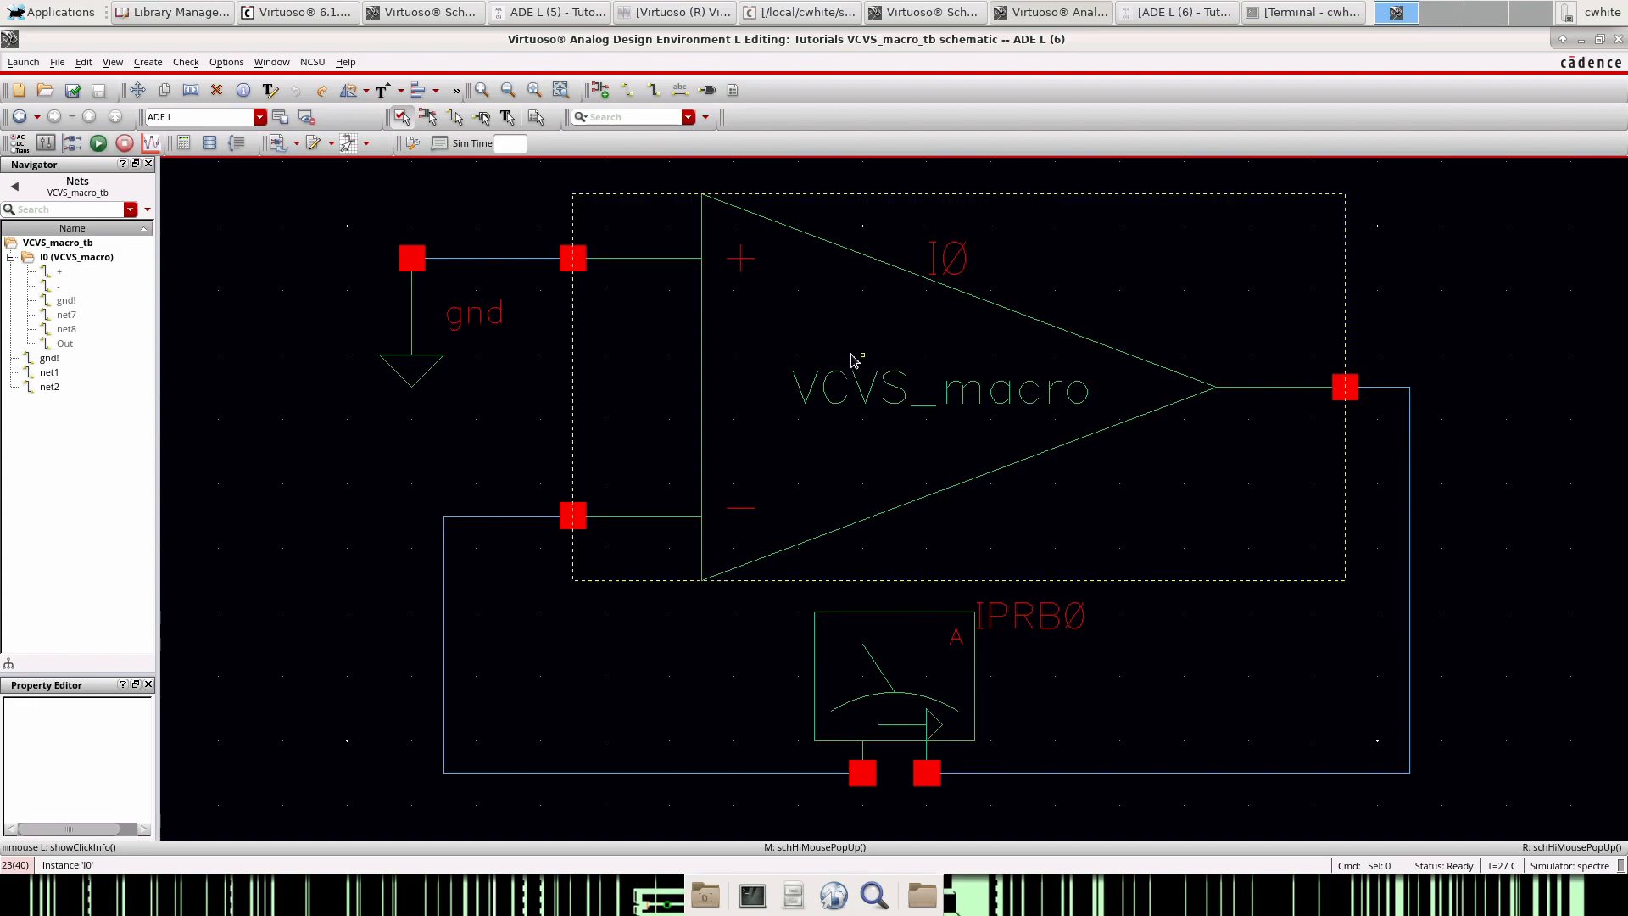
pyautogui.click(448, 549)
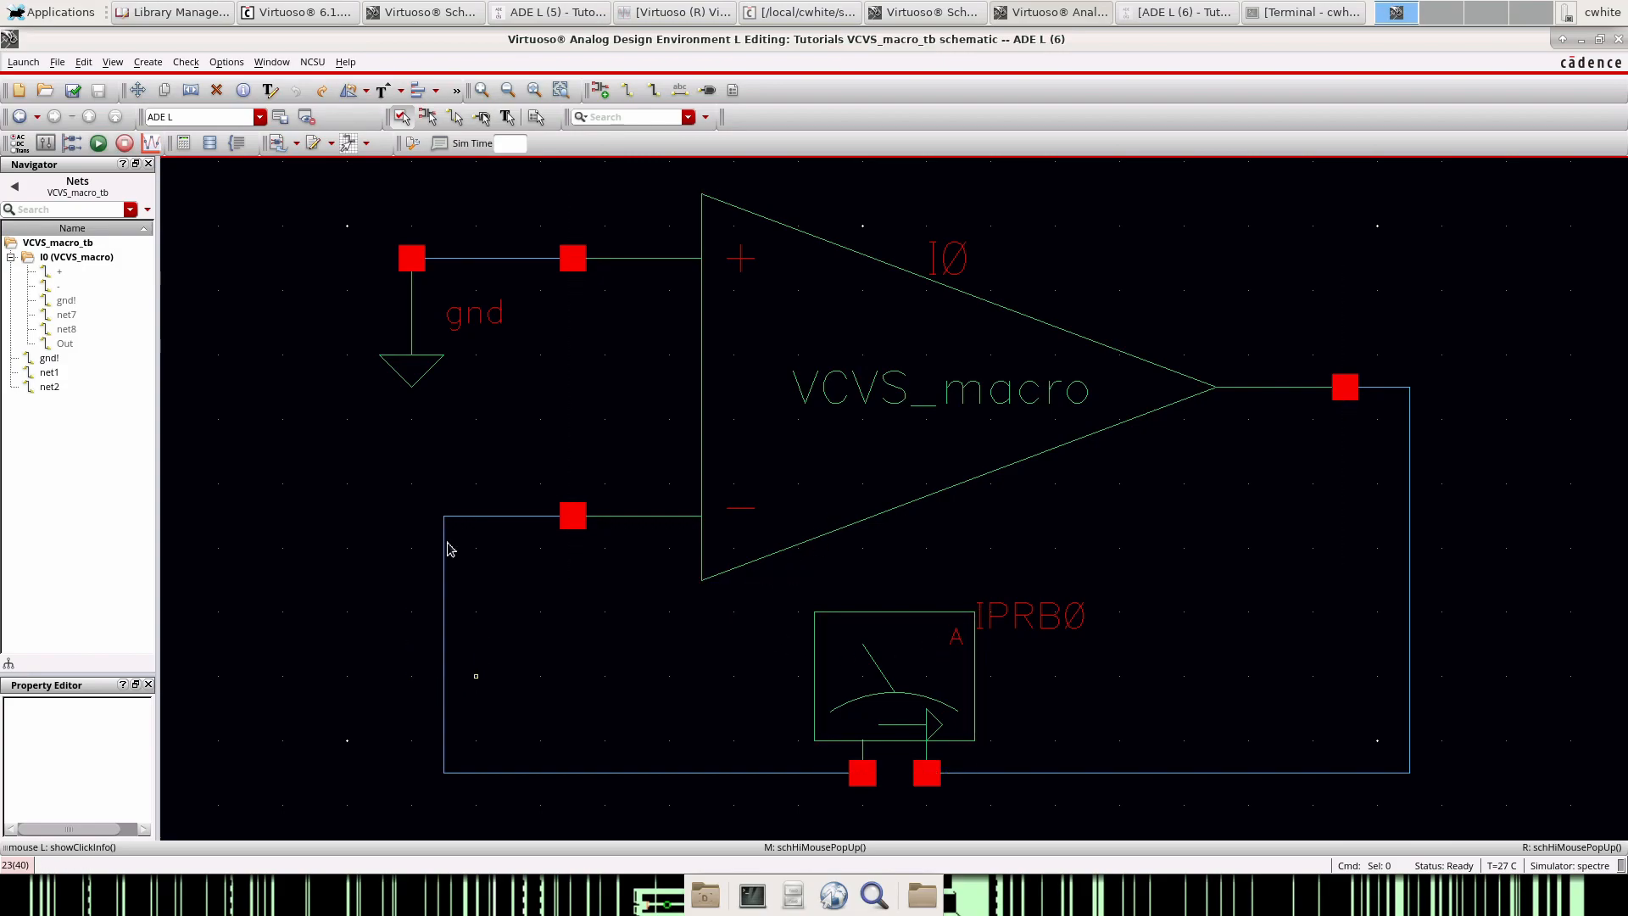
pyautogui.moveTo(960, 701)
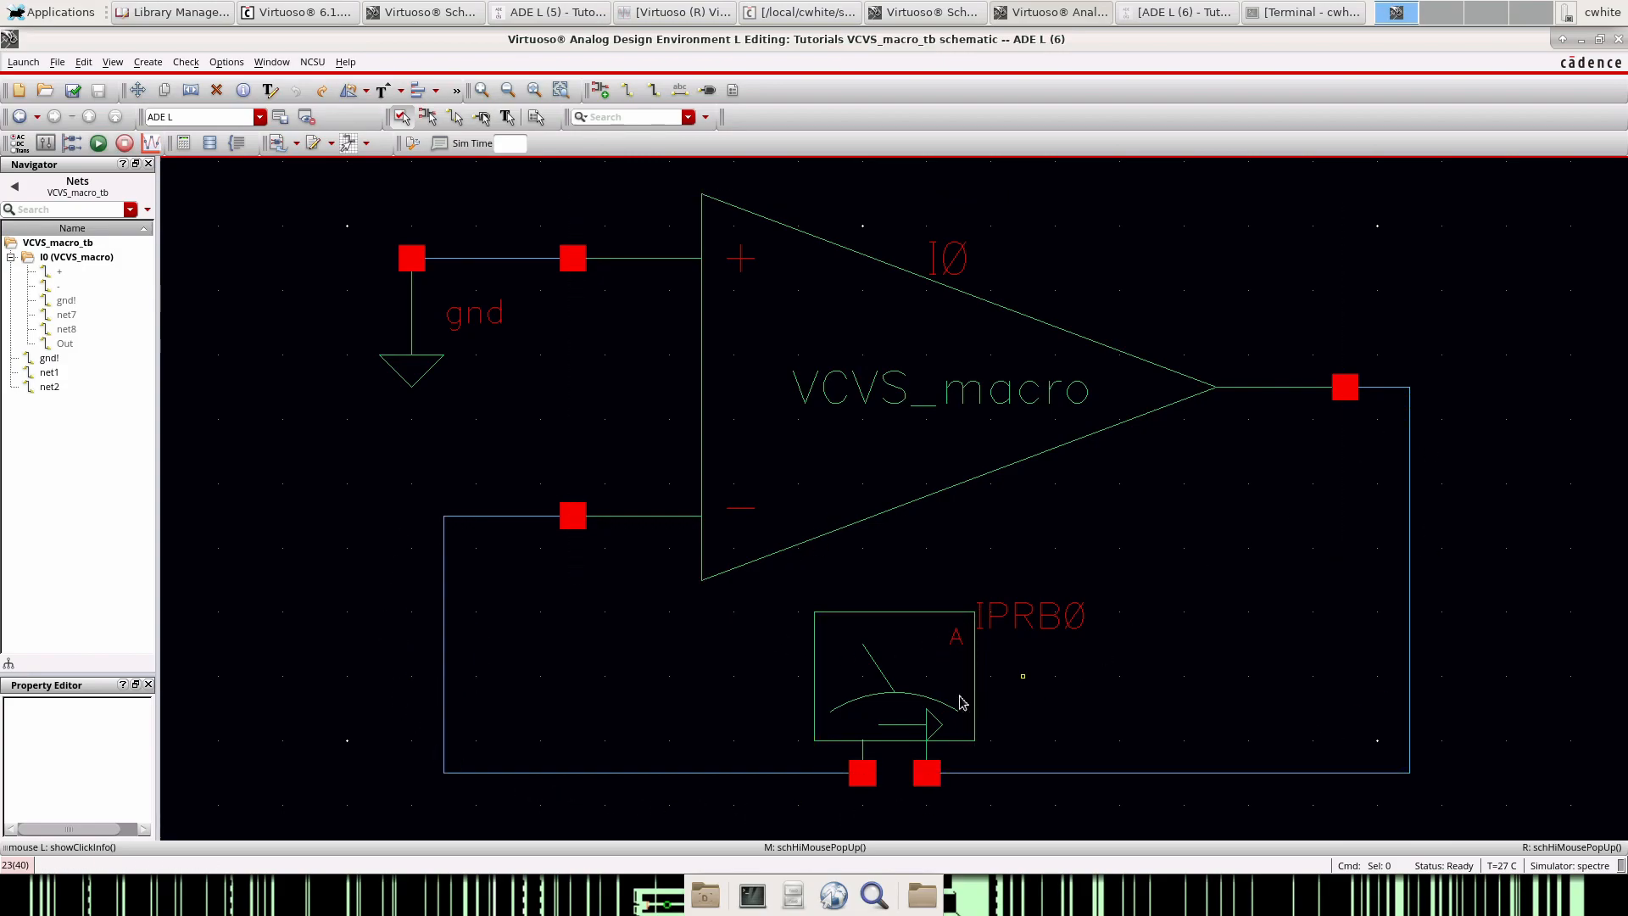
pyautogui.moveTo(218, 328)
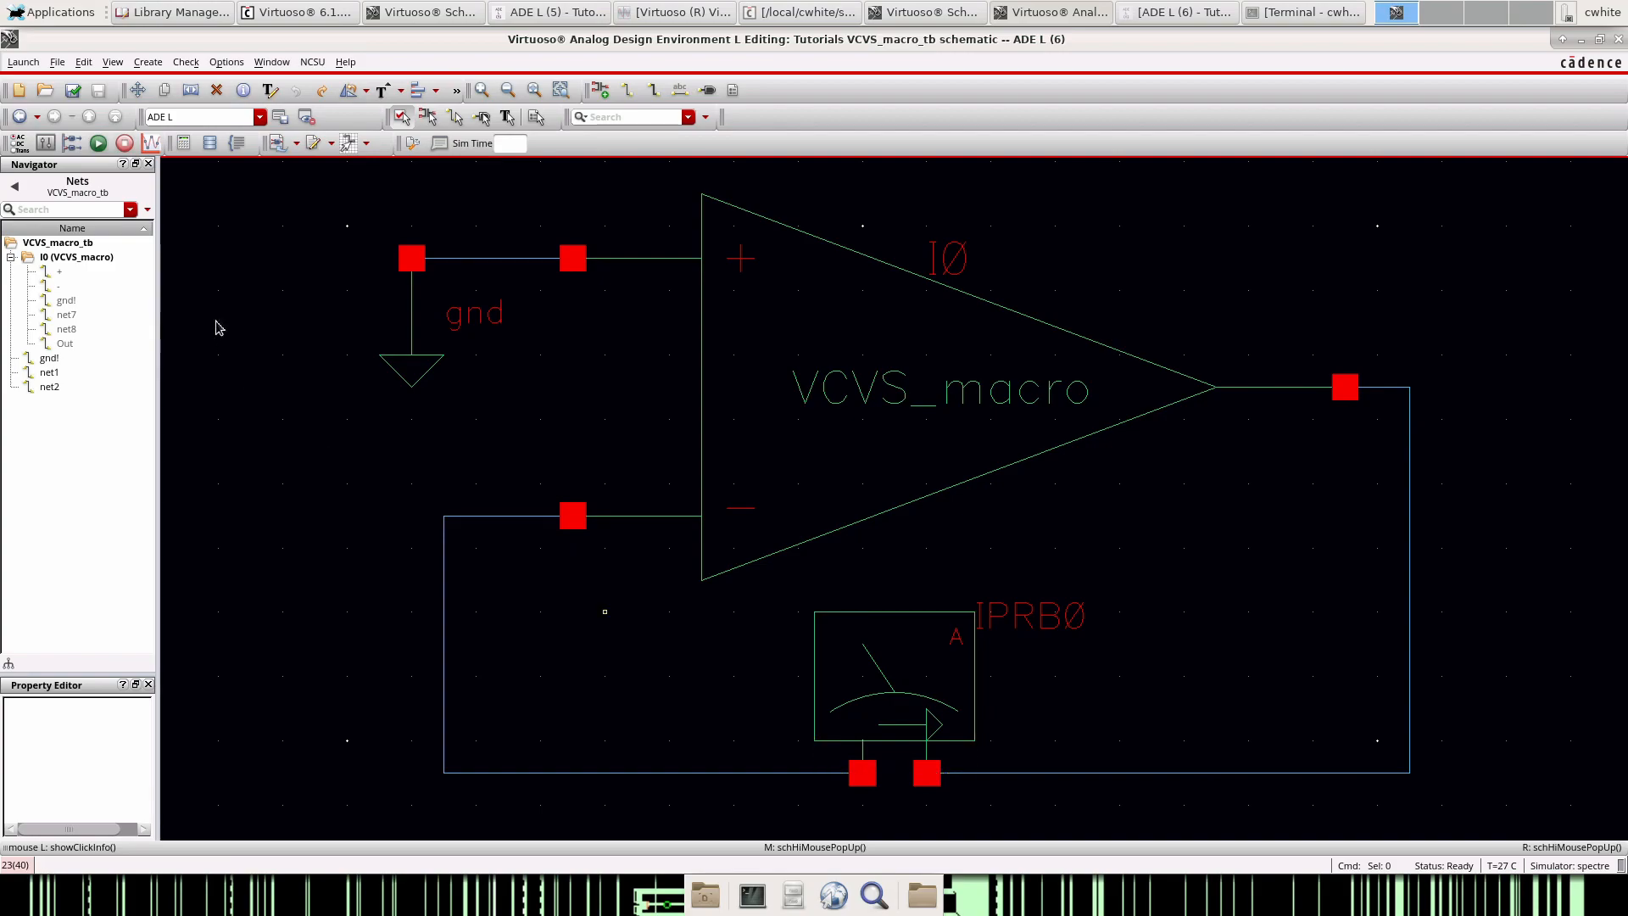
pyautogui.moveTo(373, 342)
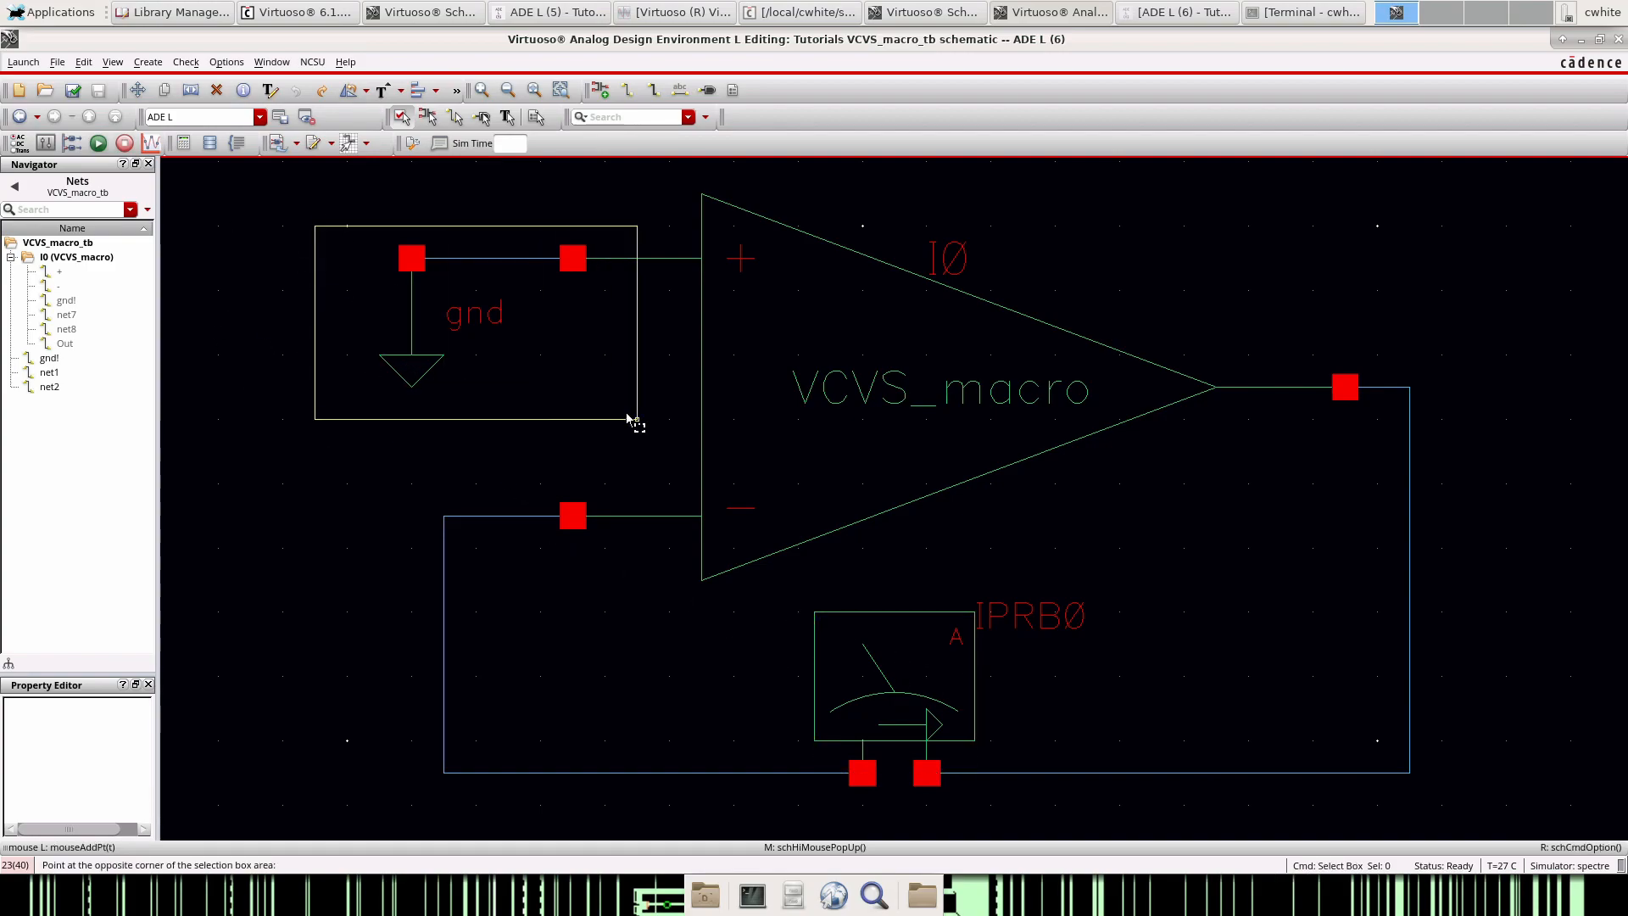
pyautogui.click(332, 296)
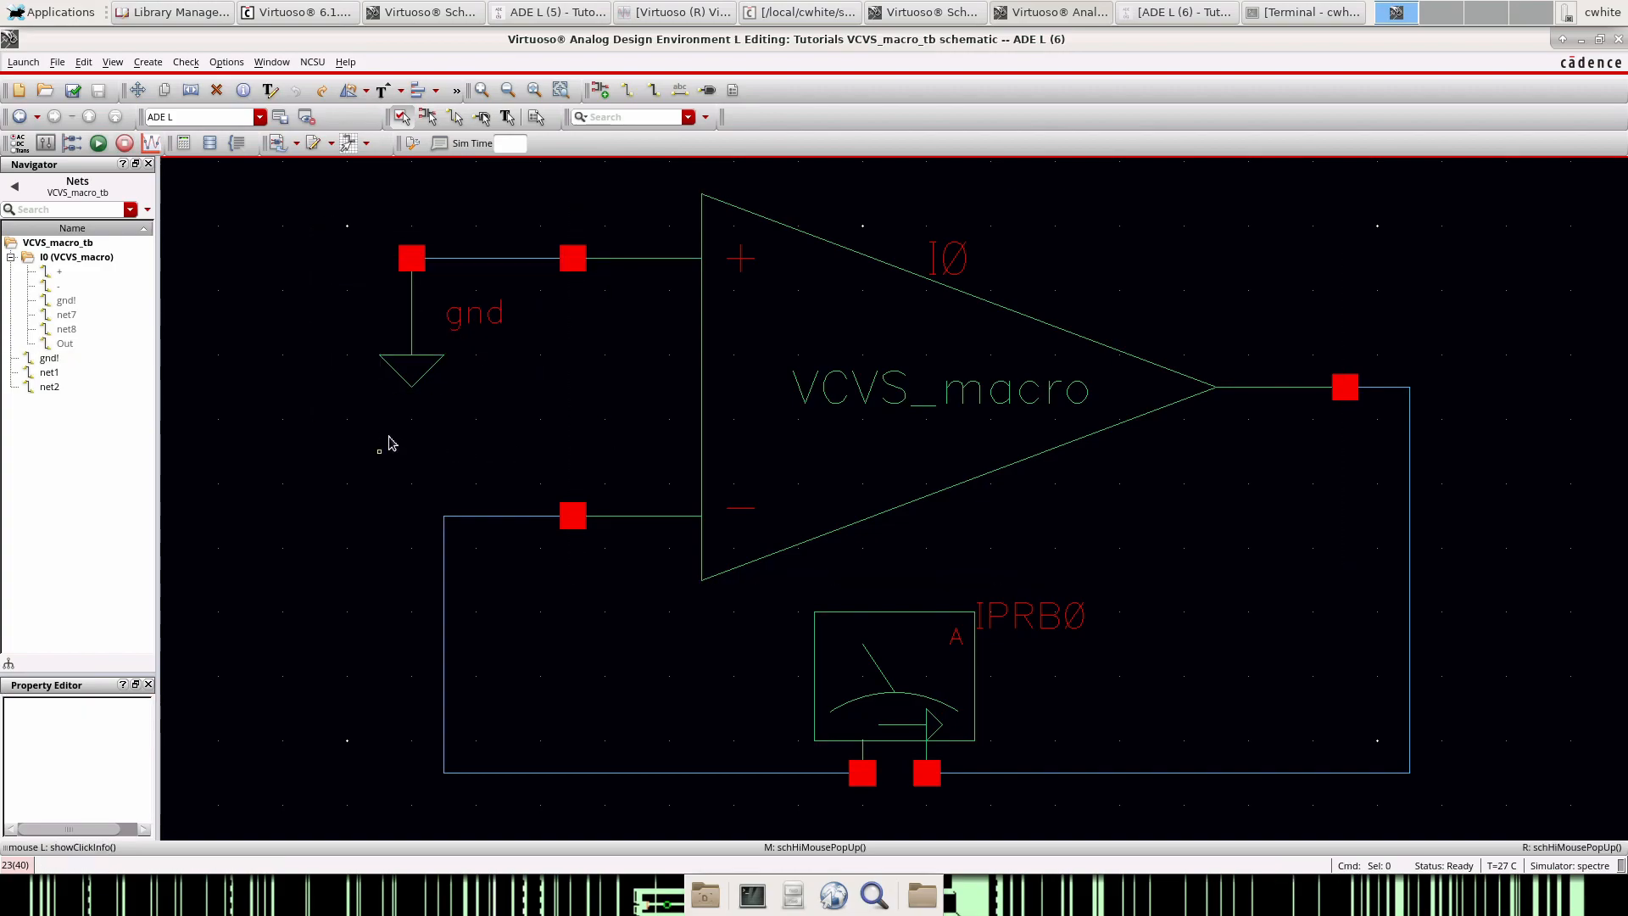
pyautogui.moveTo(343, 421)
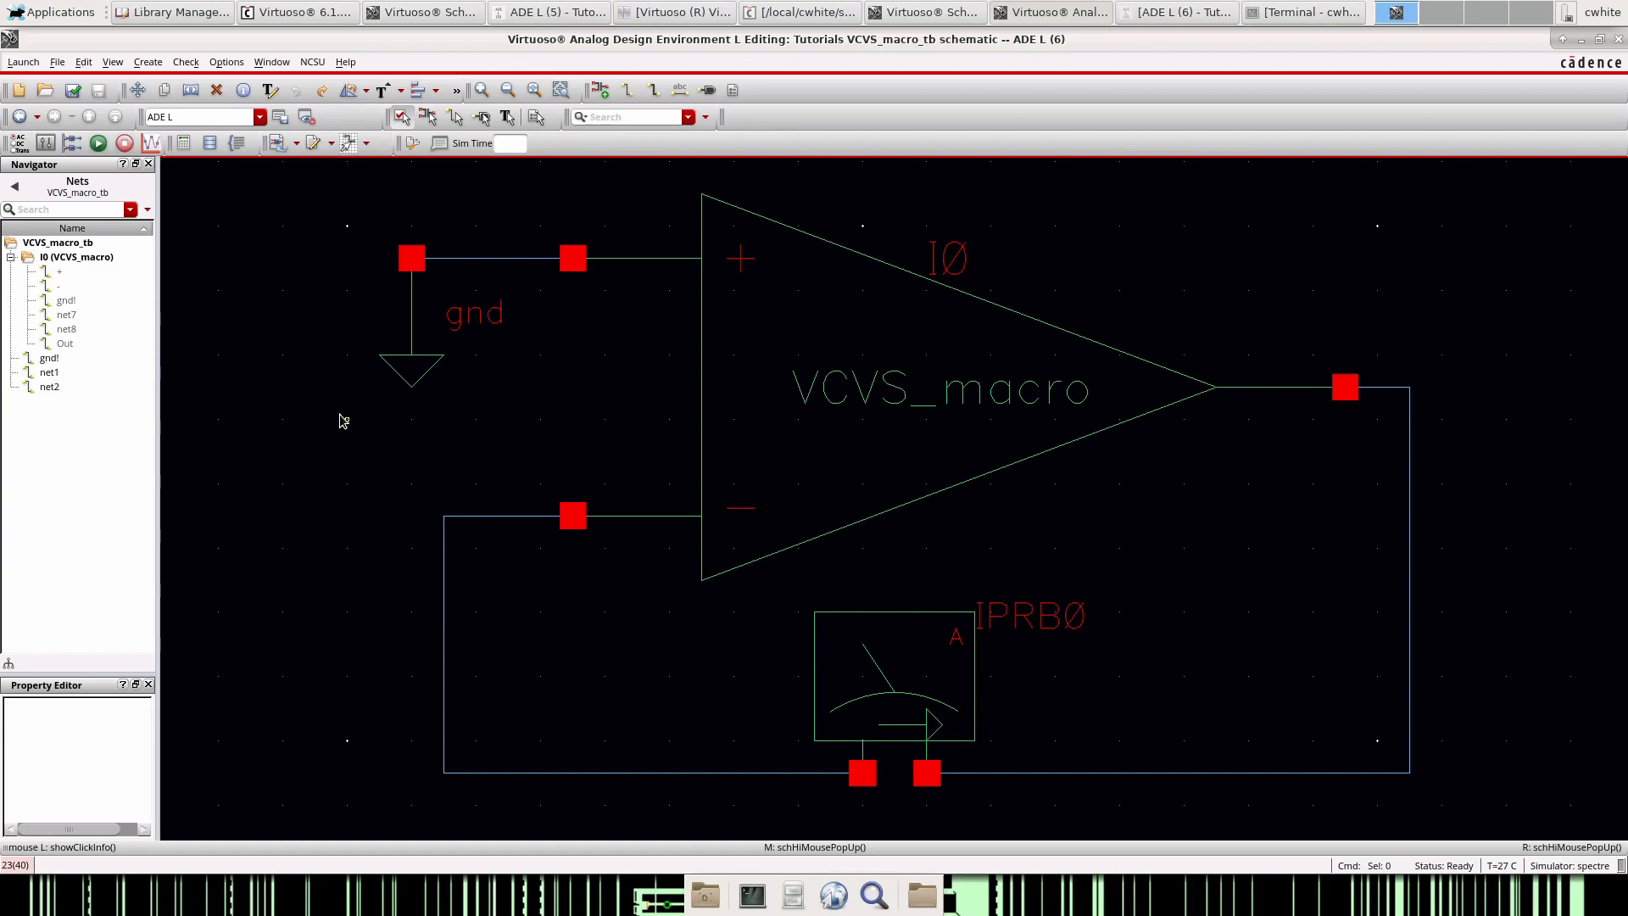
pyautogui.moveTo(350, 284)
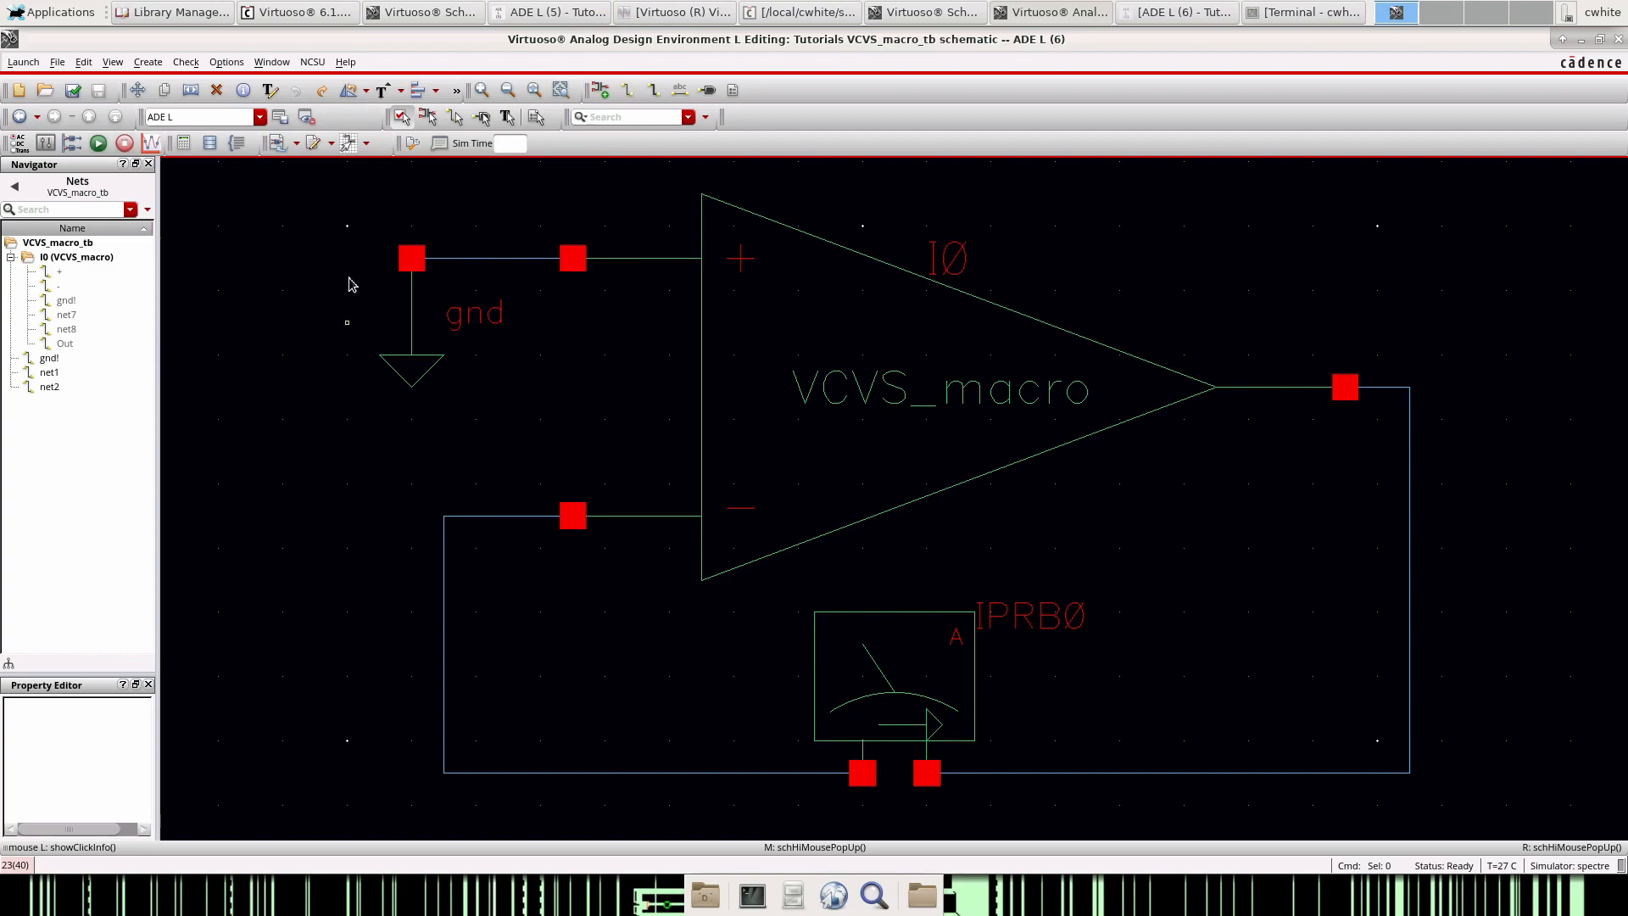
pyautogui.moveTo(384, 424)
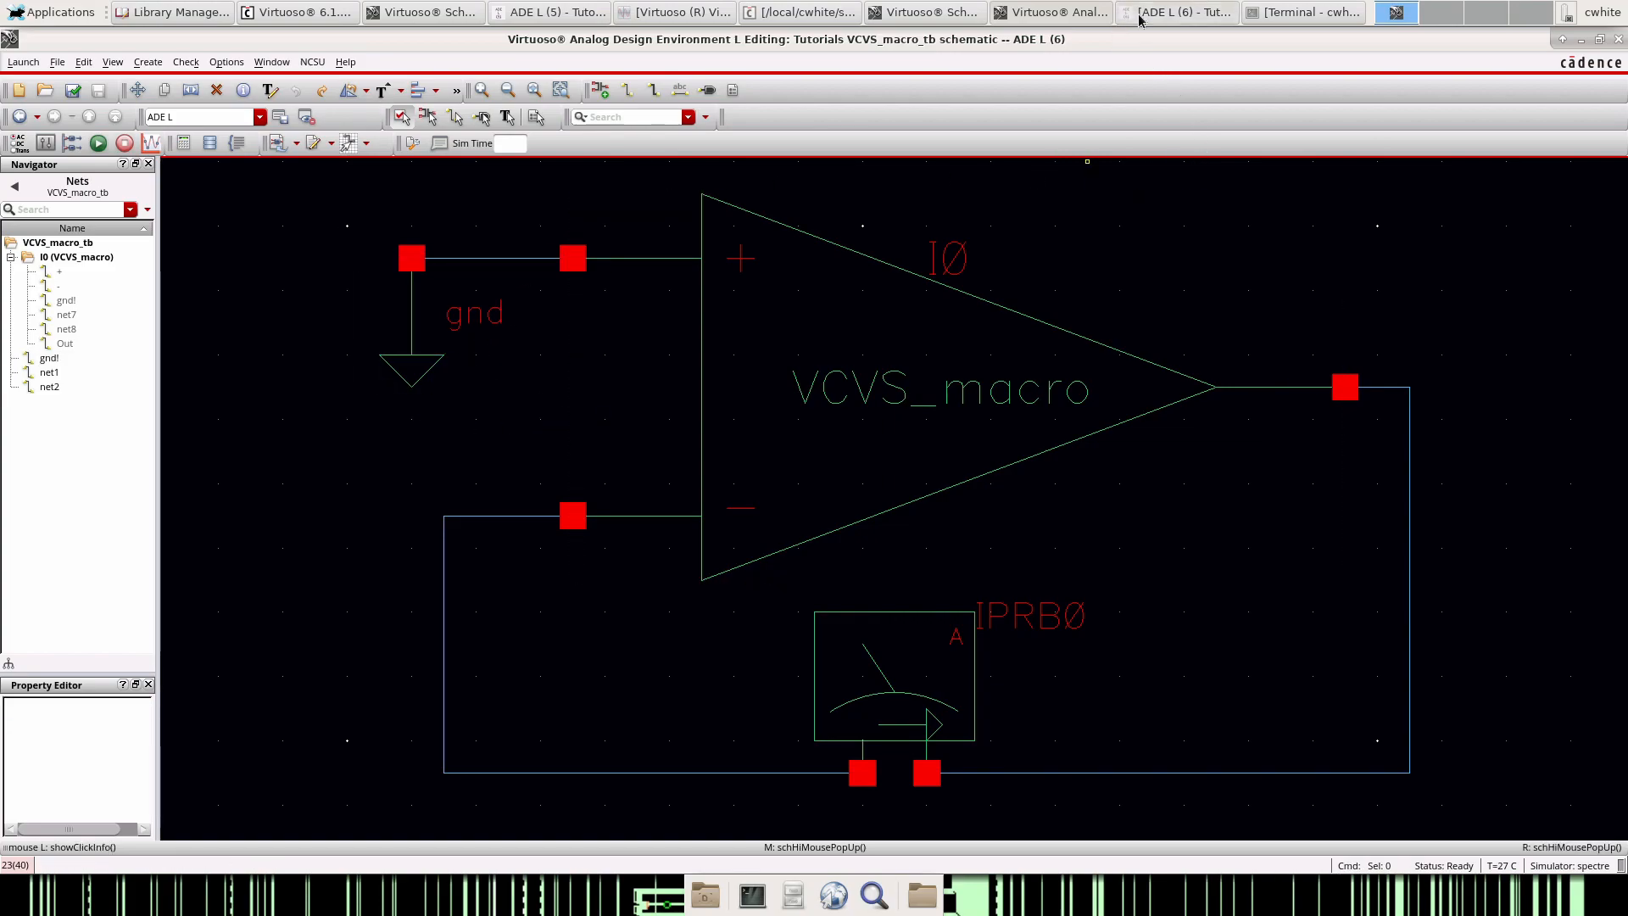
# - Configure the stb analysis from 10m to 1G with probe IPRB0 and local ground gnd!
pyautogui.click(1179, 11)
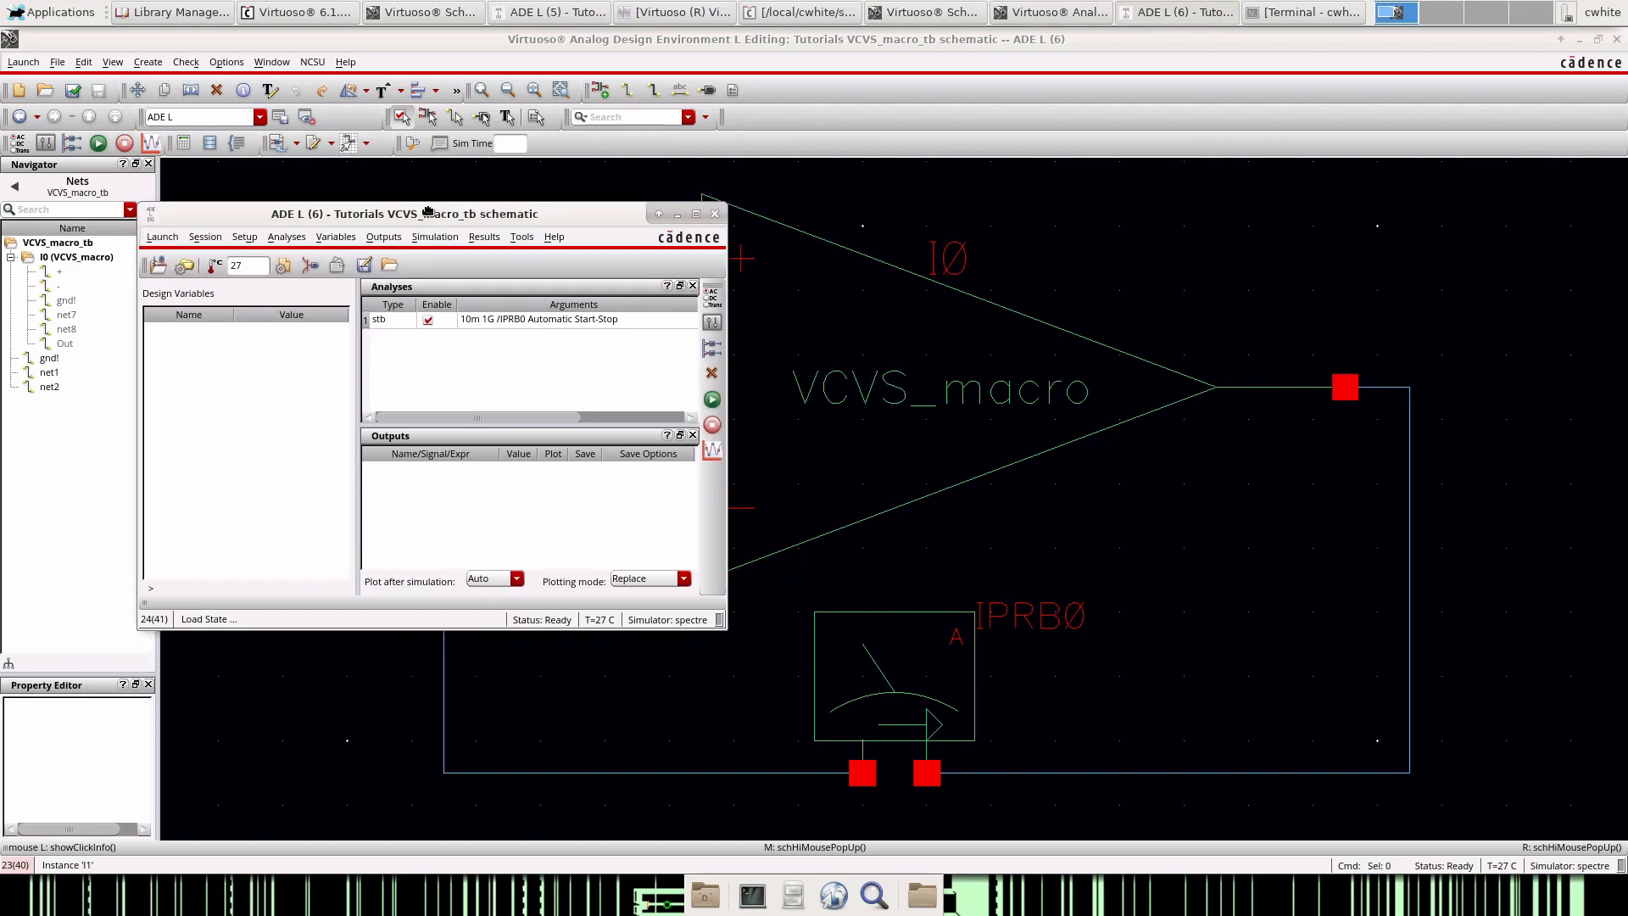
pyautogui.moveTo(405, 213); pyautogui.dragTo(296, 163)
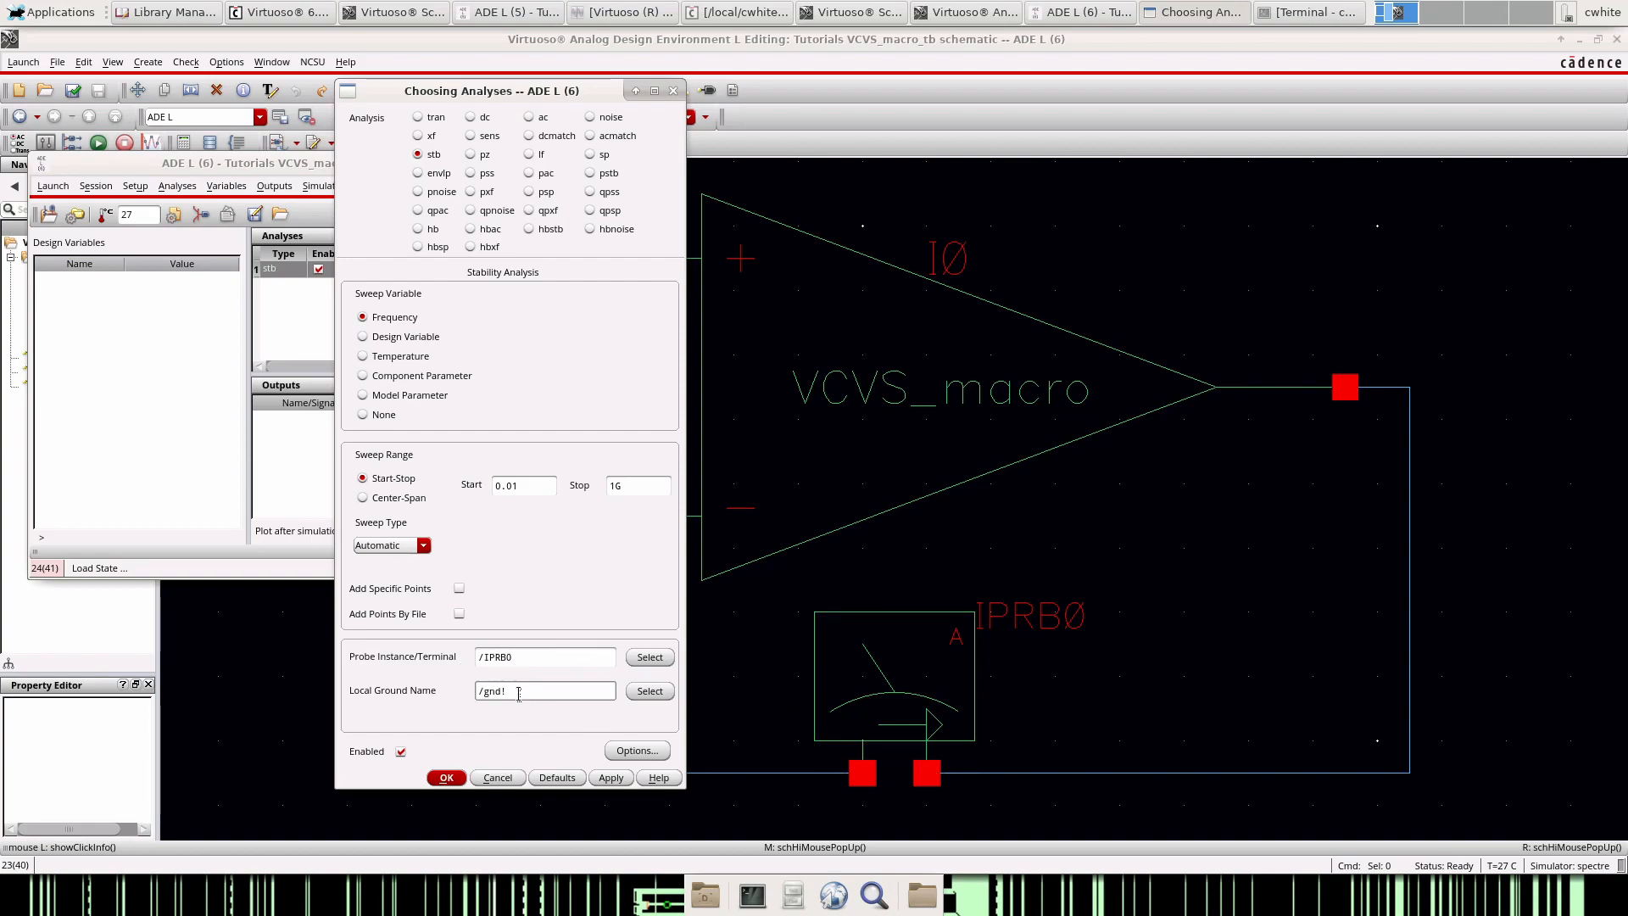
pyautogui.click(445, 777)
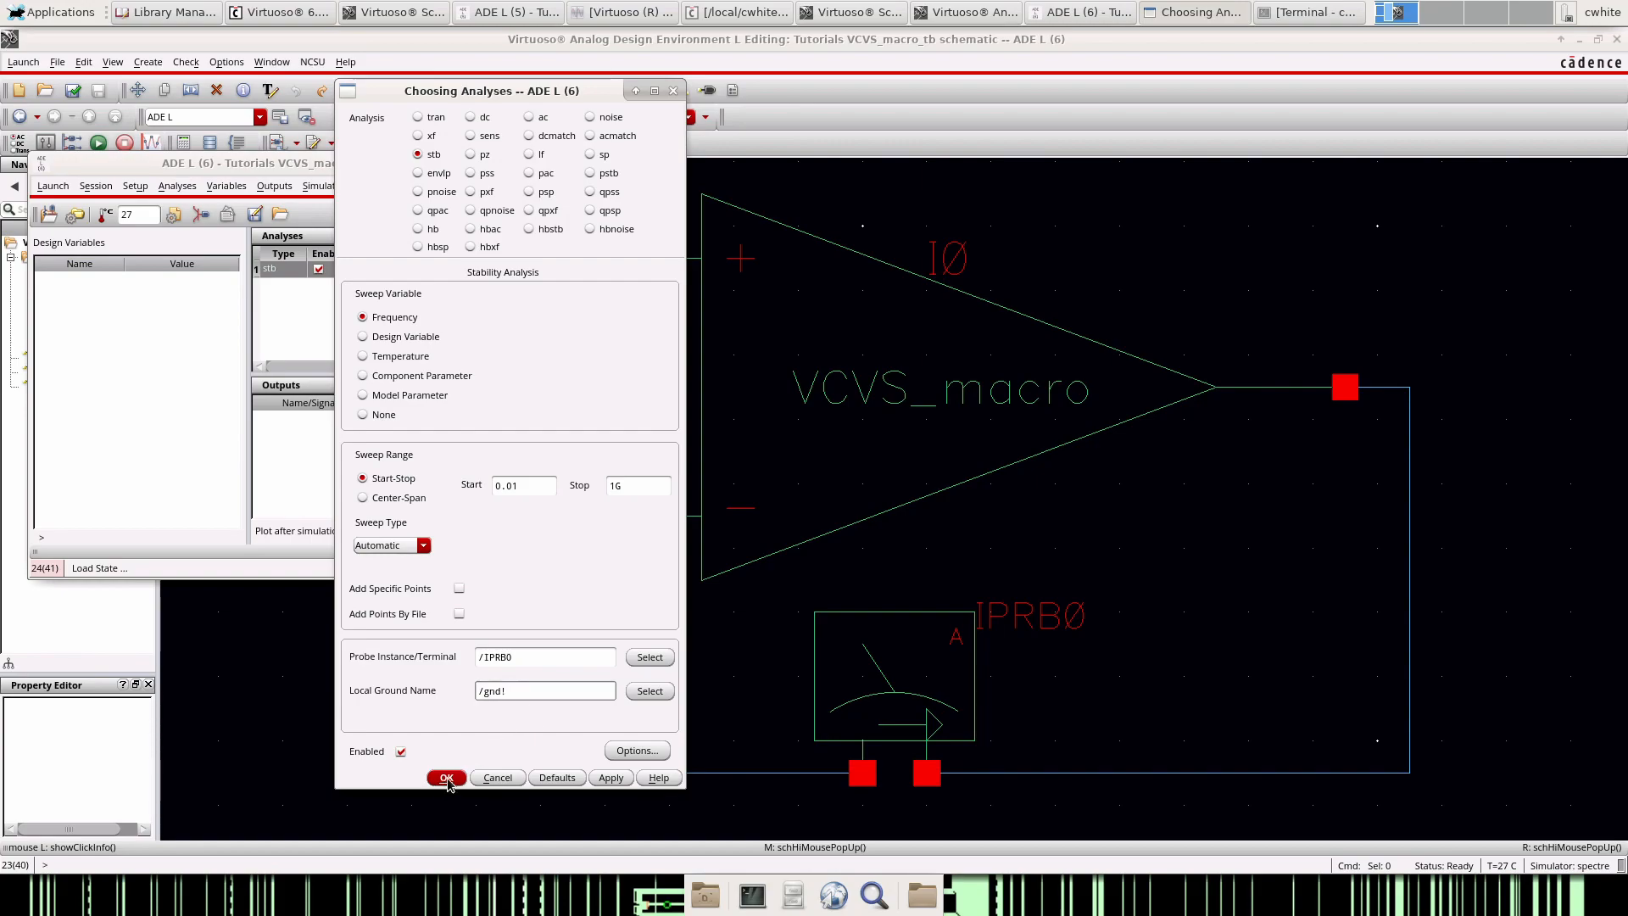
pyautogui.click(445, 777)
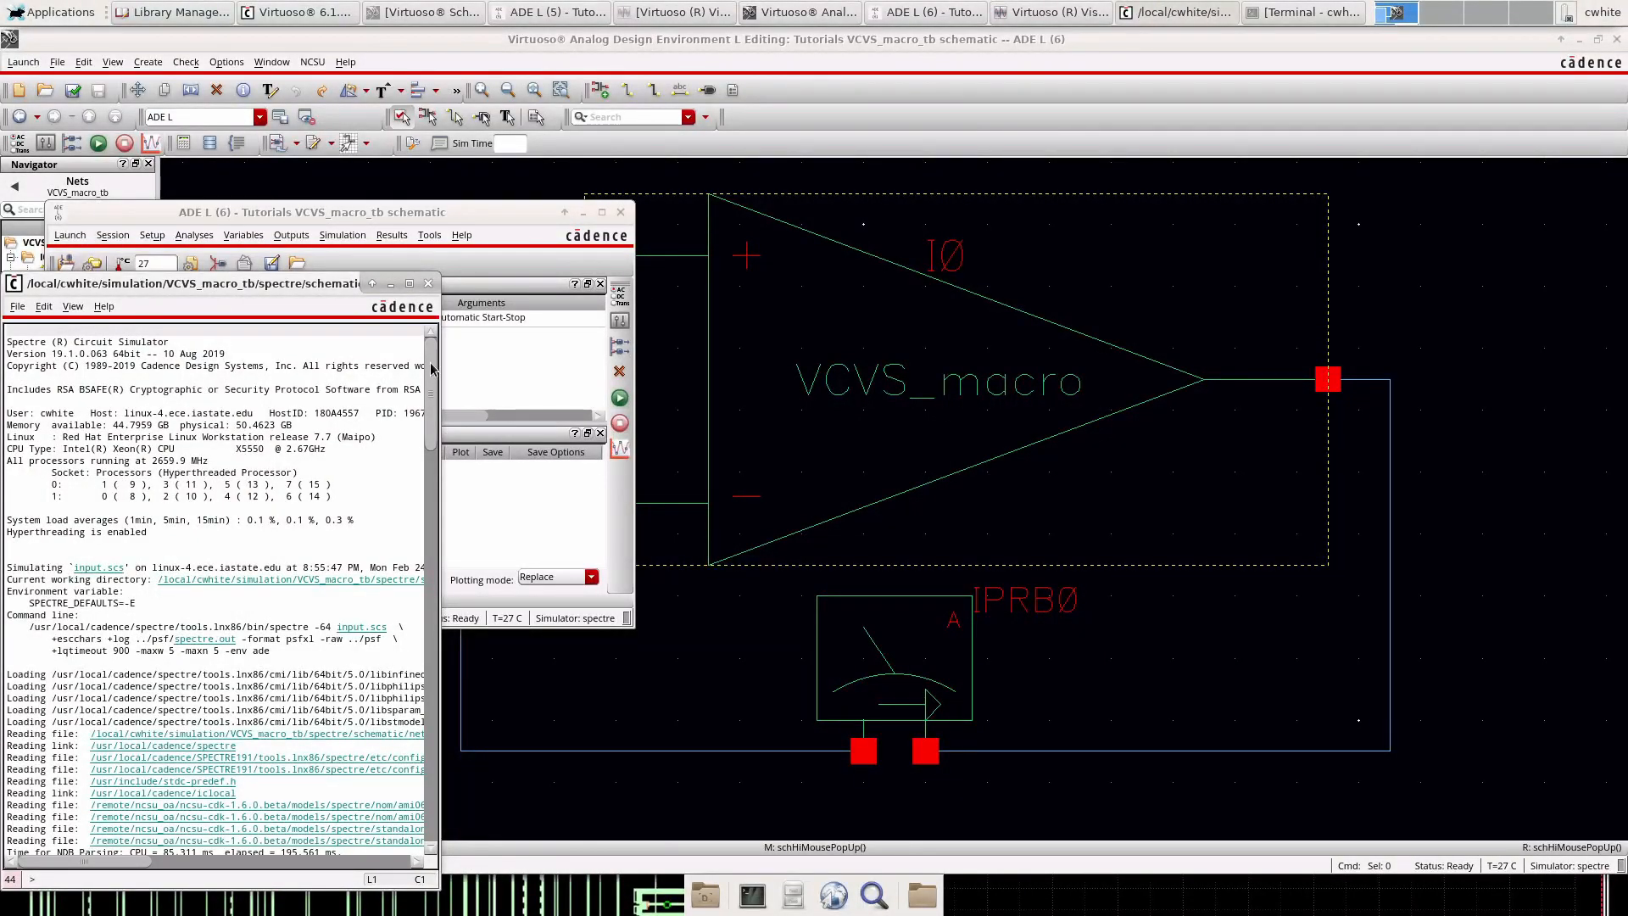
# - Add the 60° phase margin and its 21.94 kHz frequency to the outputs via Direct Plot
pyautogui.scroll(-3)
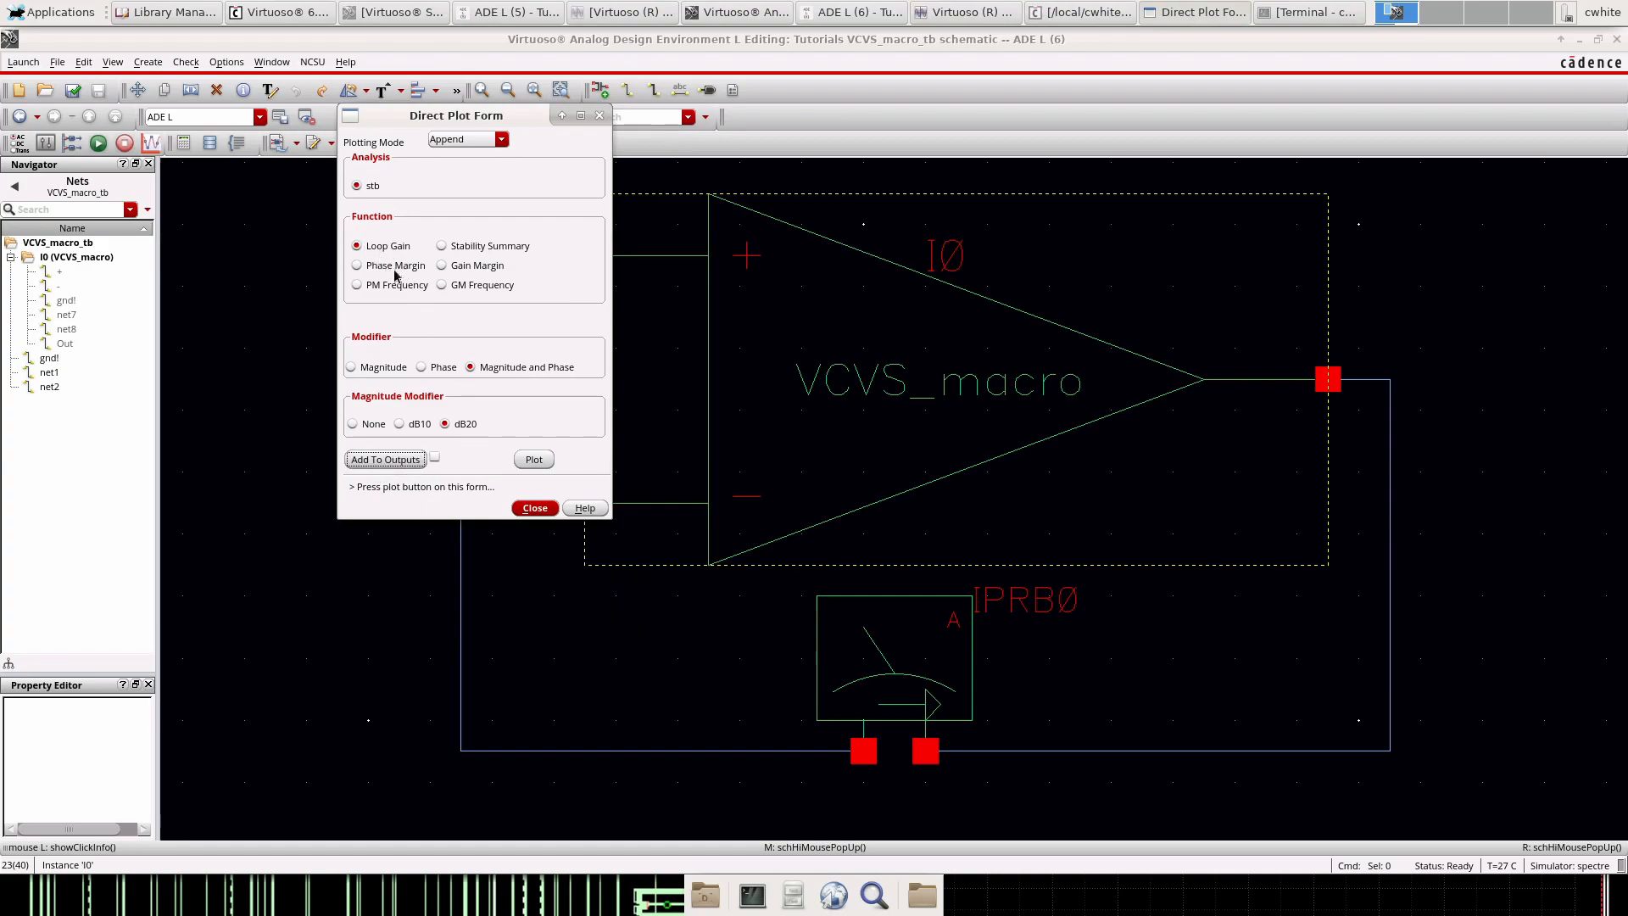
pyautogui.click(357, 264)
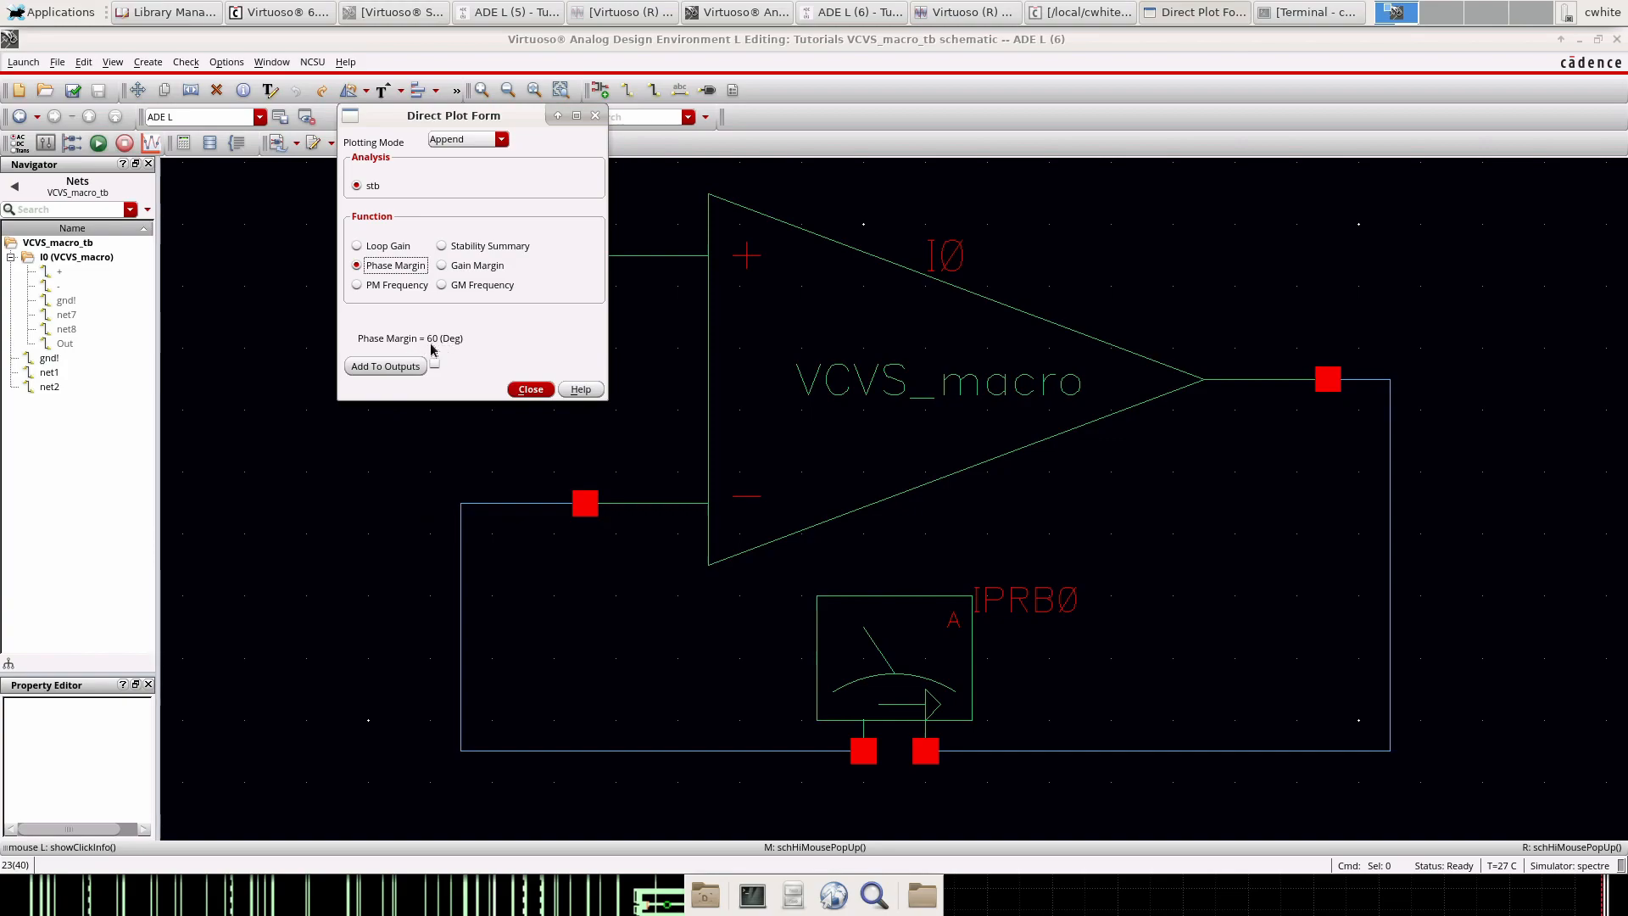
pyautogui.moveTo(413, 382)
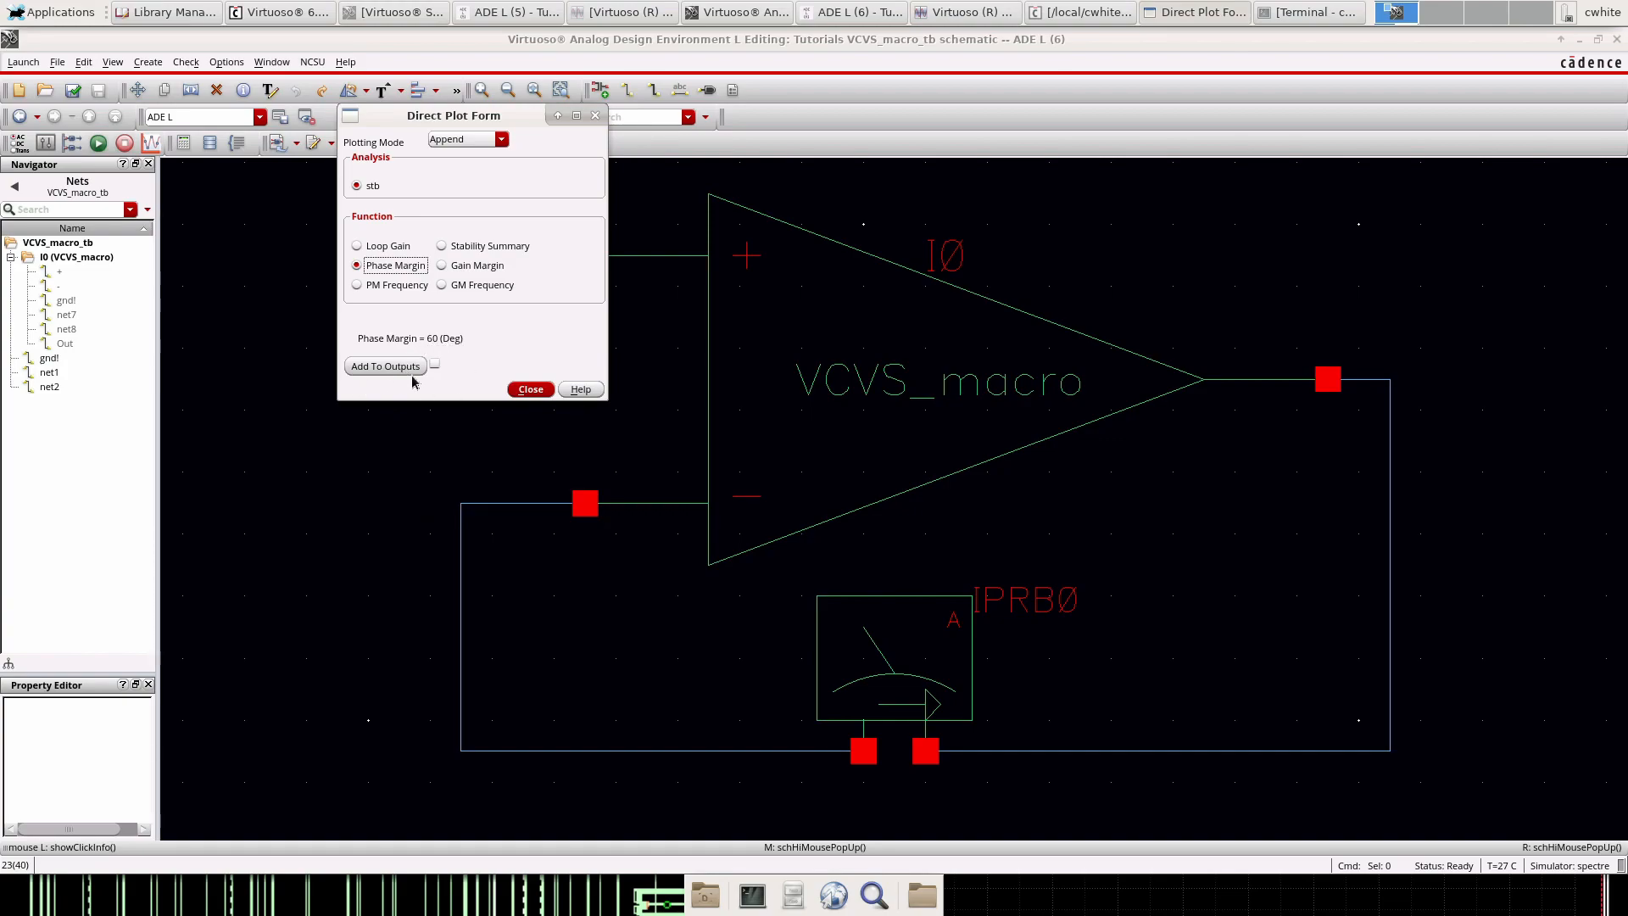
pyautogui.click(530, 388)
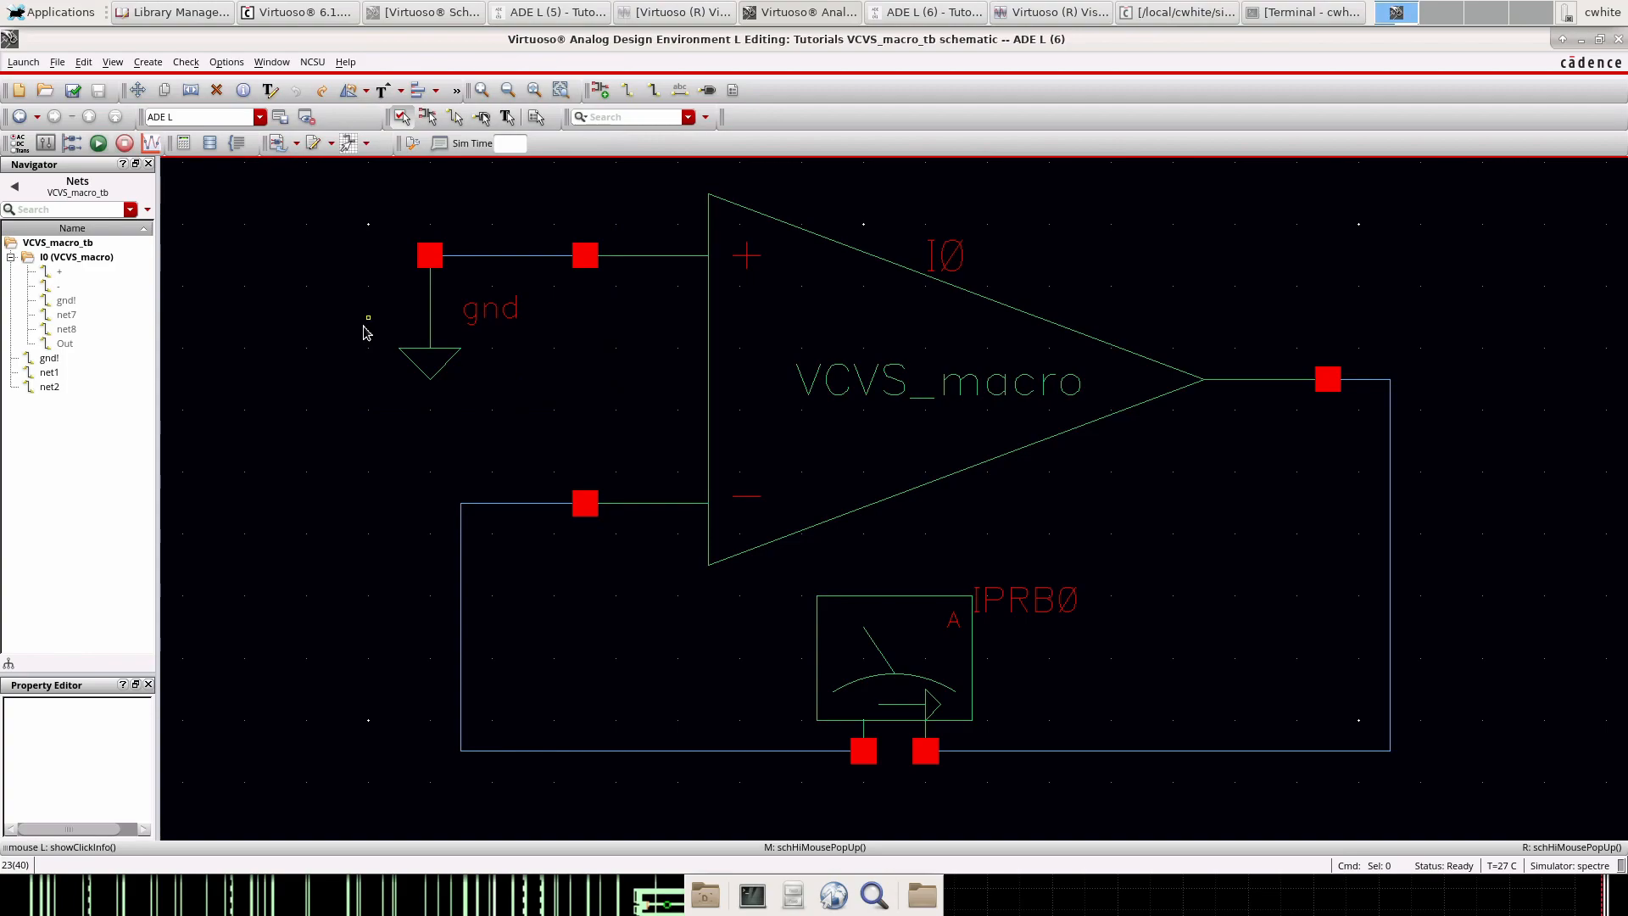
pyautogui.moveTo(467, 166)
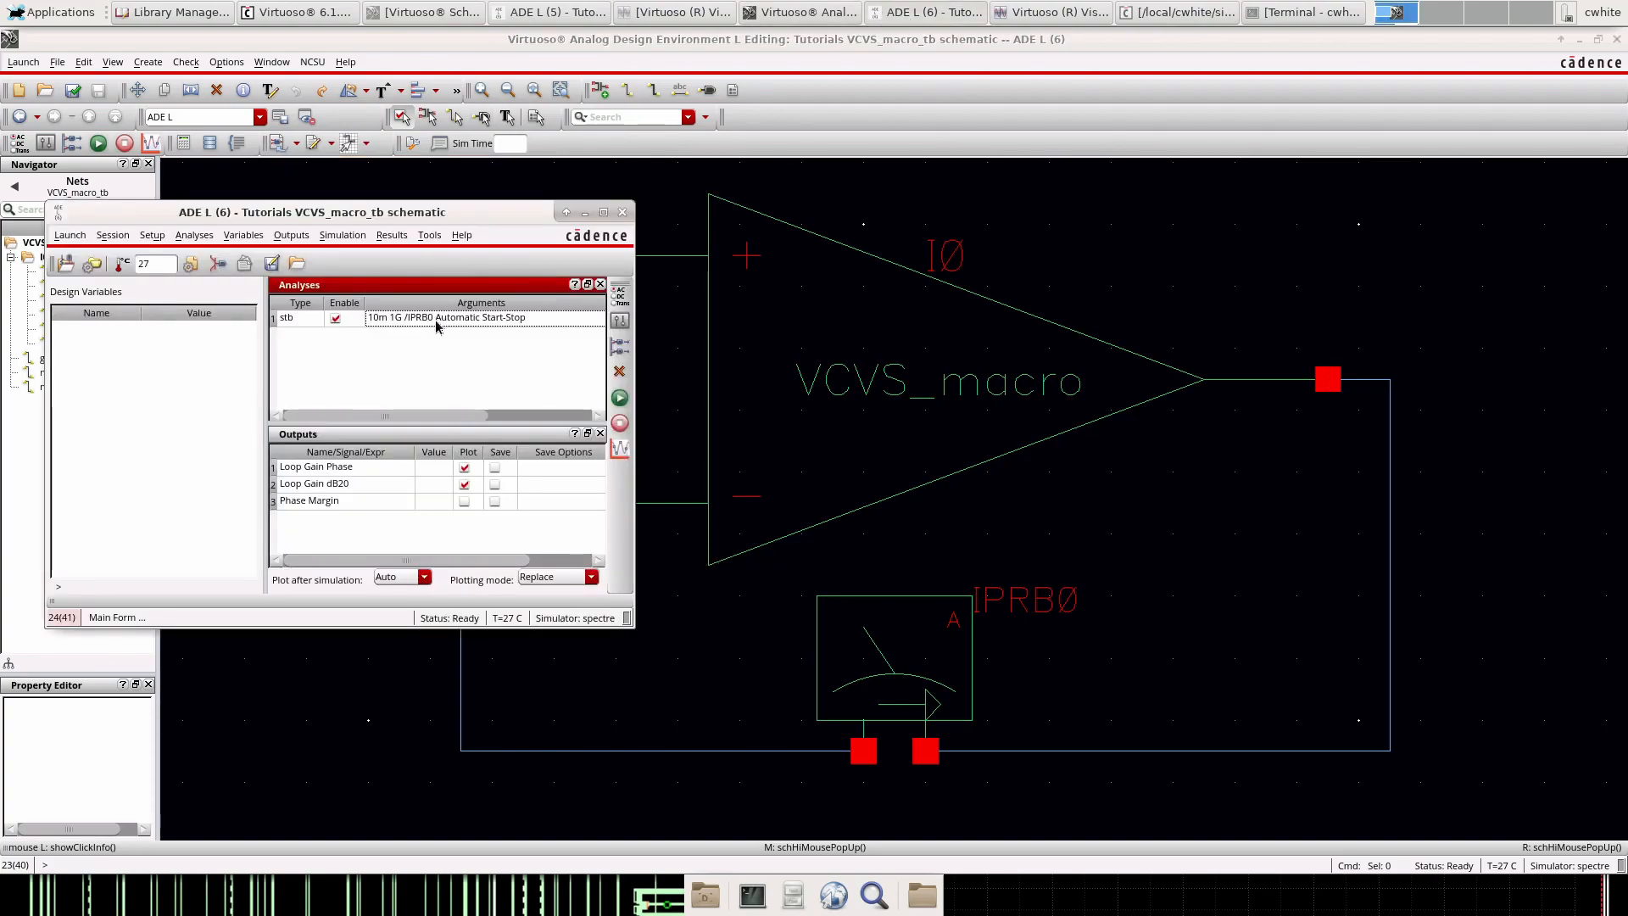
pyautogui.click(392, 235)
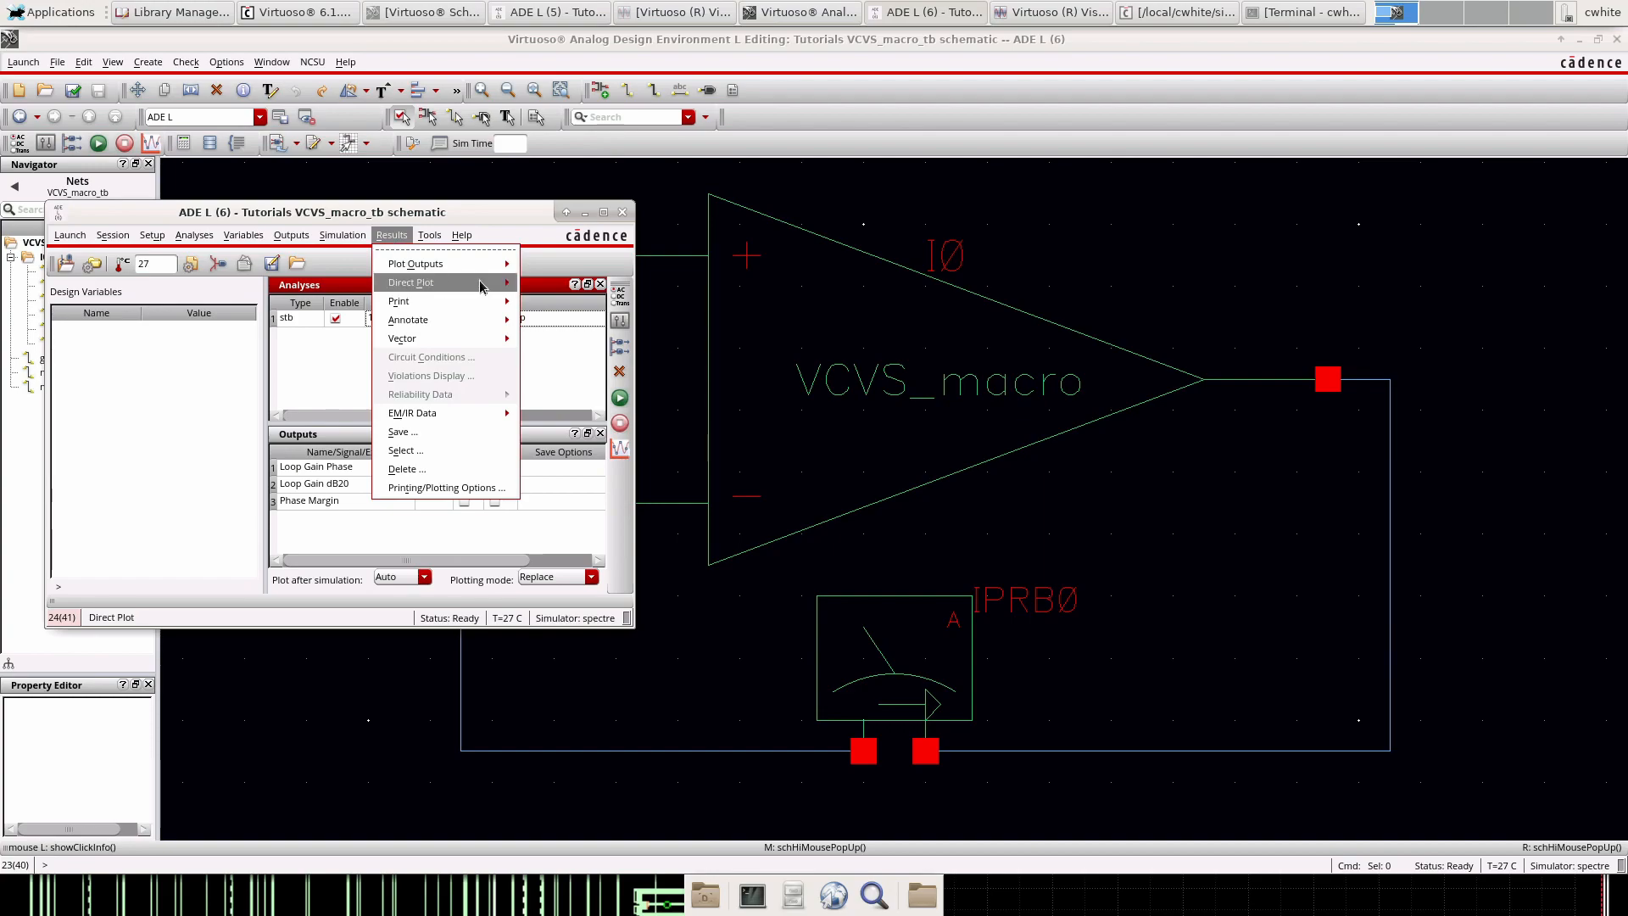
pyautogui.click(411, 281)
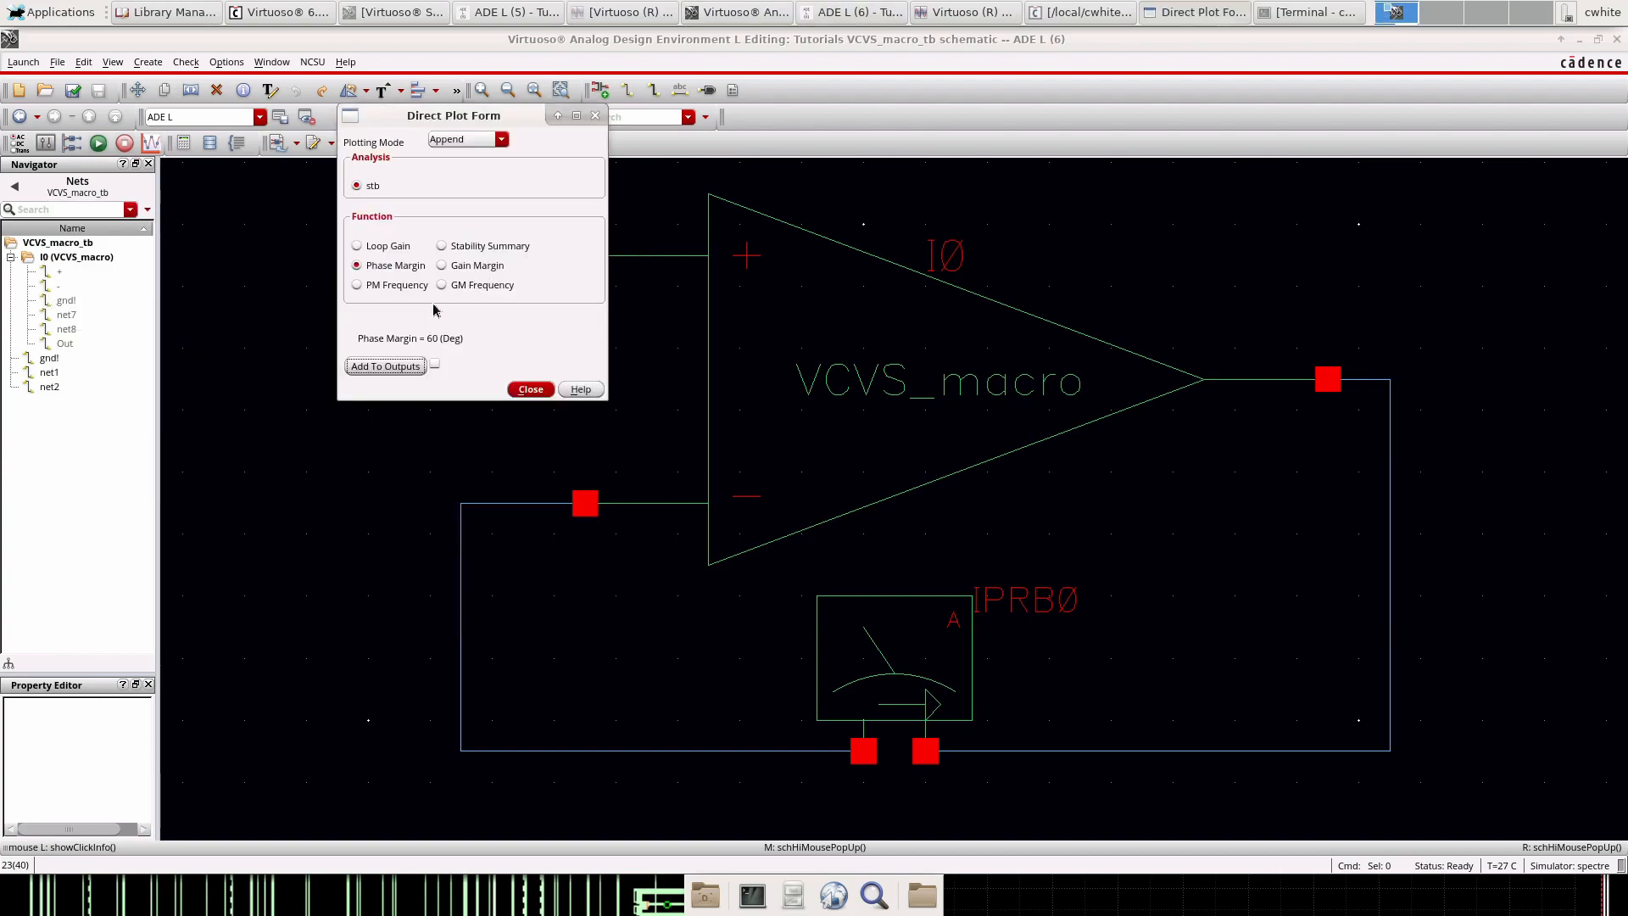
pyautogui.click(357, 285)
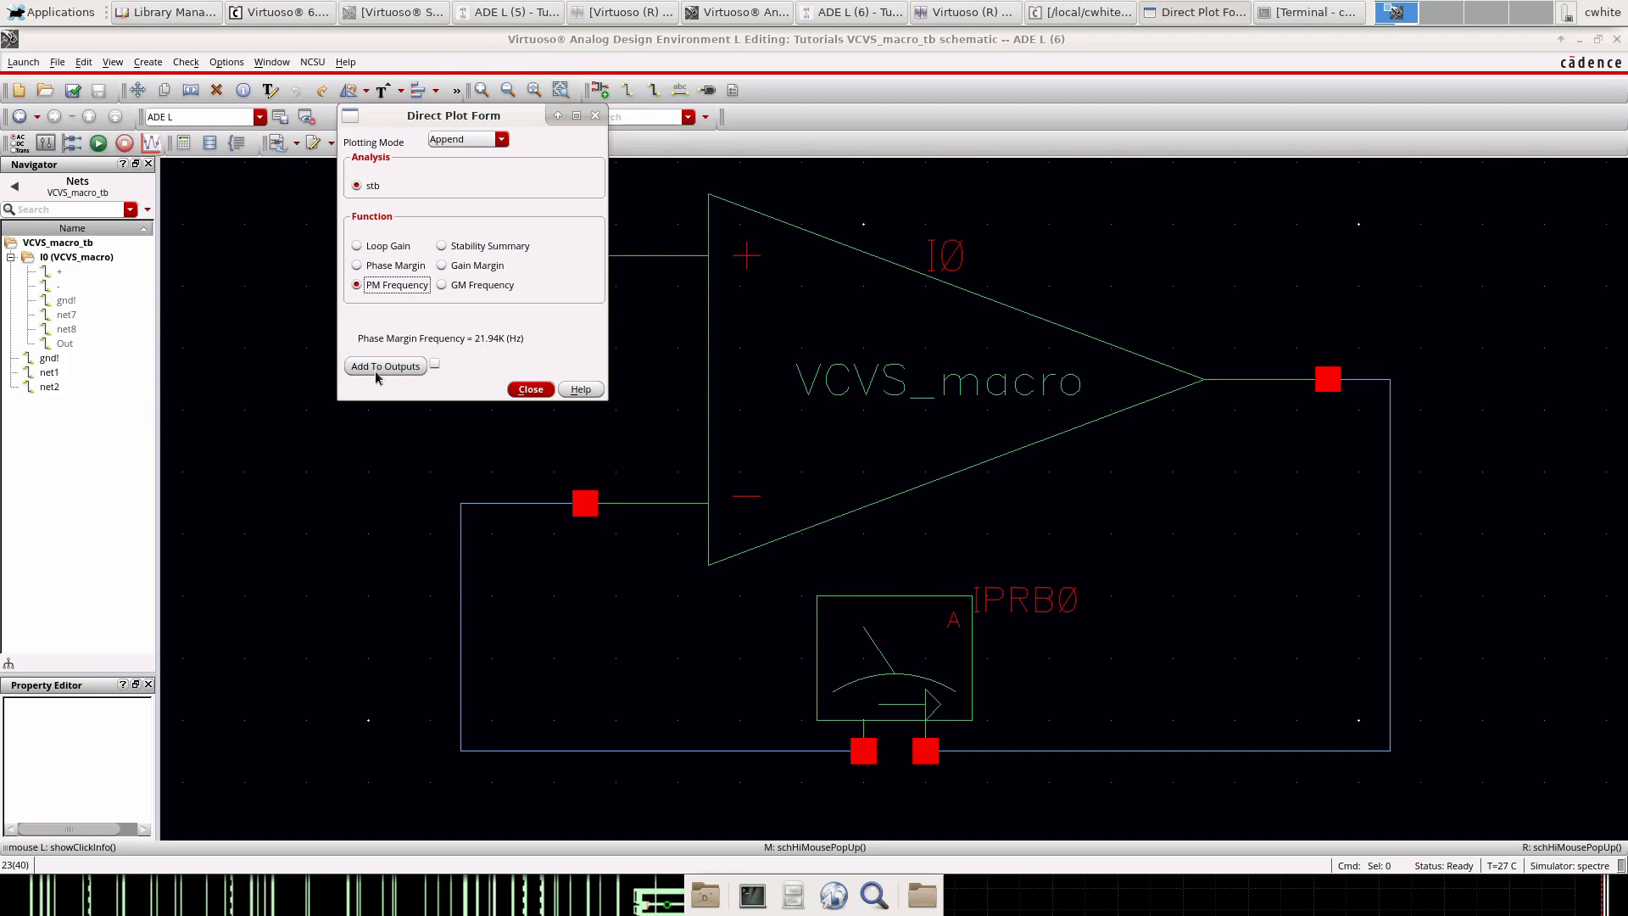
pyautogui.click(529, 389)
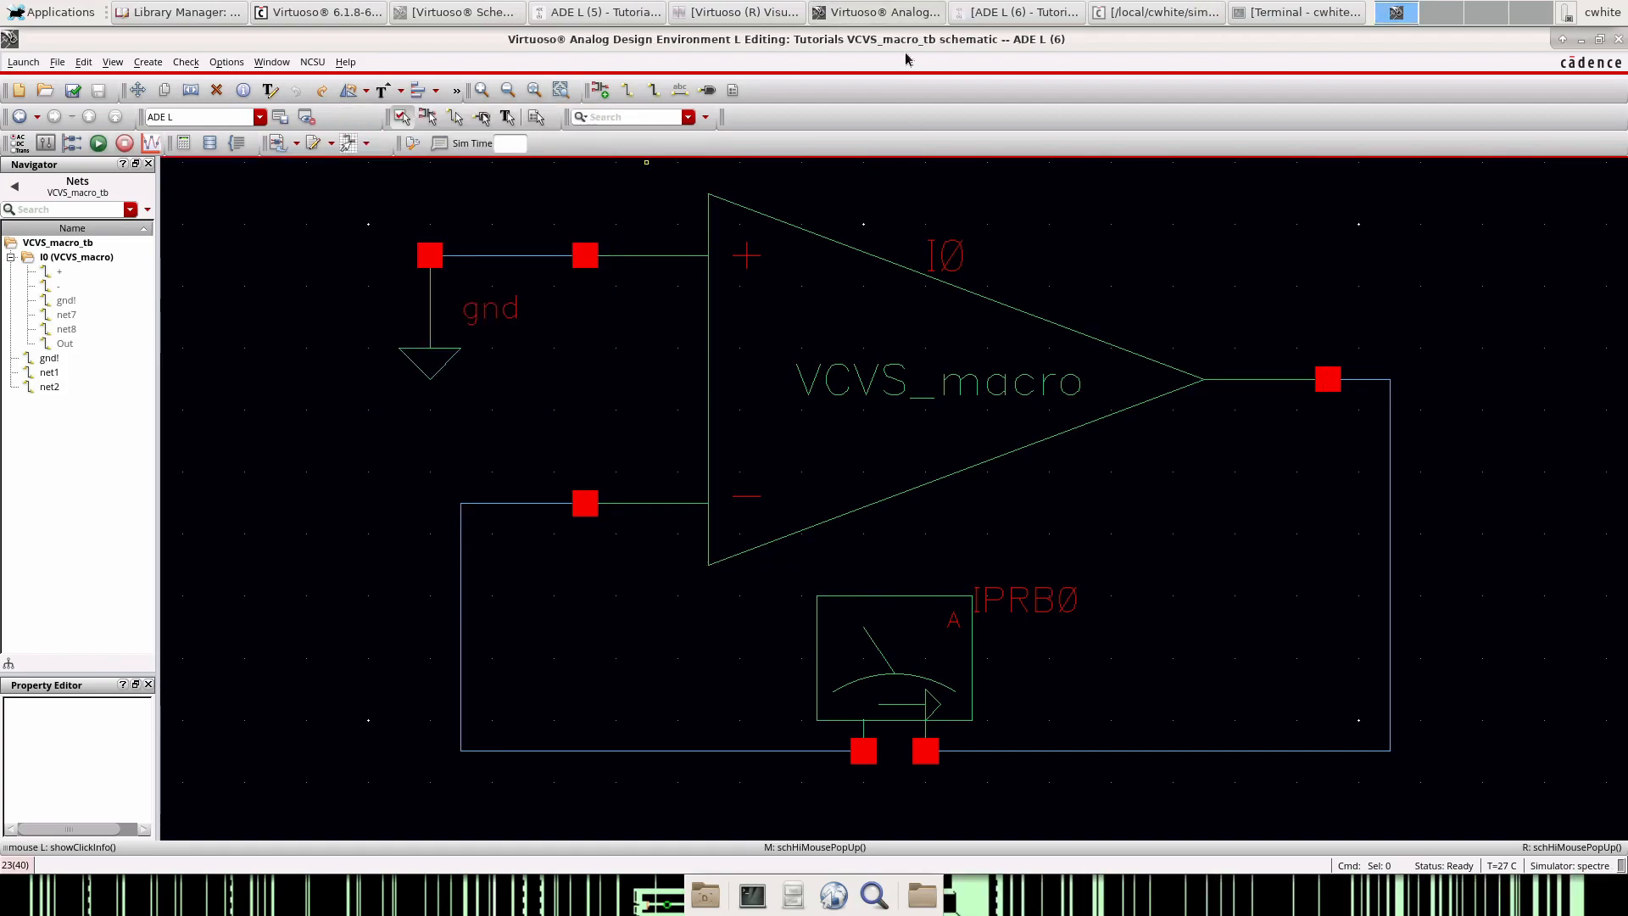
# - Plot the loop gain magnitude and phase, then move and maximize the Bode plot window
pyautogui.click(1015, 11)
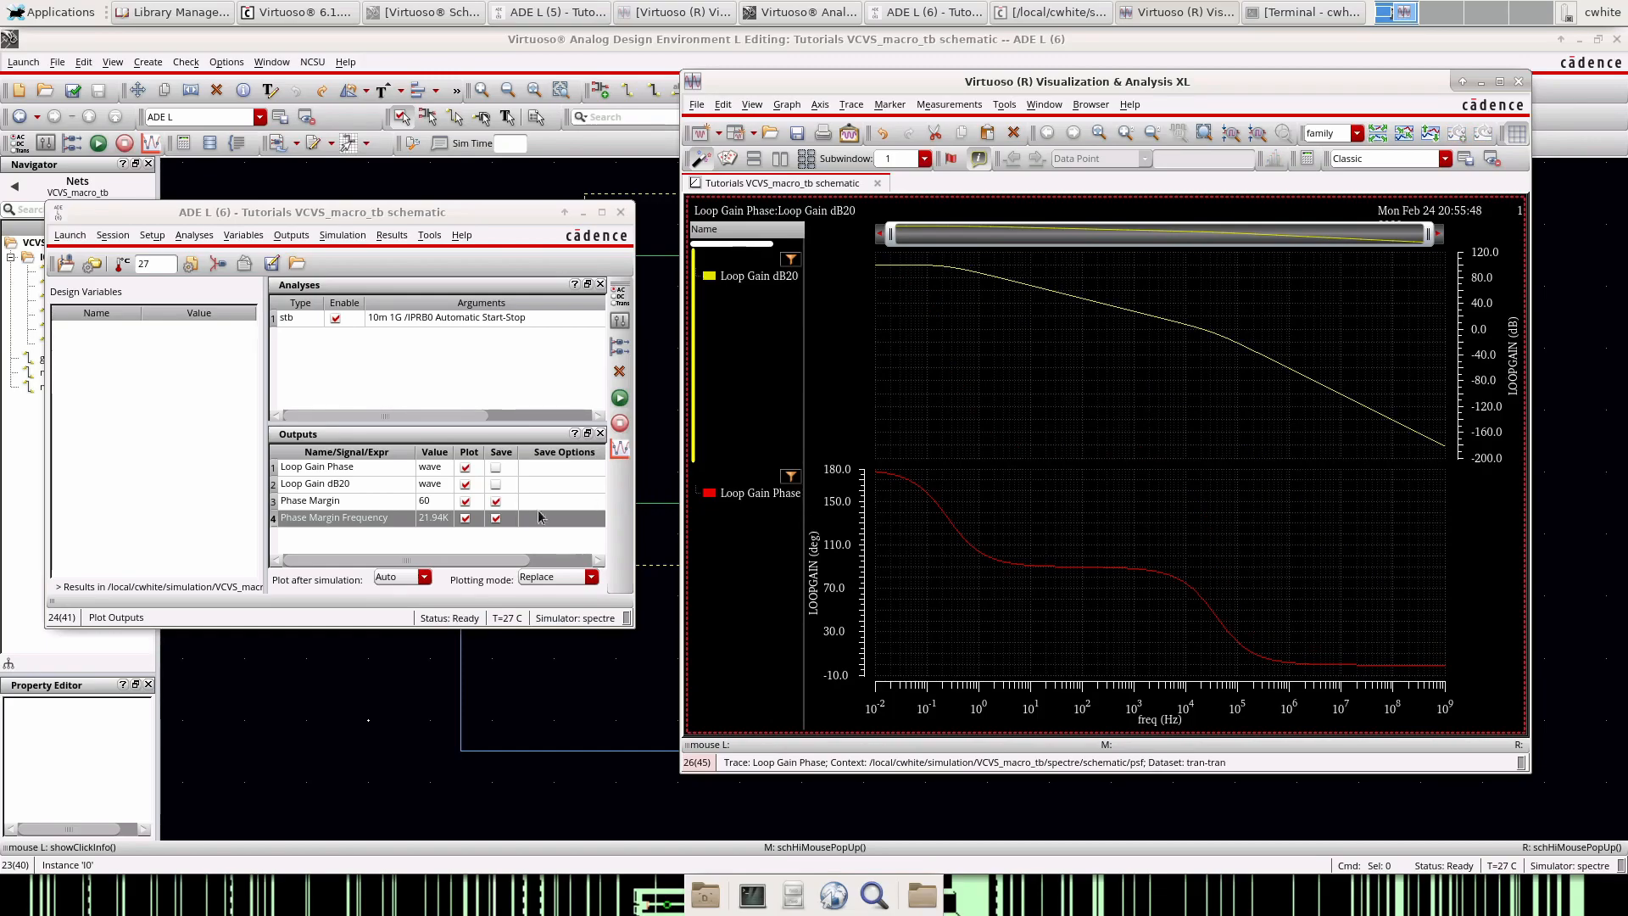
pyautogui.moveTo(441, 527)
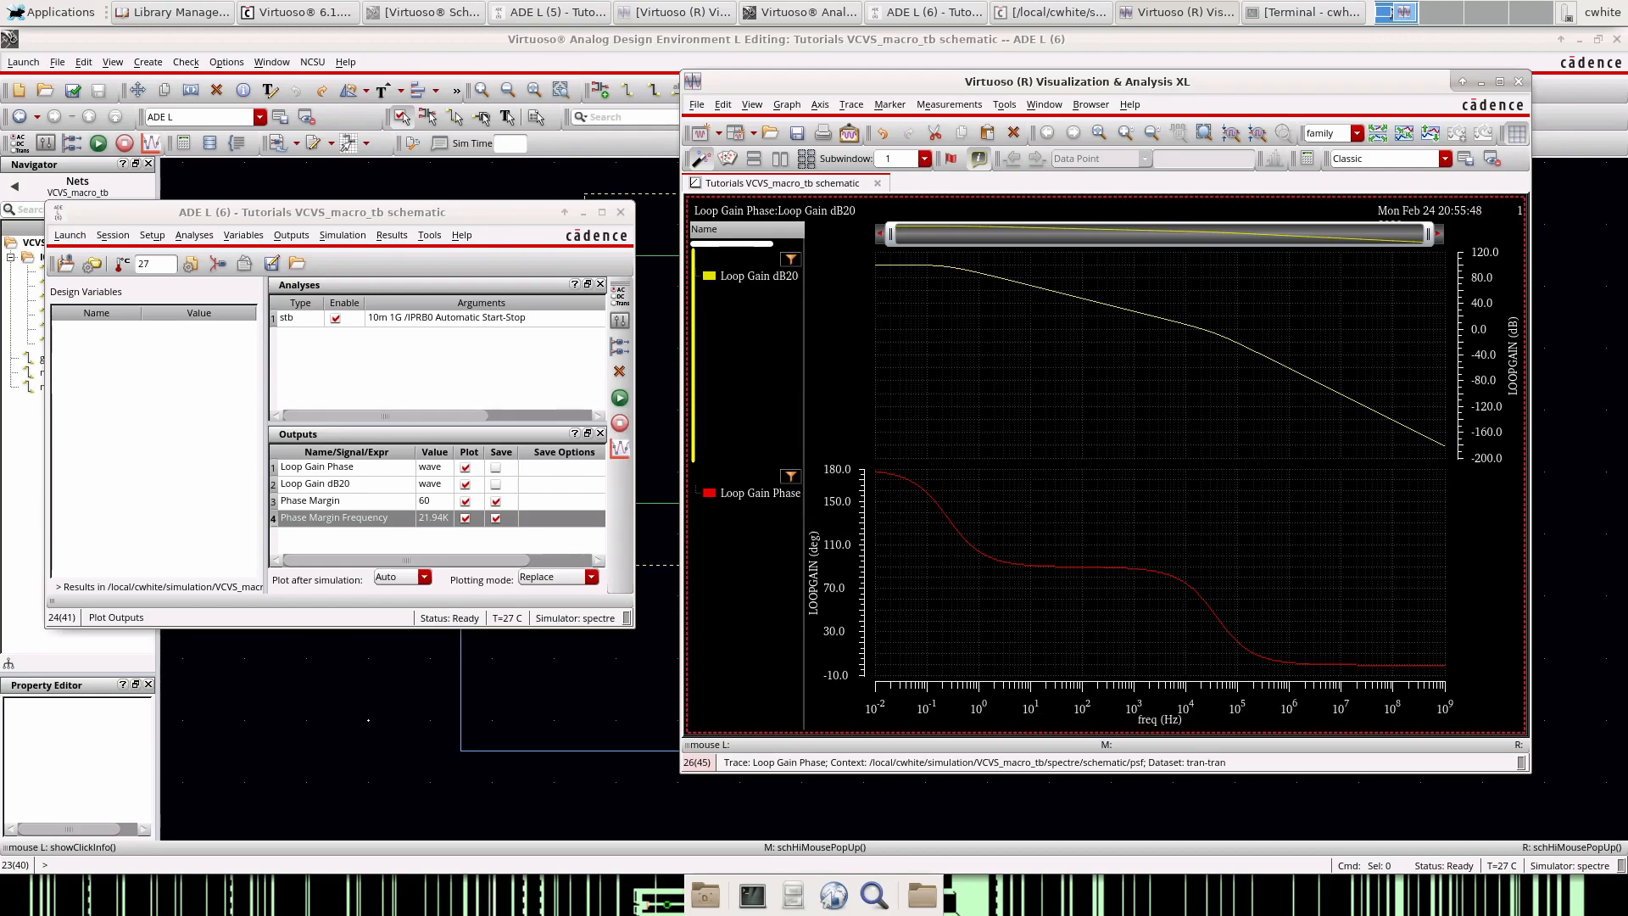
pyautogui.moveTo(438, 536)
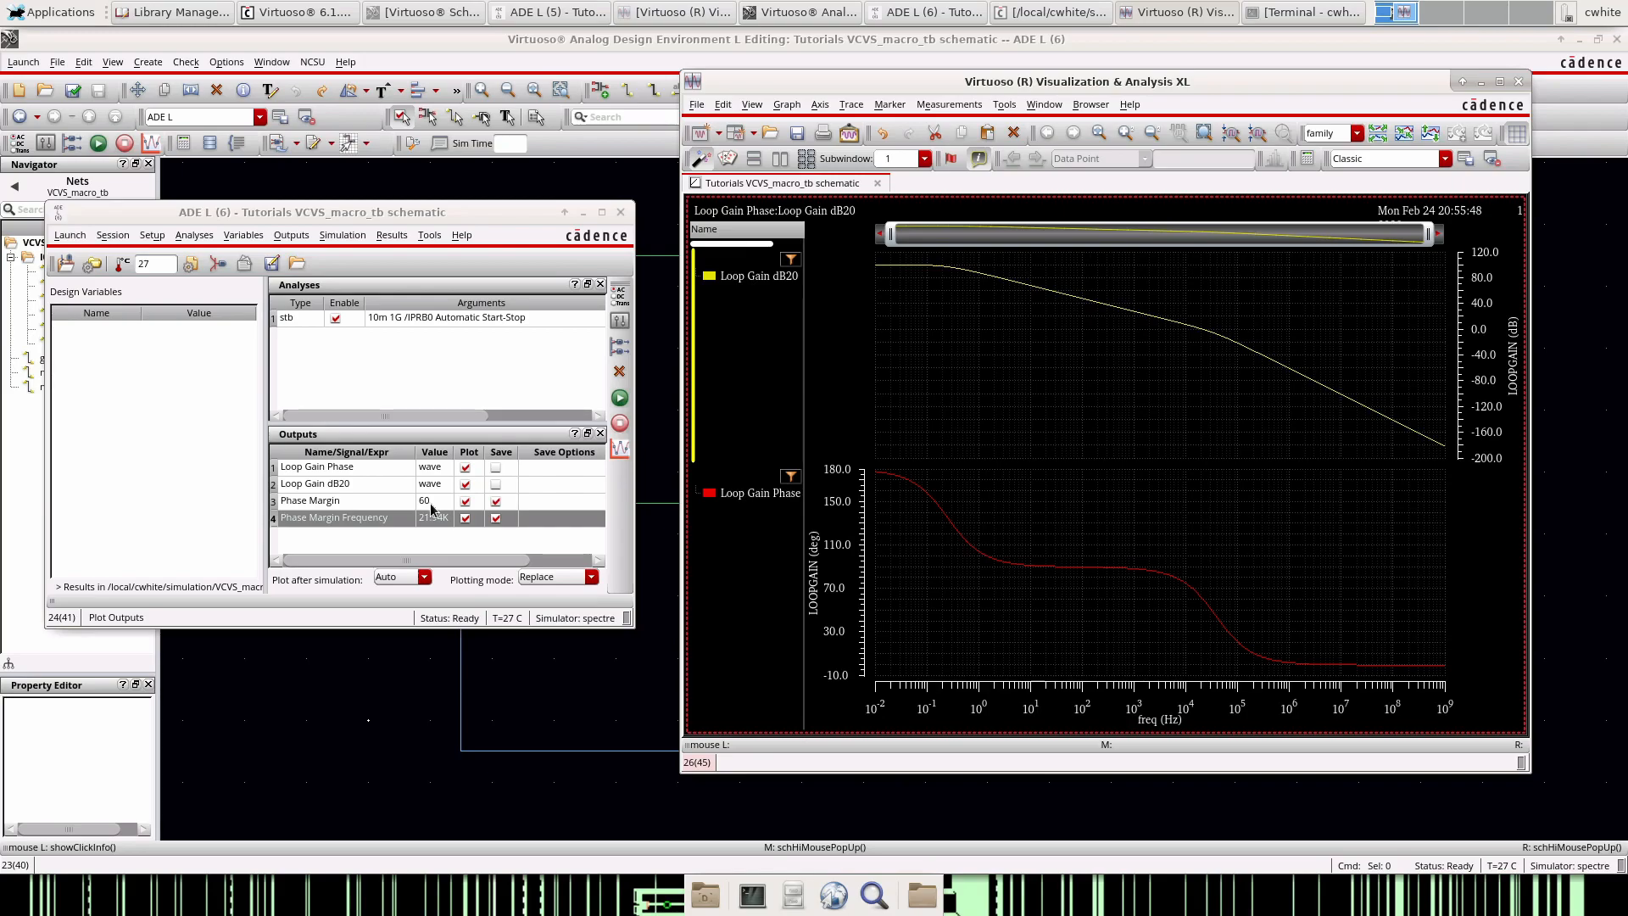
pyautogui.click(322, 499)
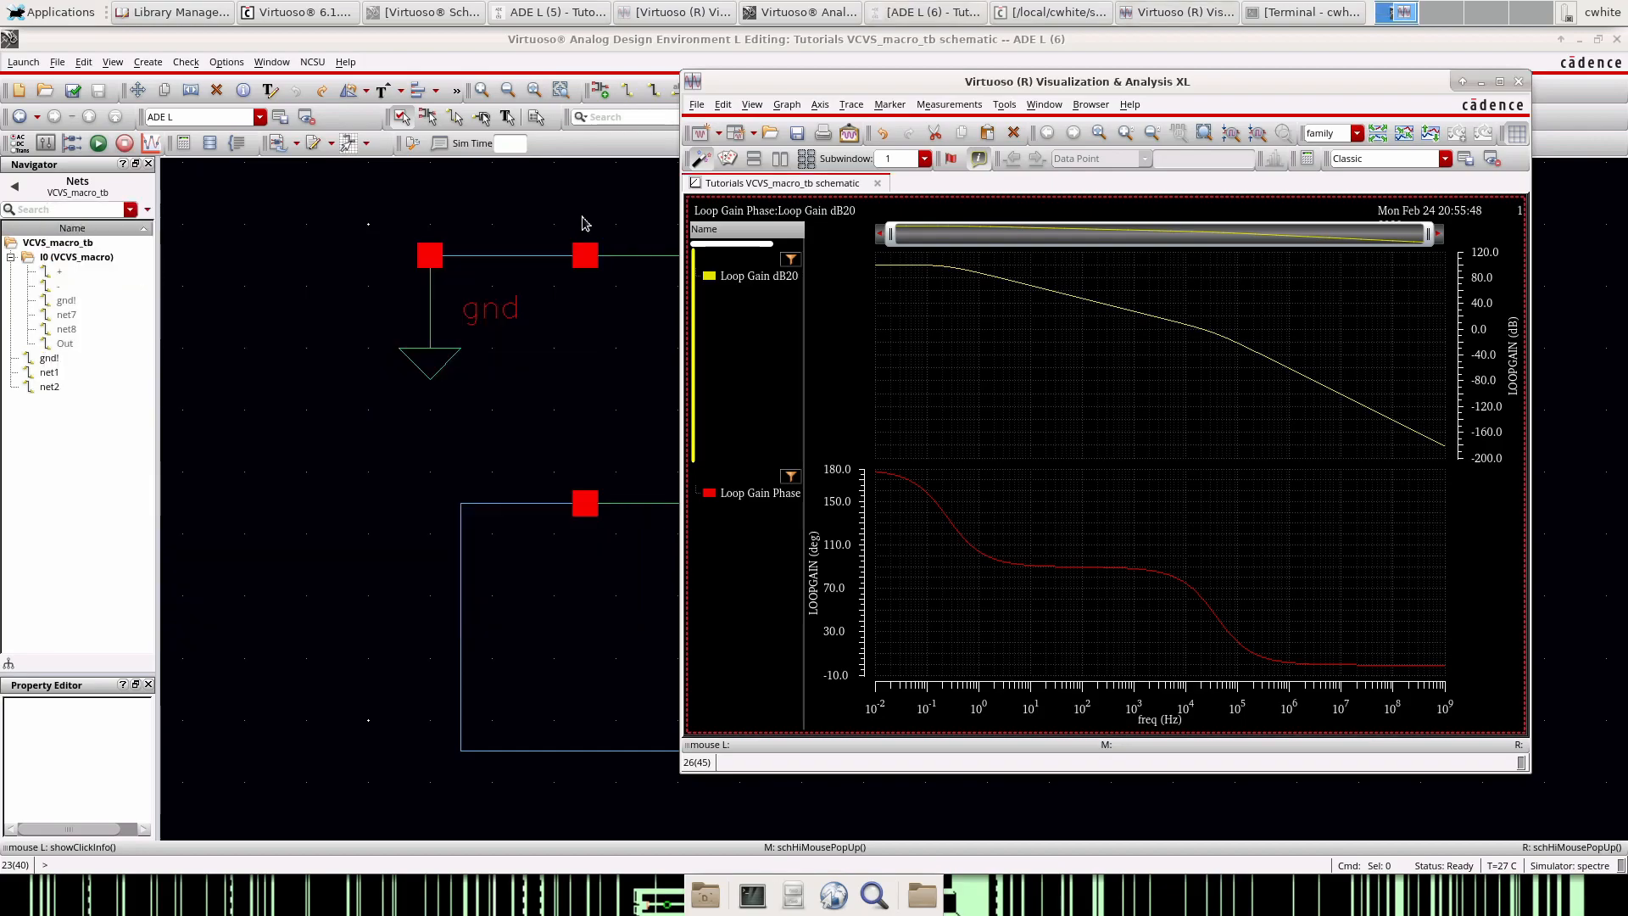
pyautogui.moveTo(1077, 81); pyautogui.dragTo(707, 83)
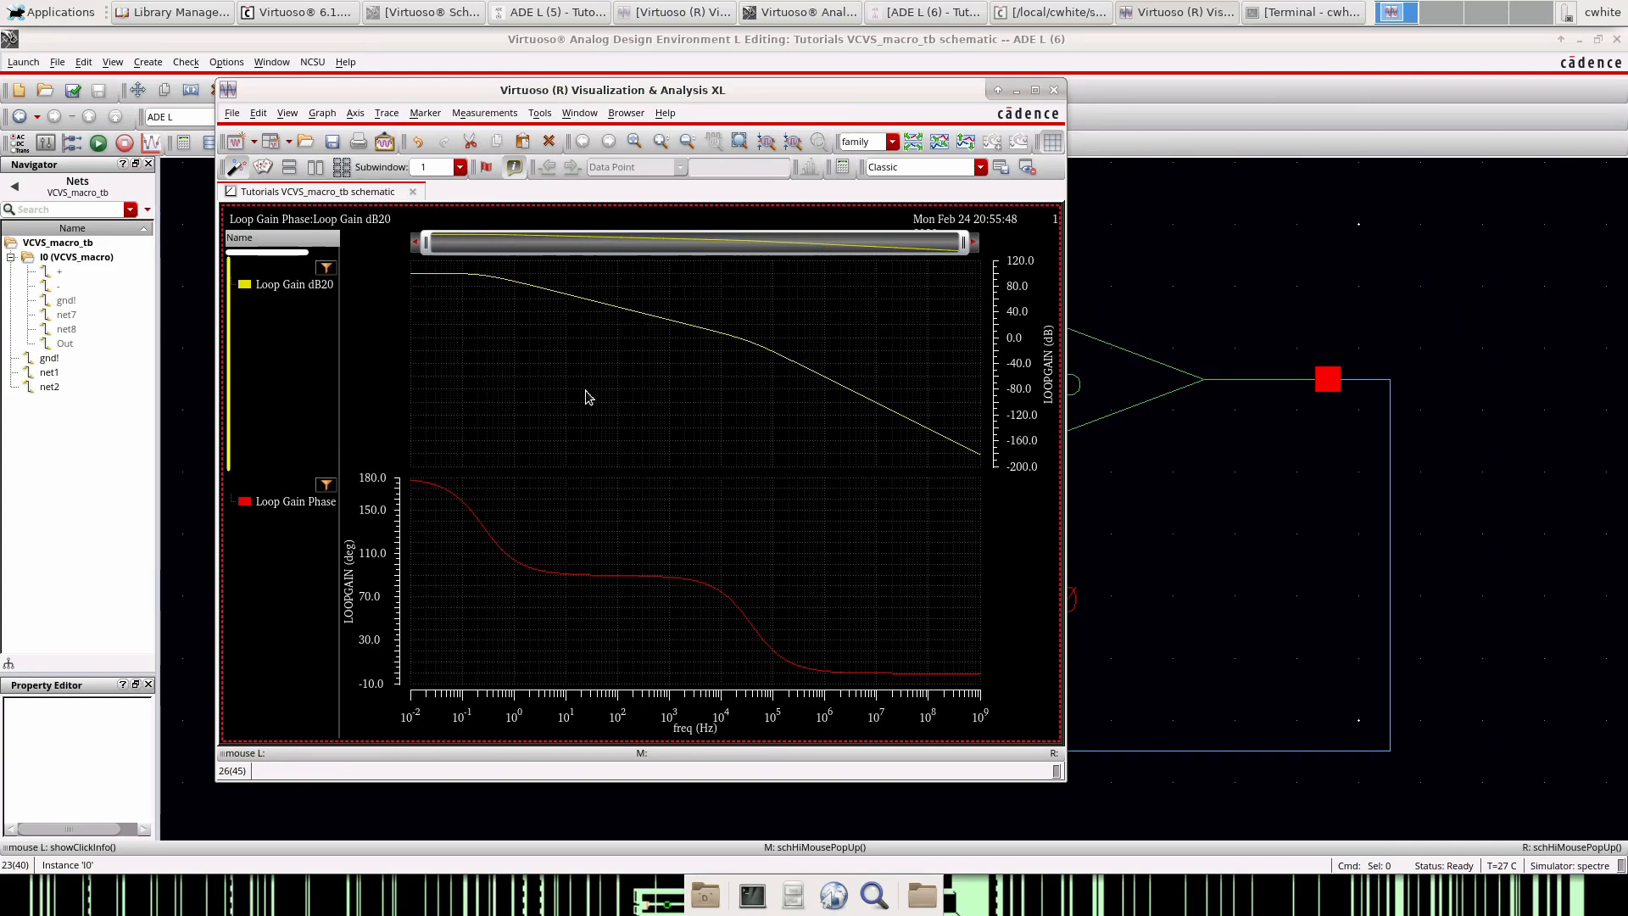
pyautogui.moveTo(468, 345)
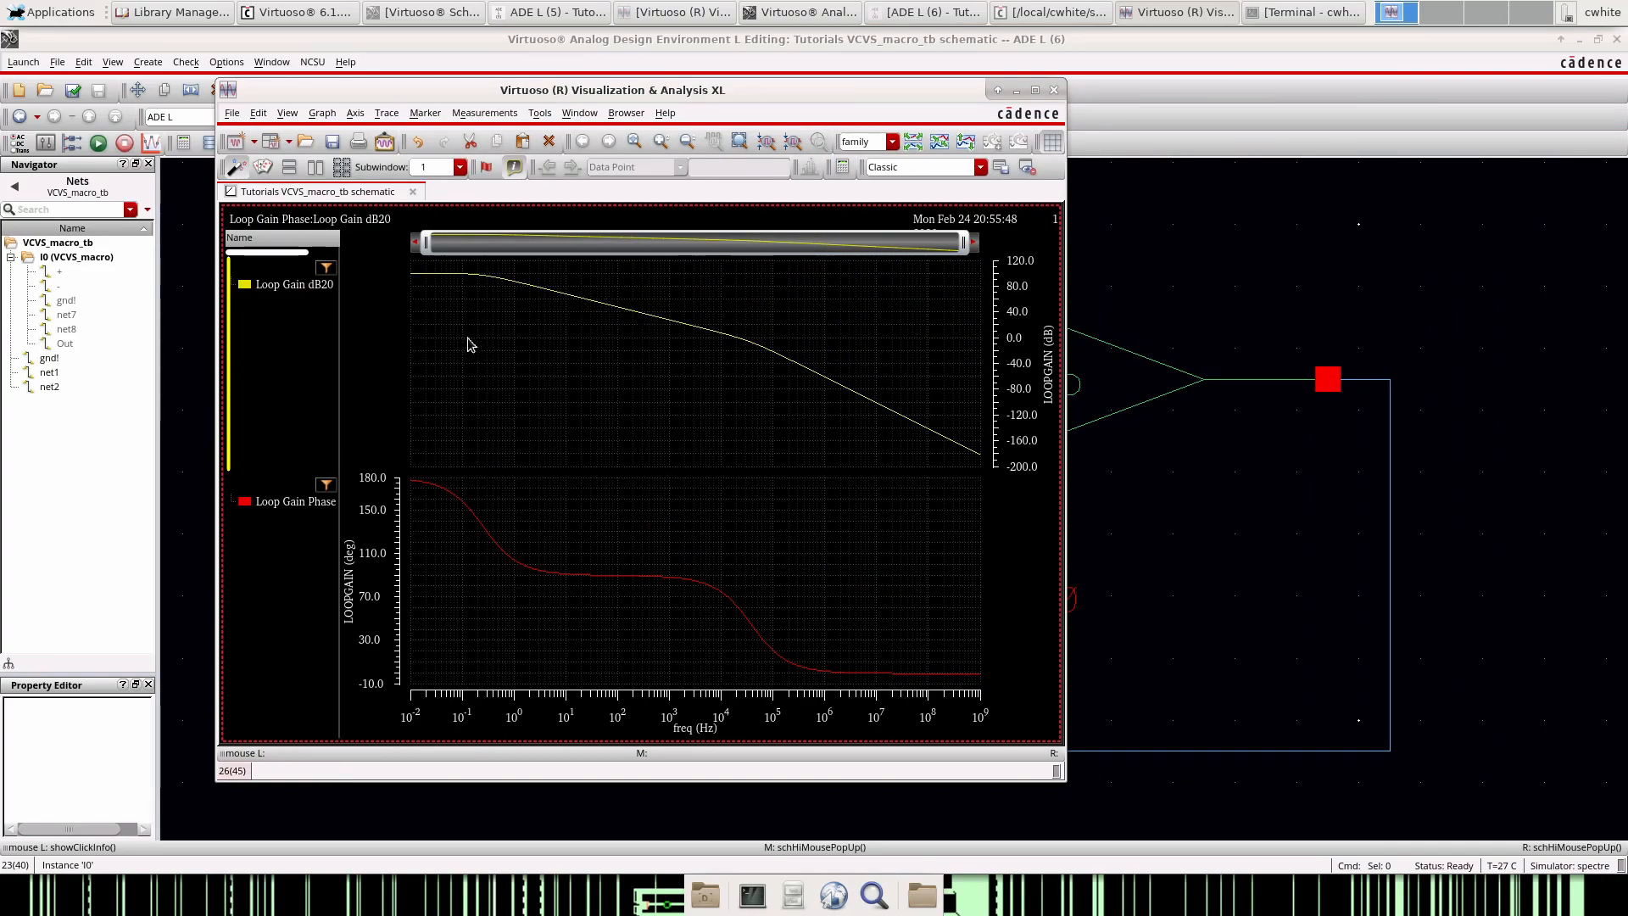
pyautogui.click(1034, 89)
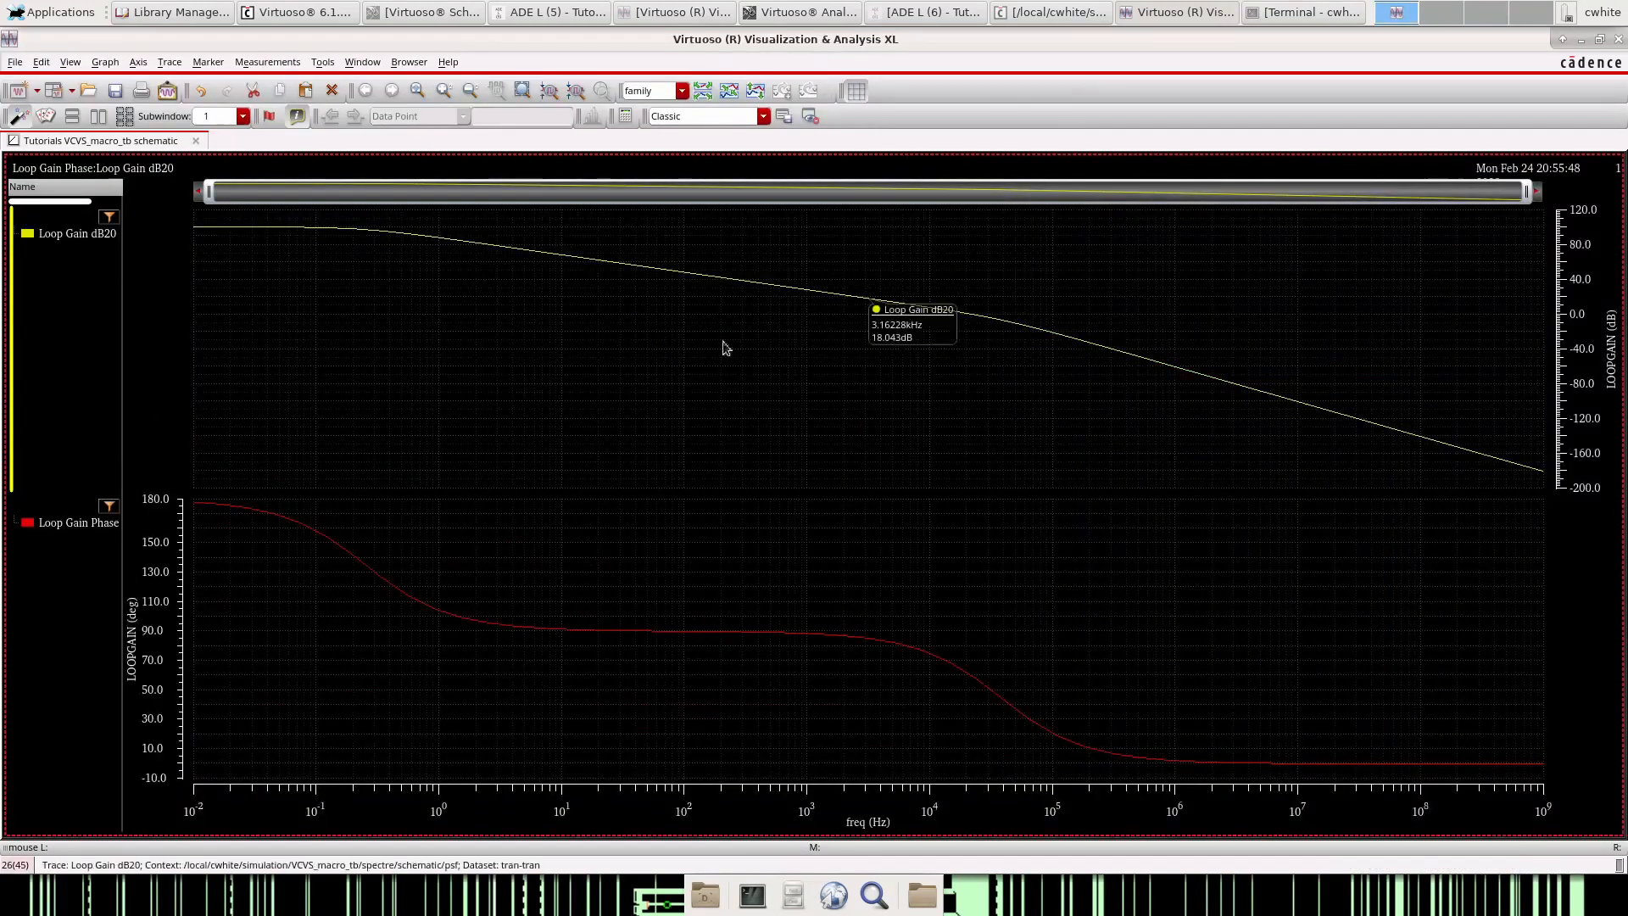
pyautogui.moveTo(635, 378)
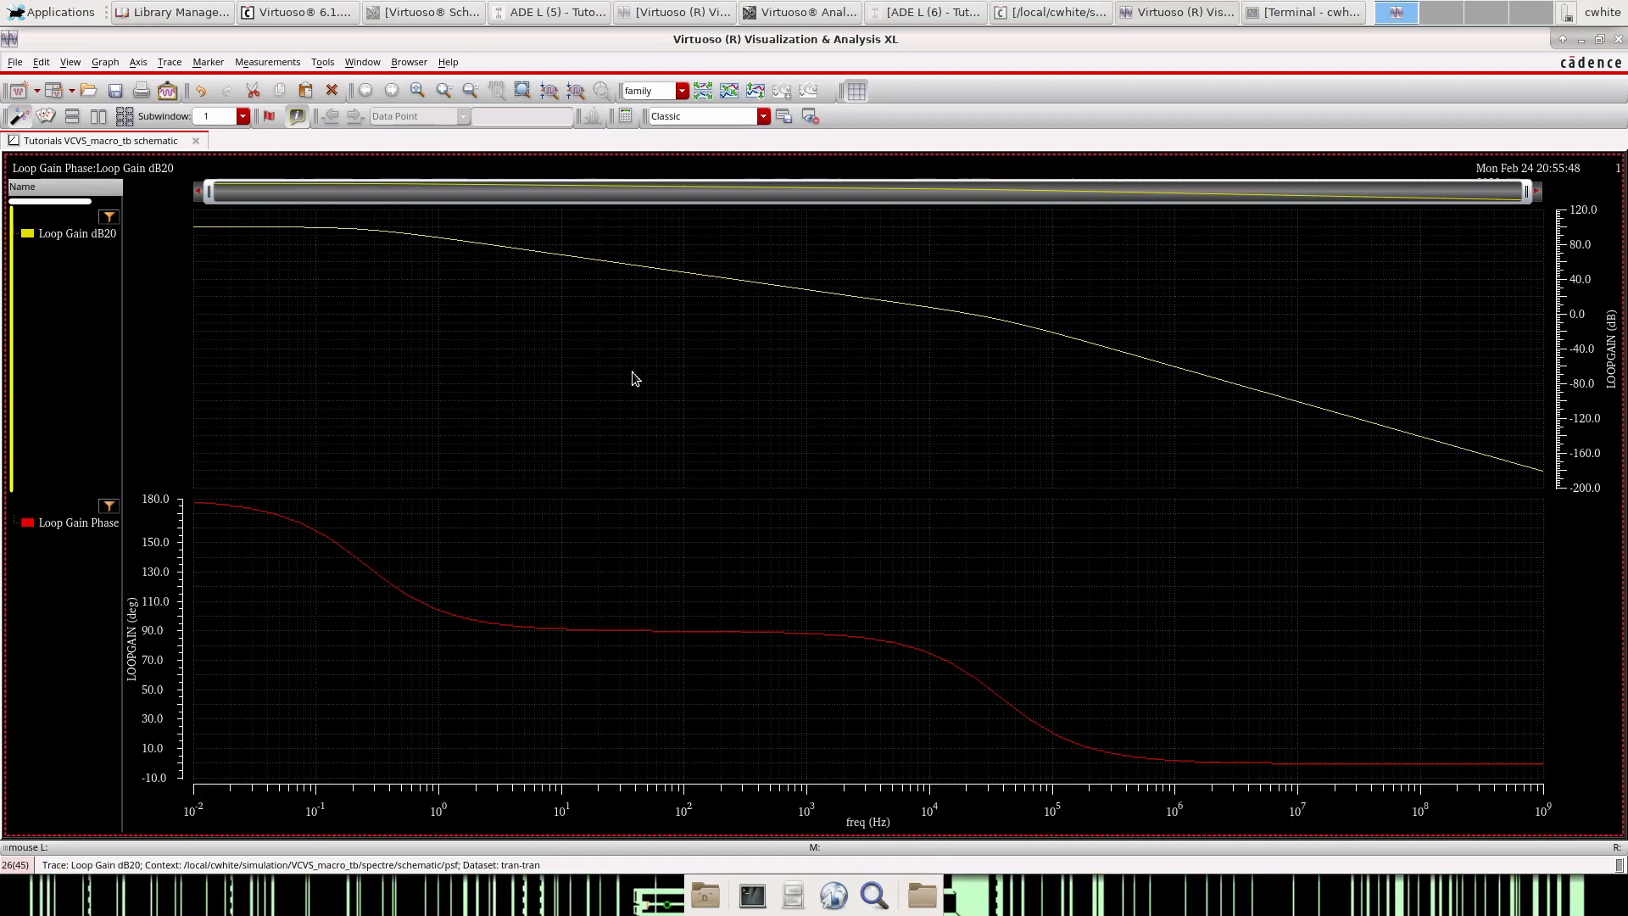
pyautogui.moveTo(374, 269)
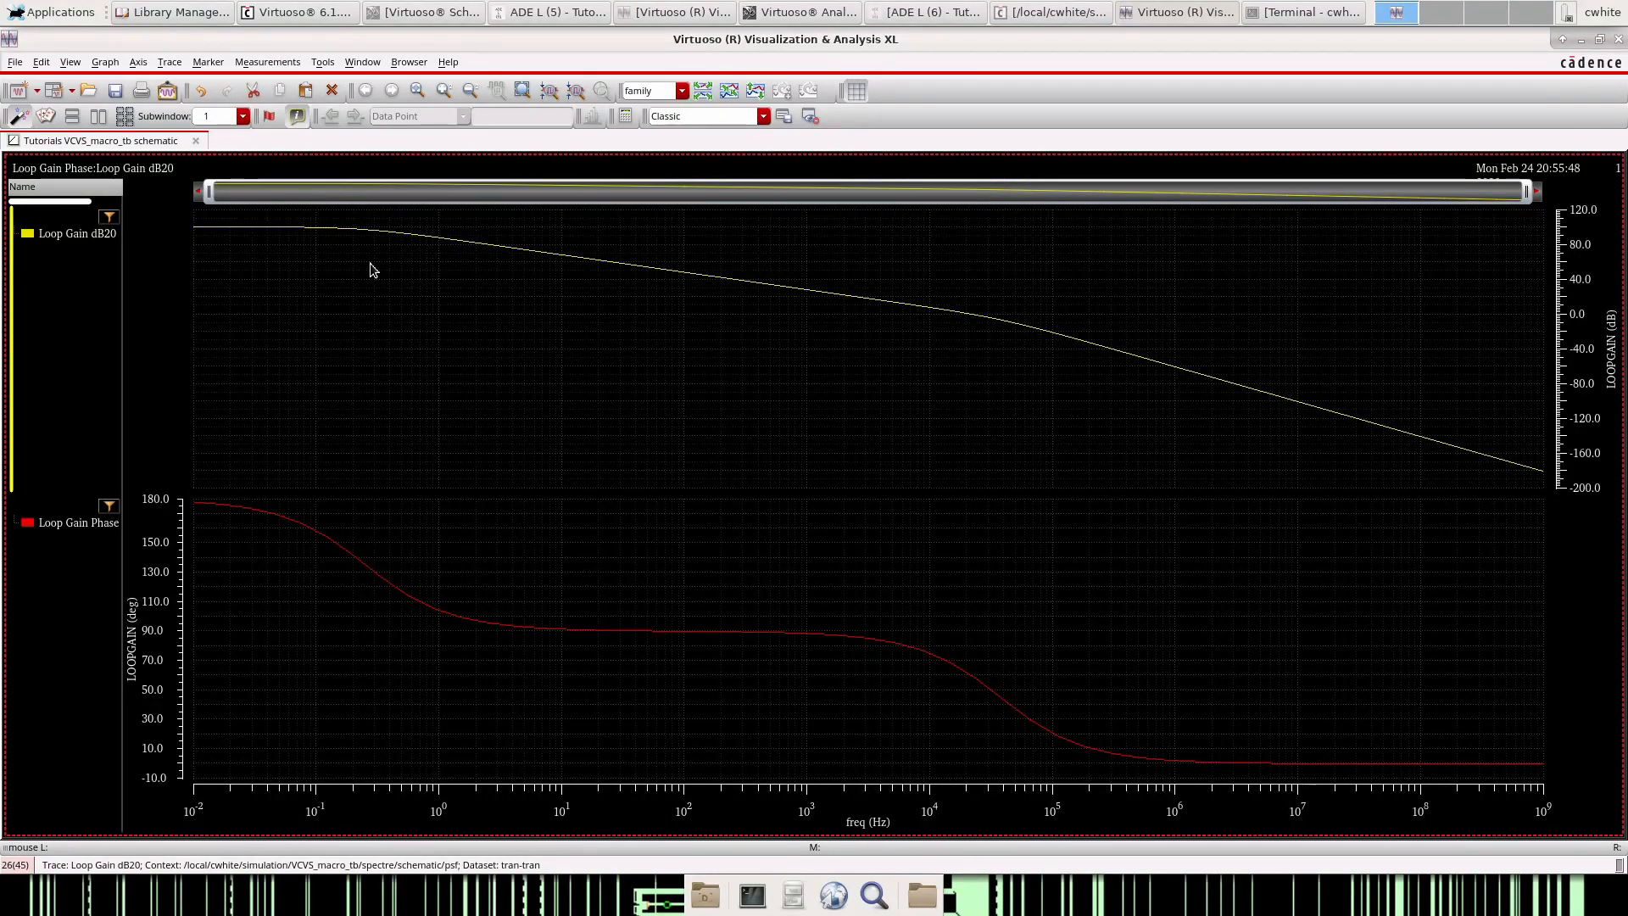